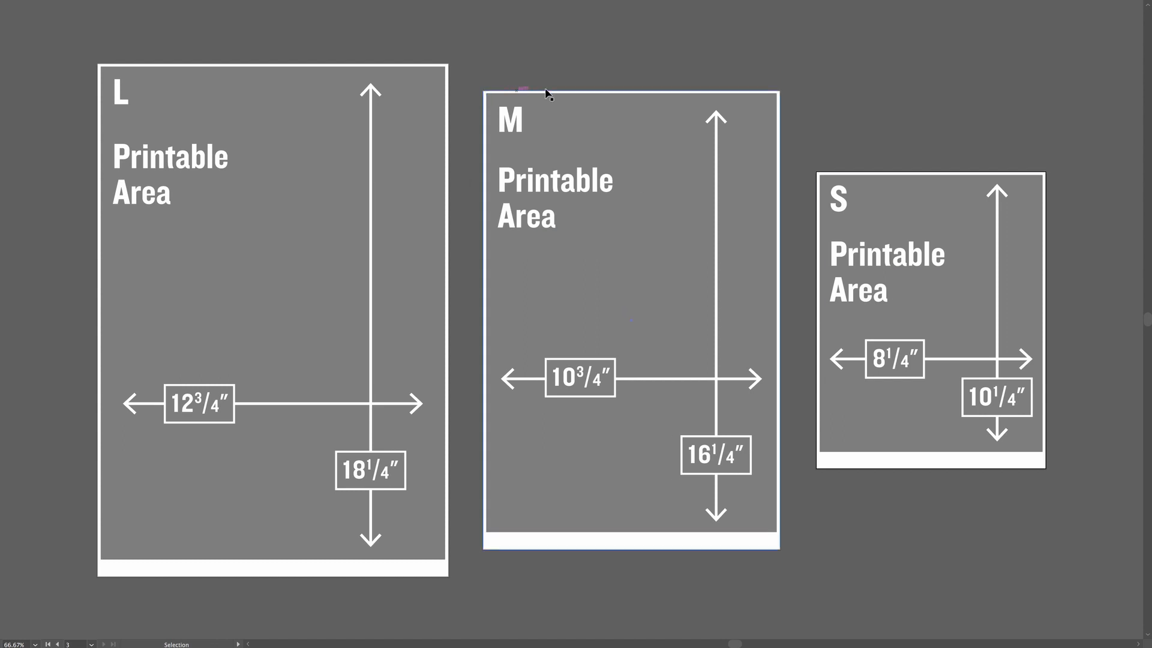
Open Image Size for the 10.88 × 16.427 in, 300 ppi top-hat portrait and move the dialog aside
click(580, 378)
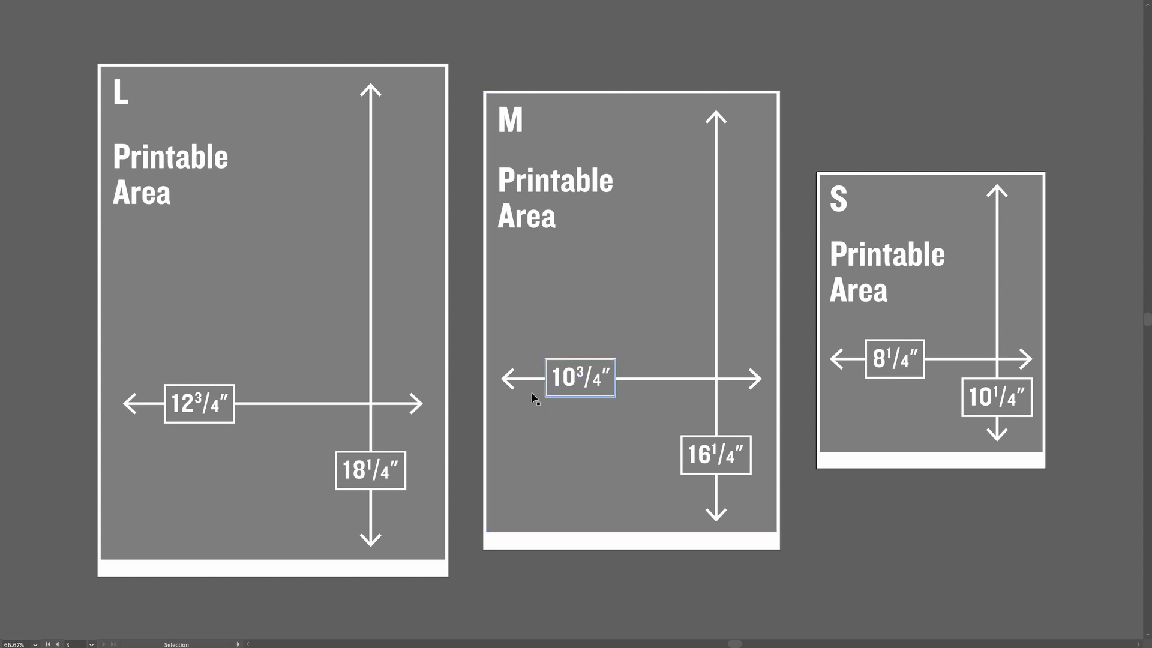
click(618, 460)
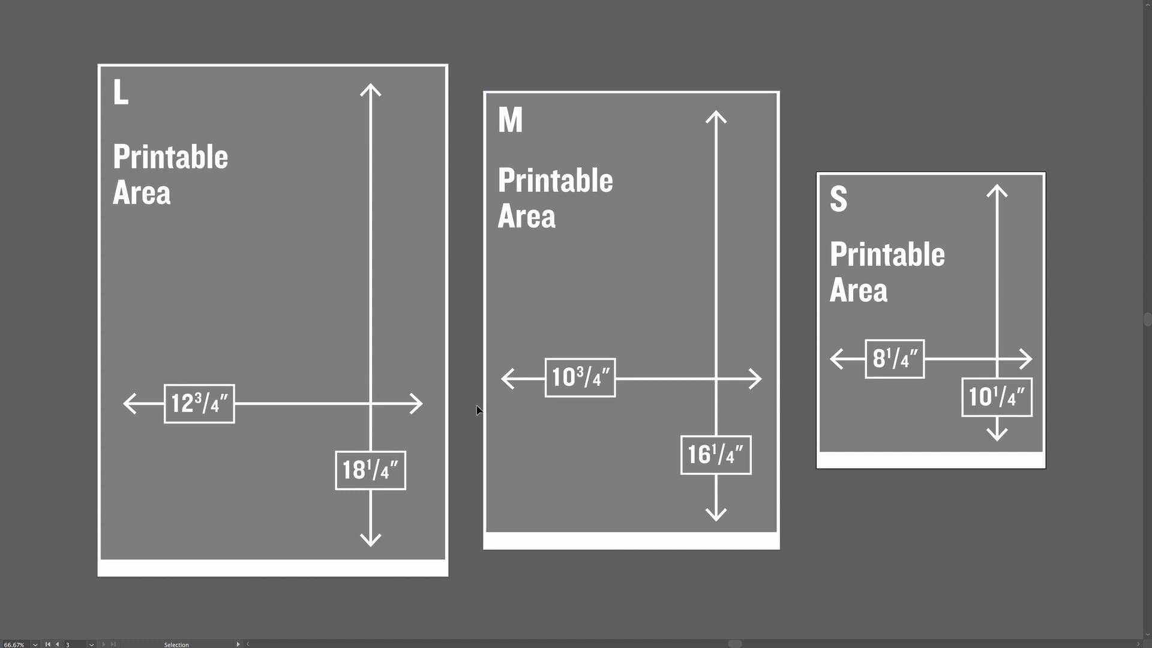
click(540, 409)
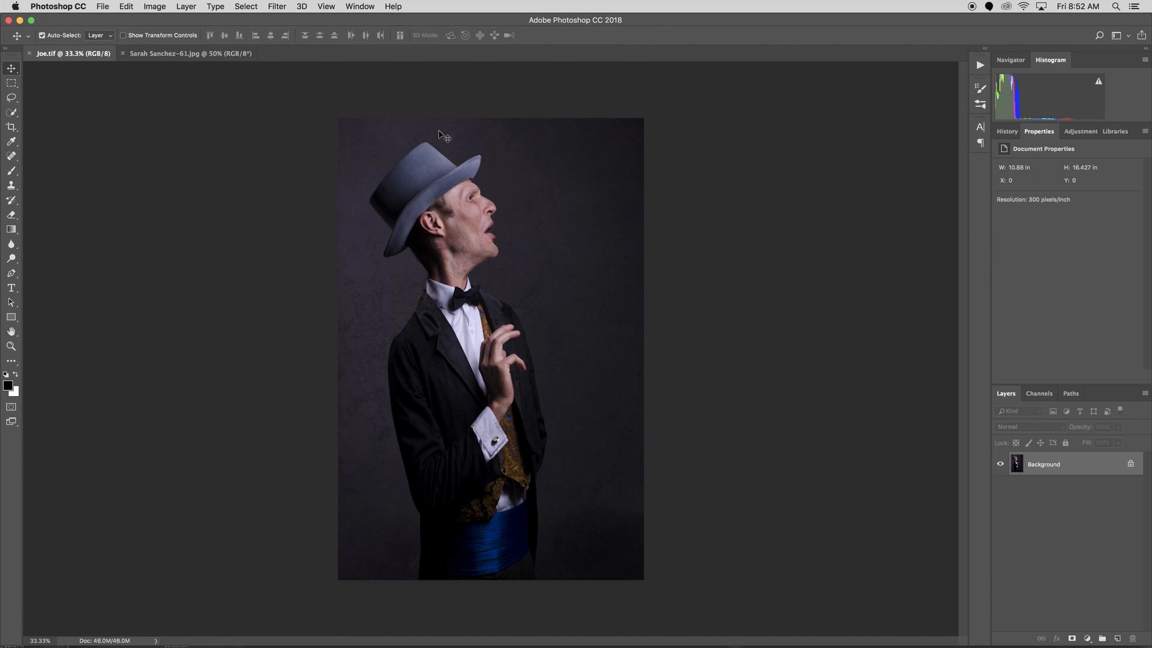
mouse_move(612, 253)
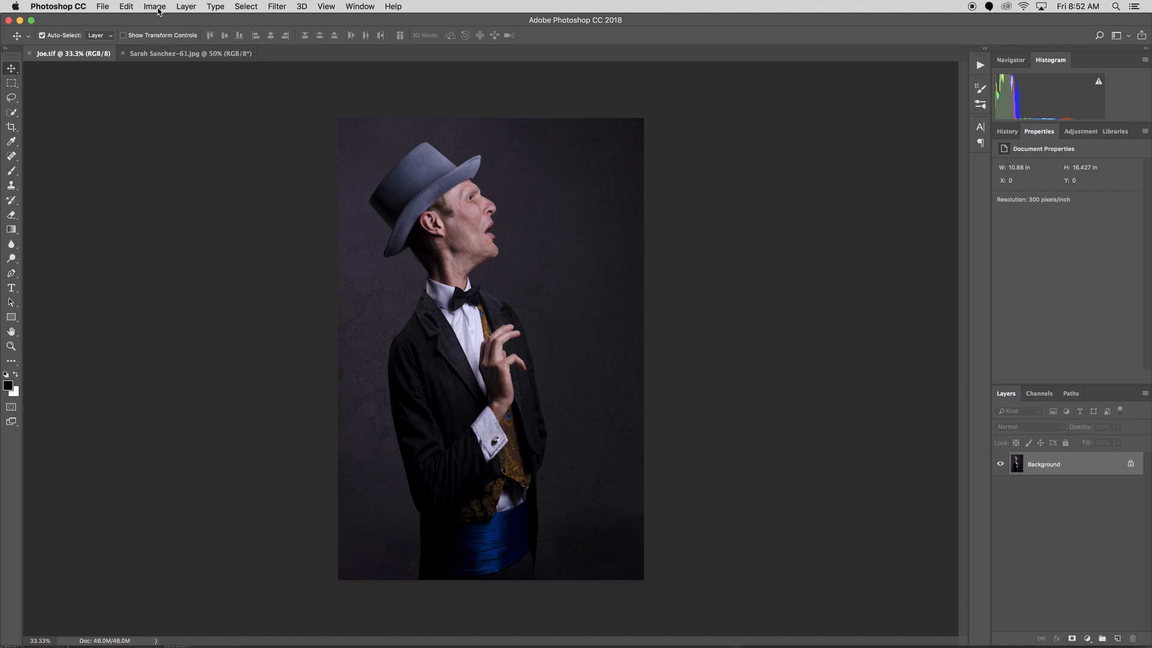
click(155, 6)
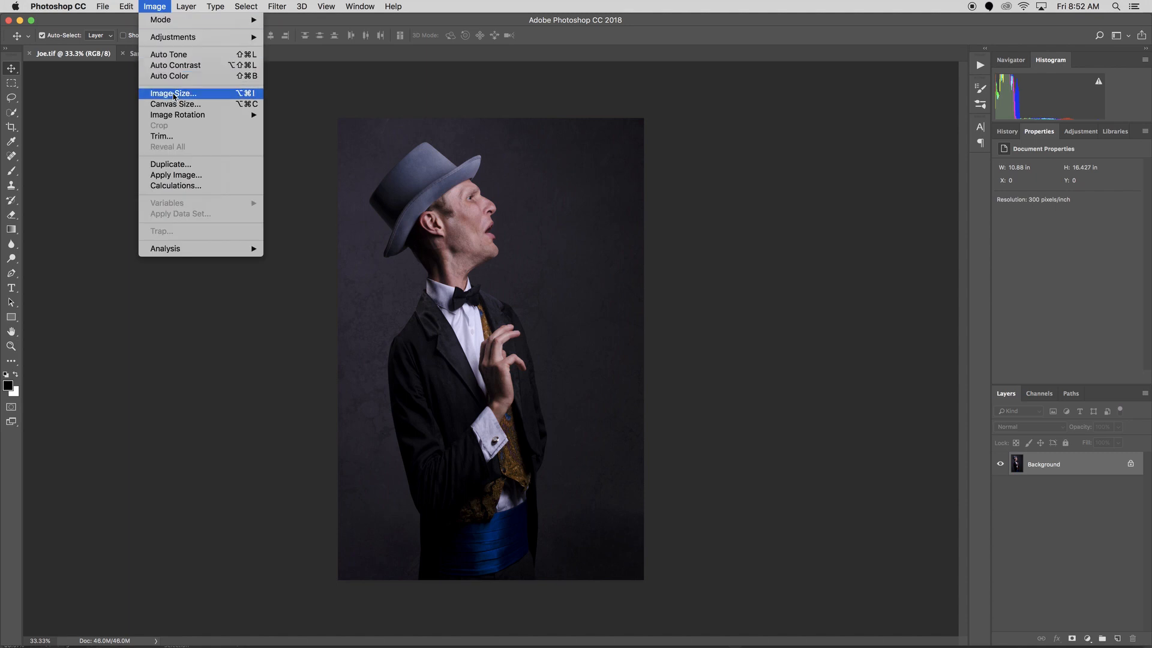
click(173, 94)
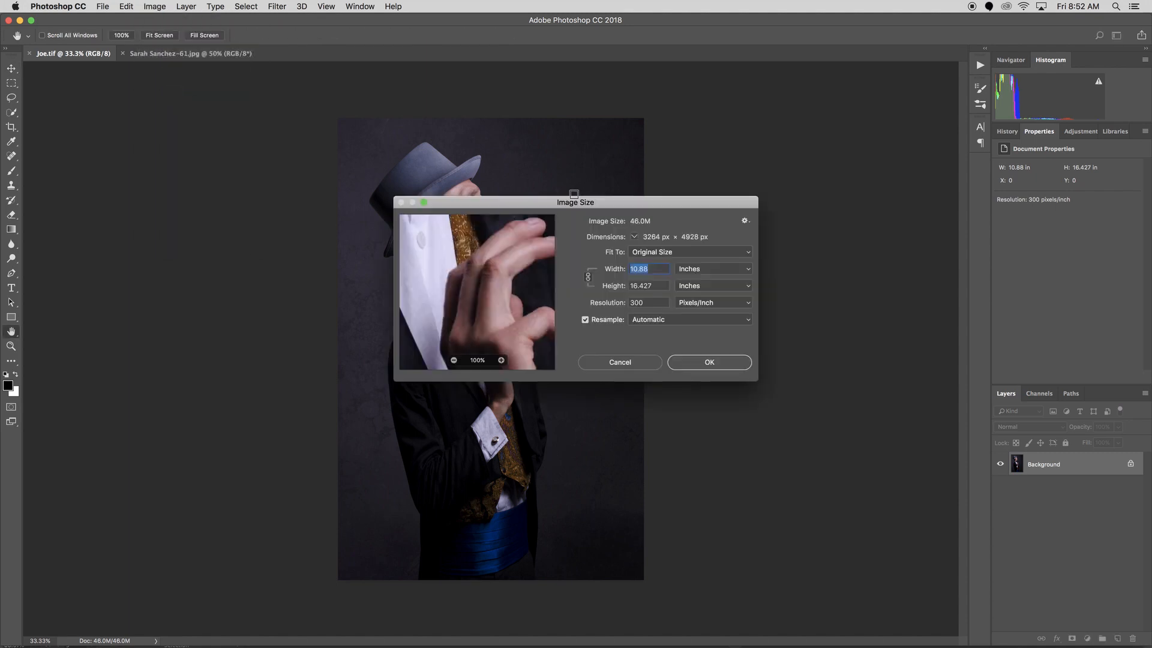
drag(574, 202, 601, 159)
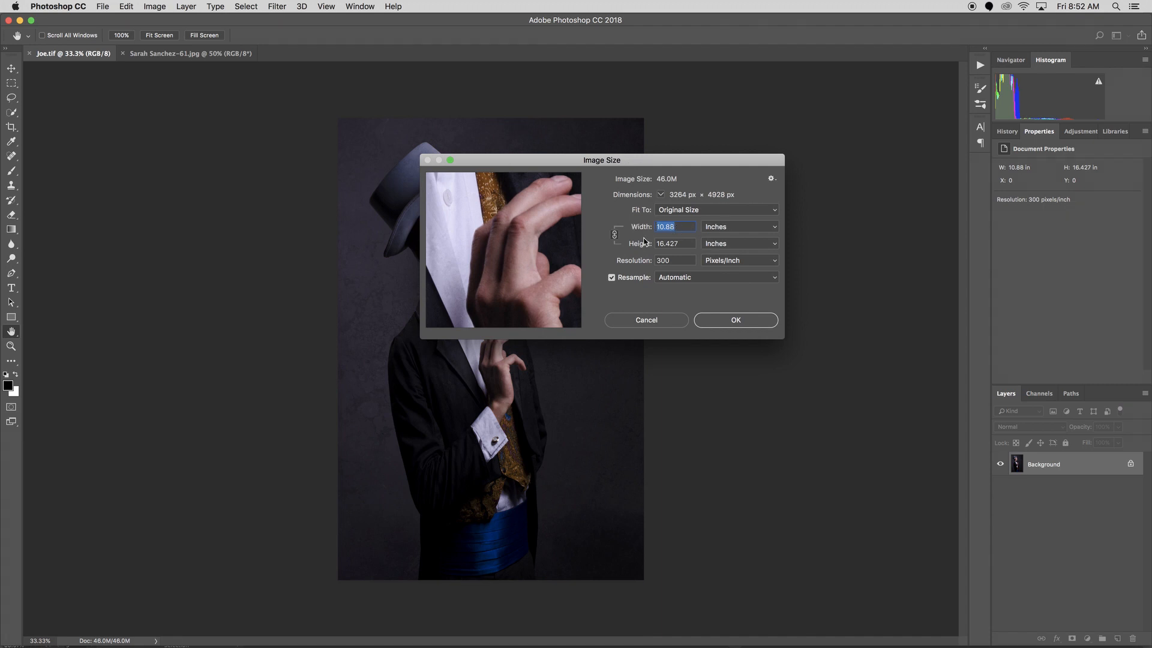
mouse_move(673, 269)
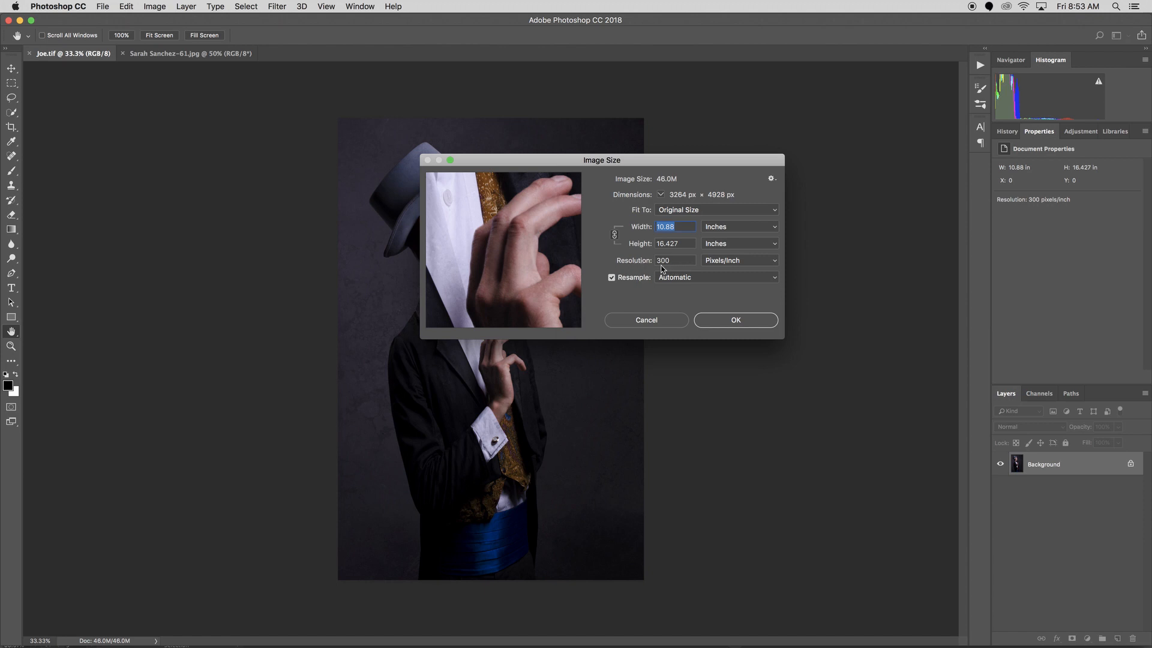
mouse_move(639, 269)
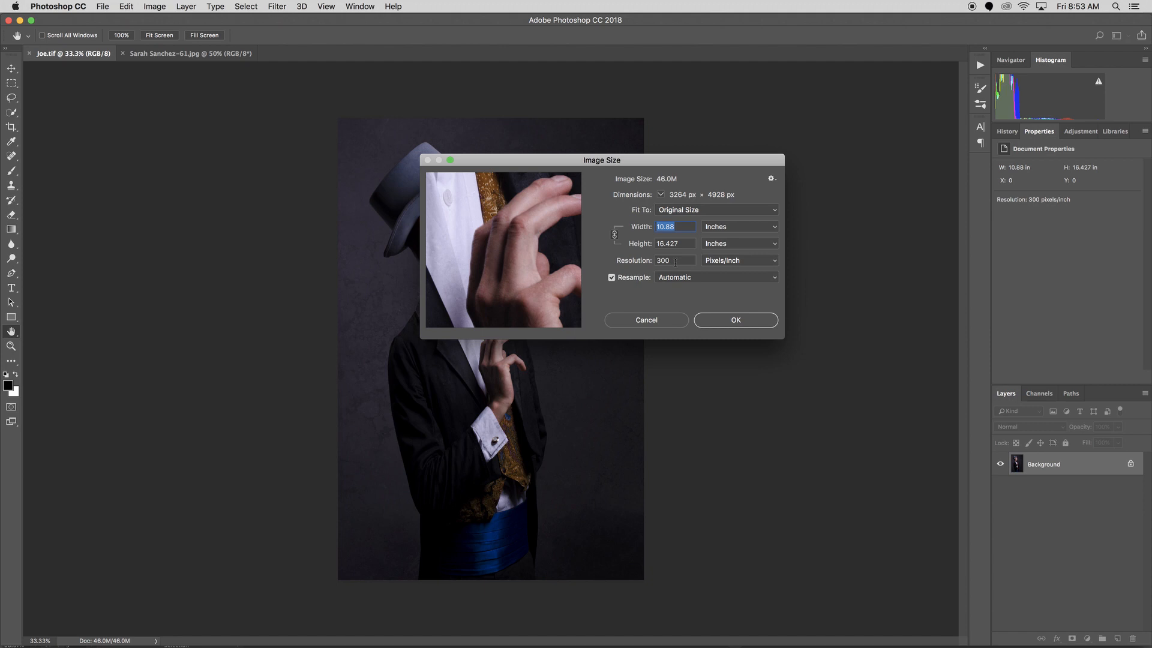
mouse_move(663, 267)
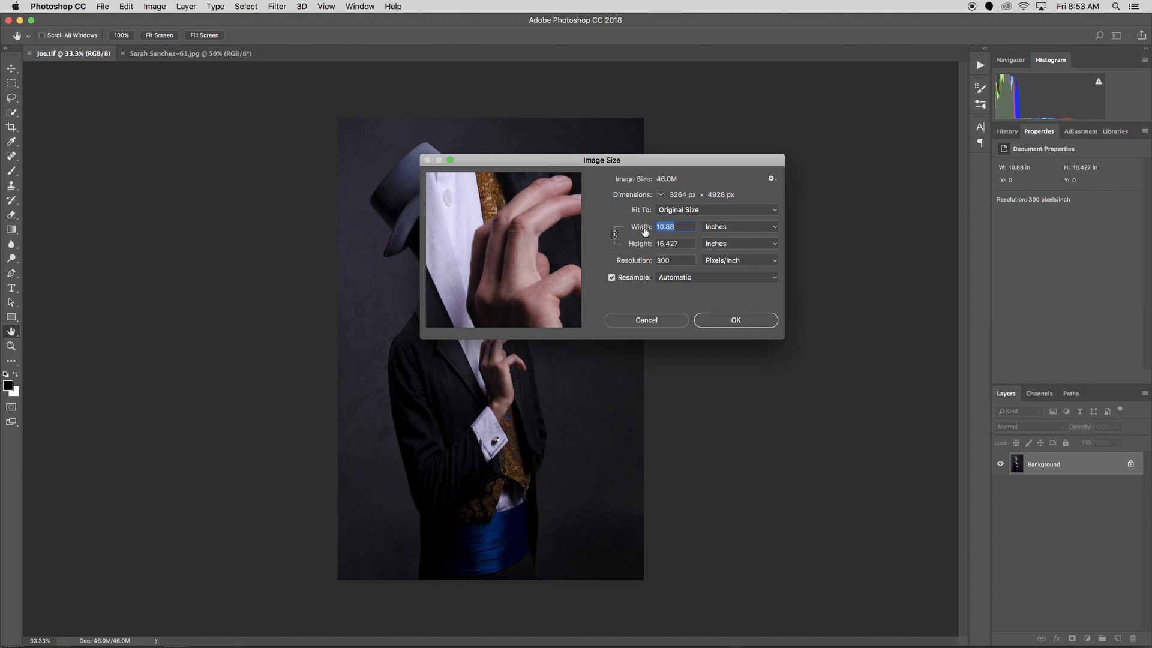
mouse_move(644, 239)
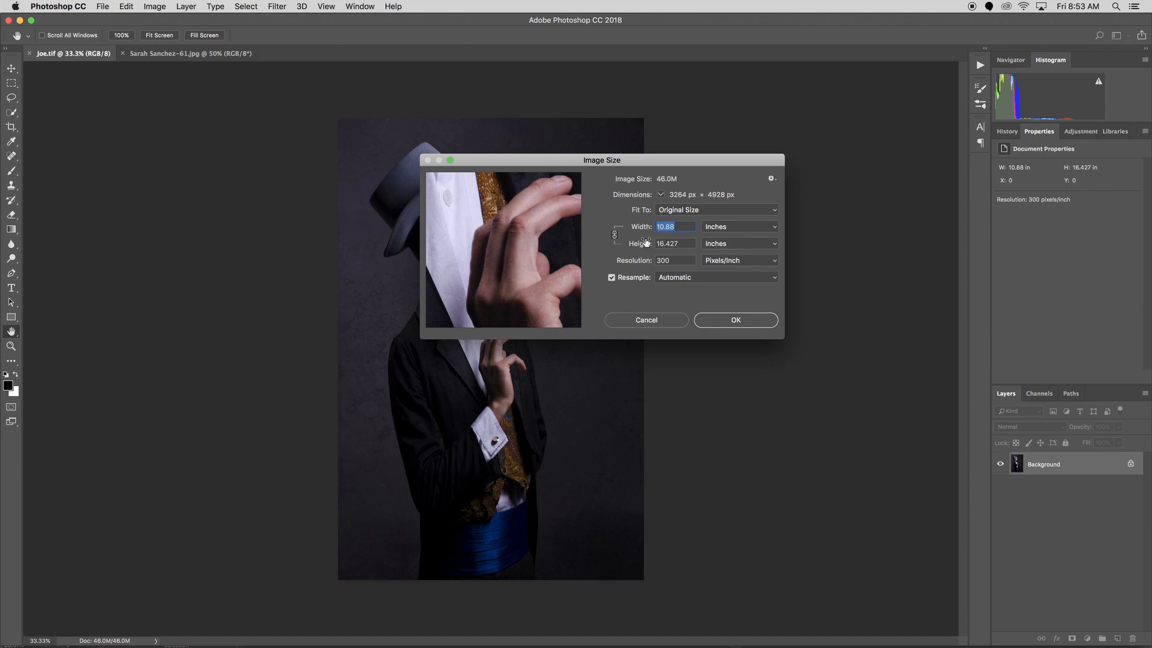
mouse_move(645, 245)
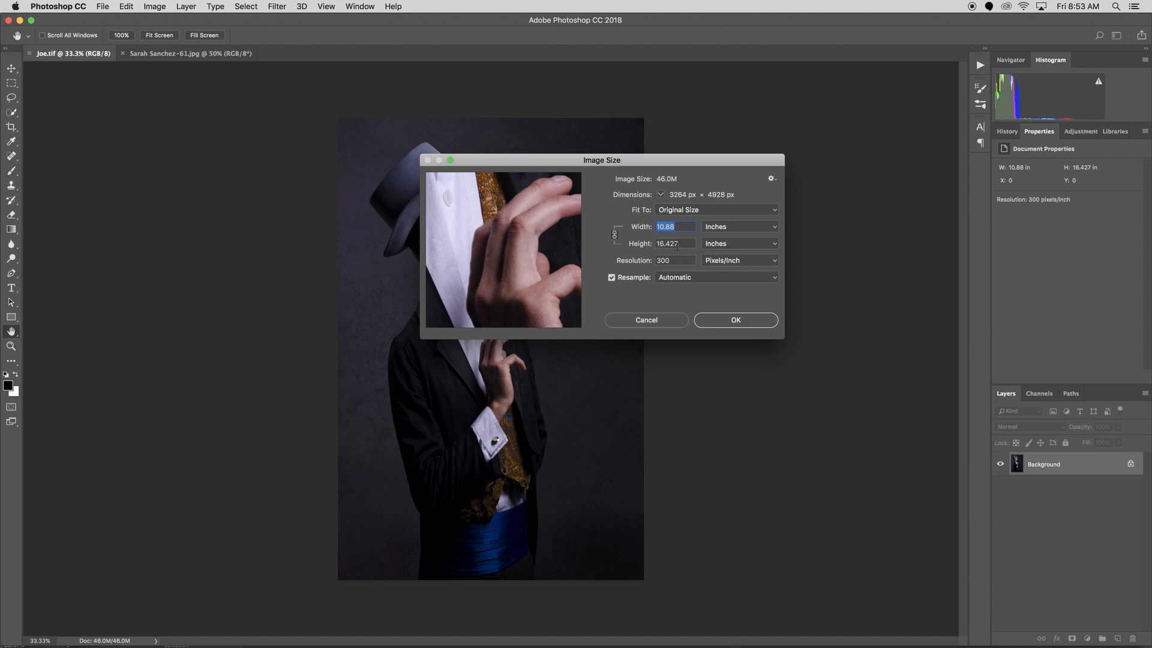
Try 8.25 in width, then set height to 10.25 in with proportions constrained and apply
click(674, 243)
text(10.25)
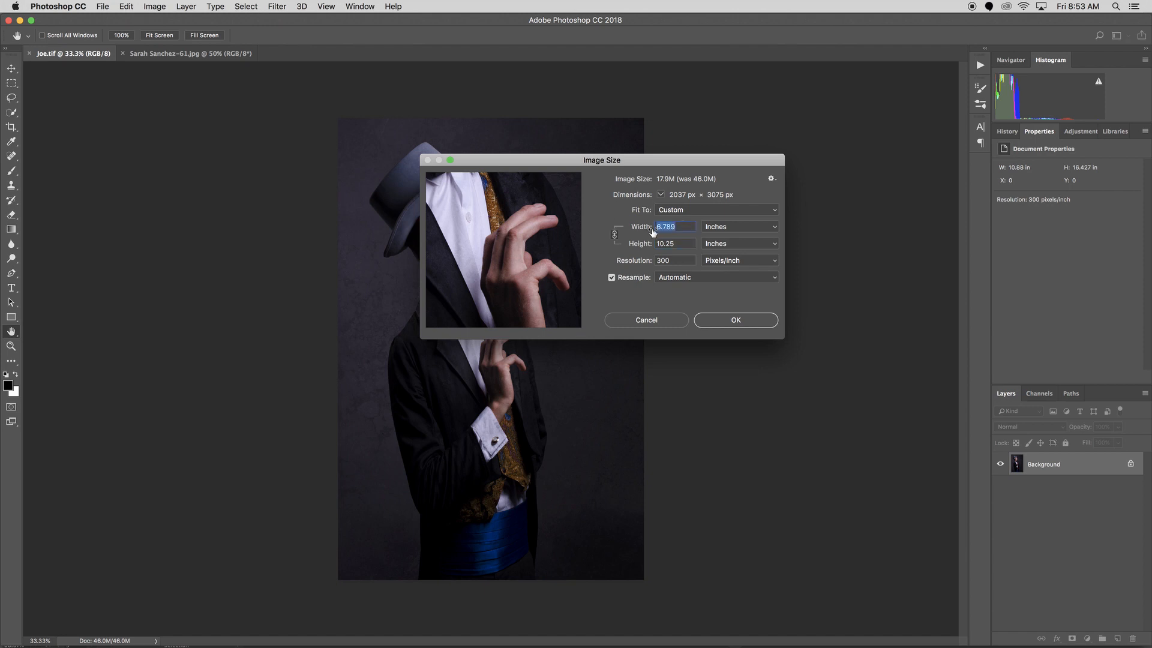
text(8)
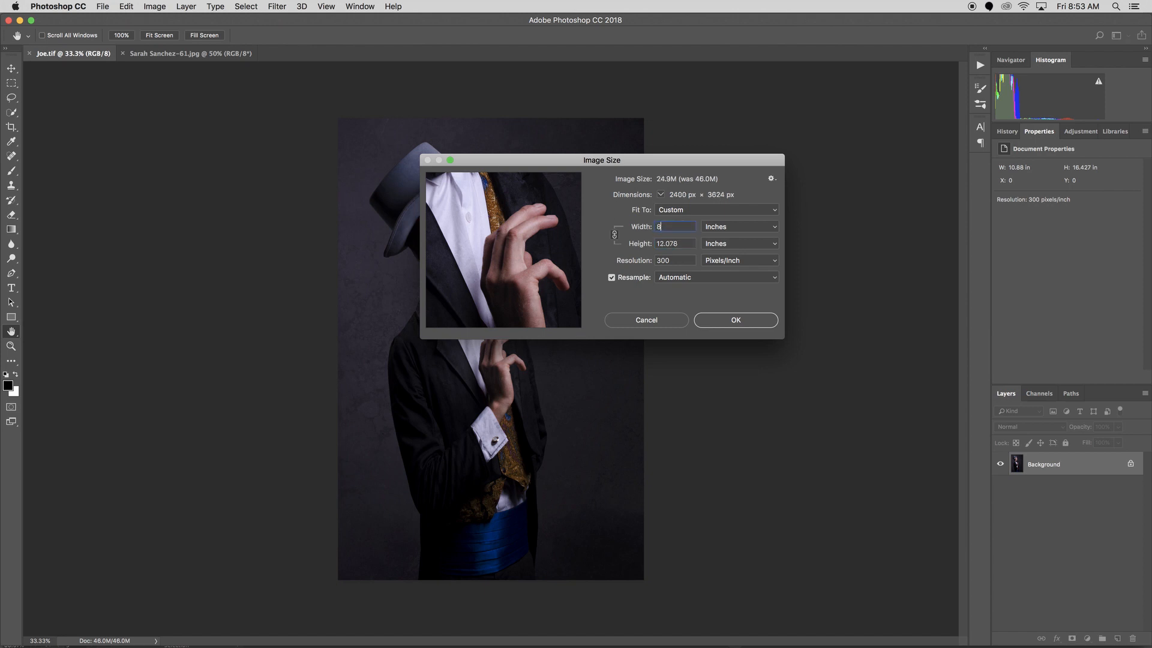
text(.25)
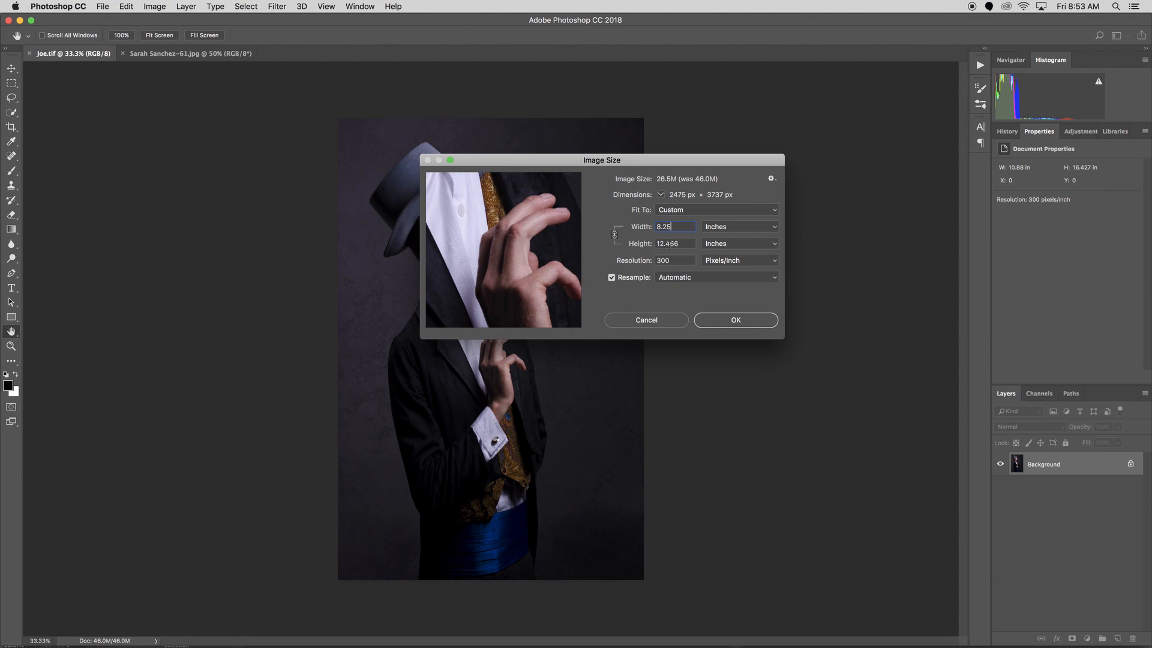
mouse_move(641, 249)
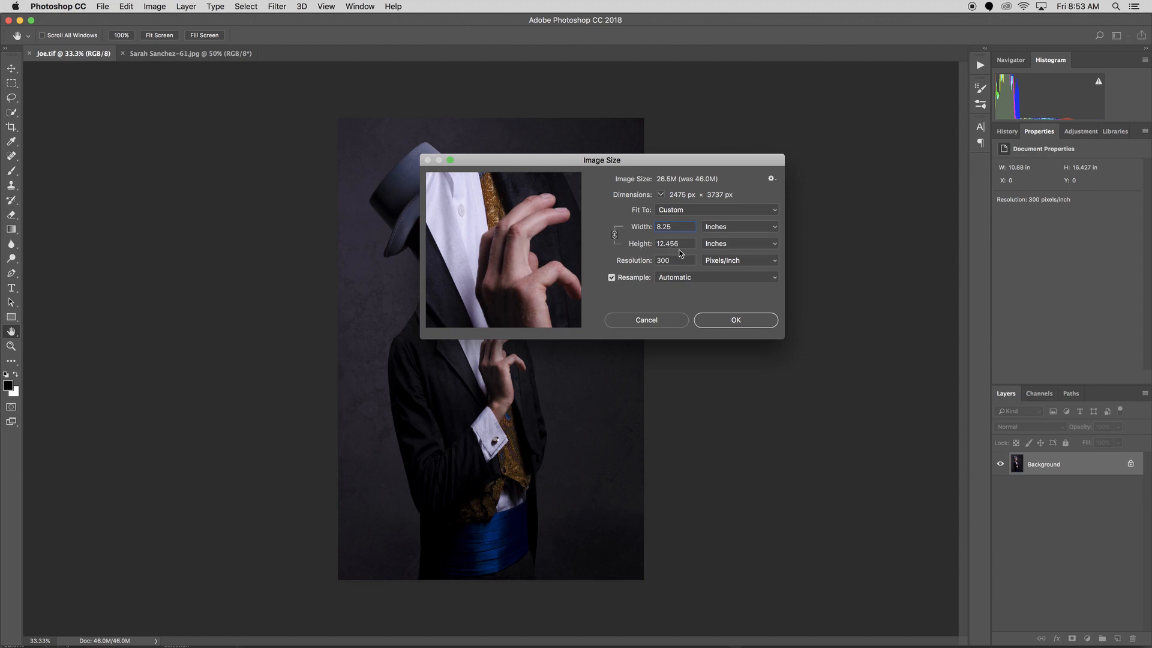
click(673, 243)
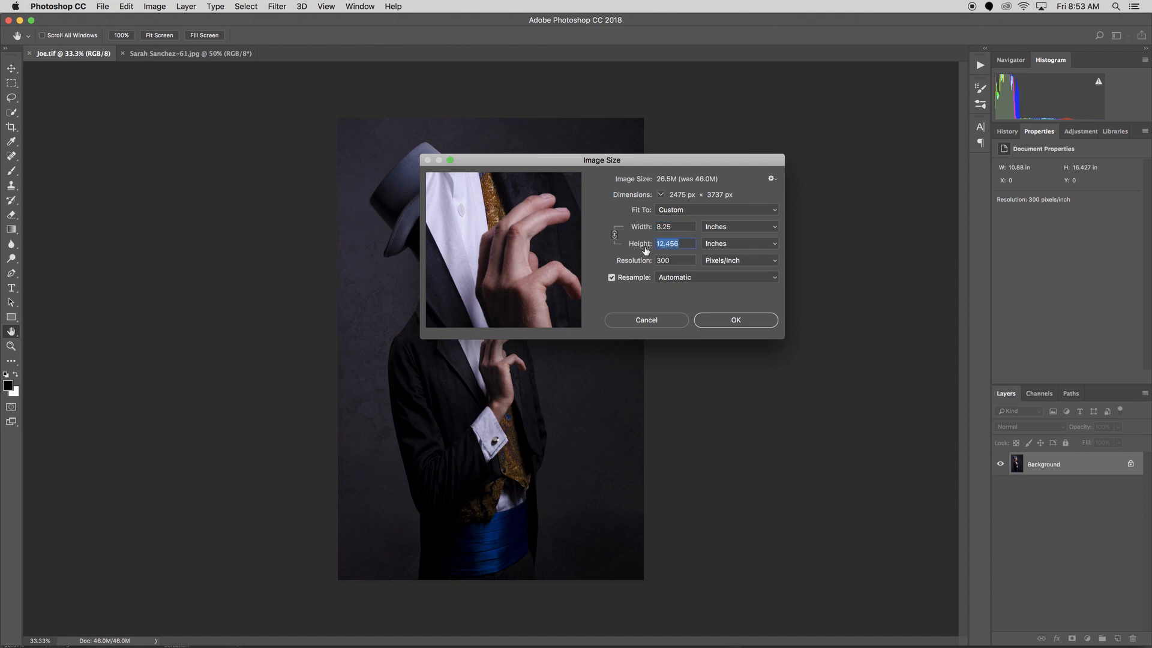
text(10.25)
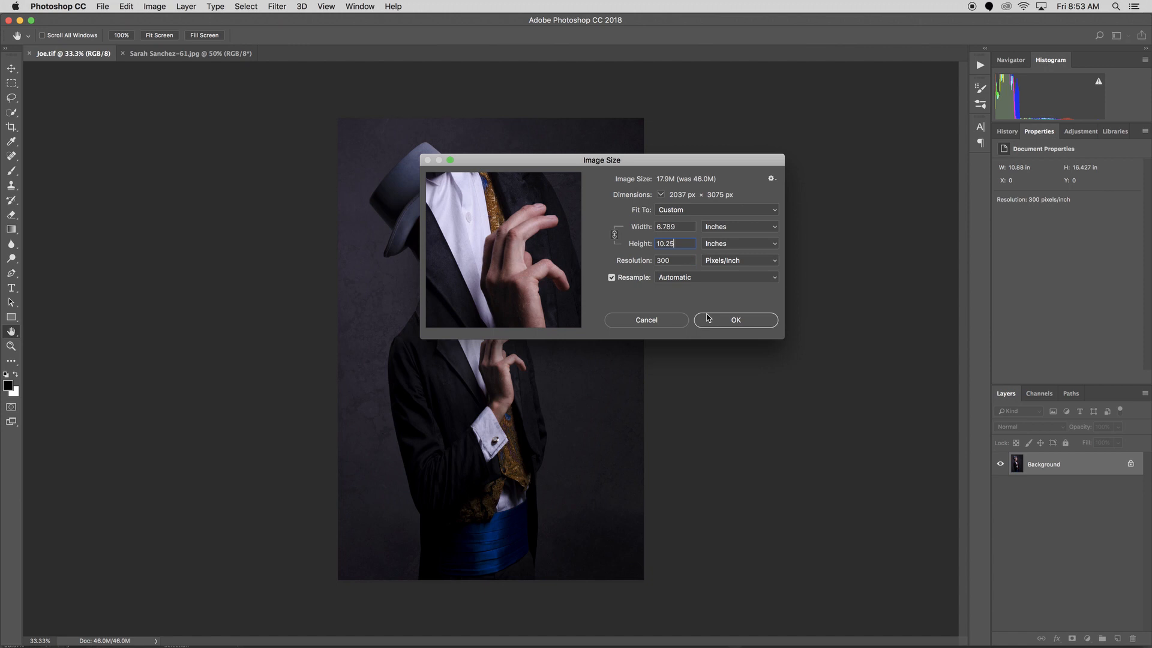
click(736, 319)
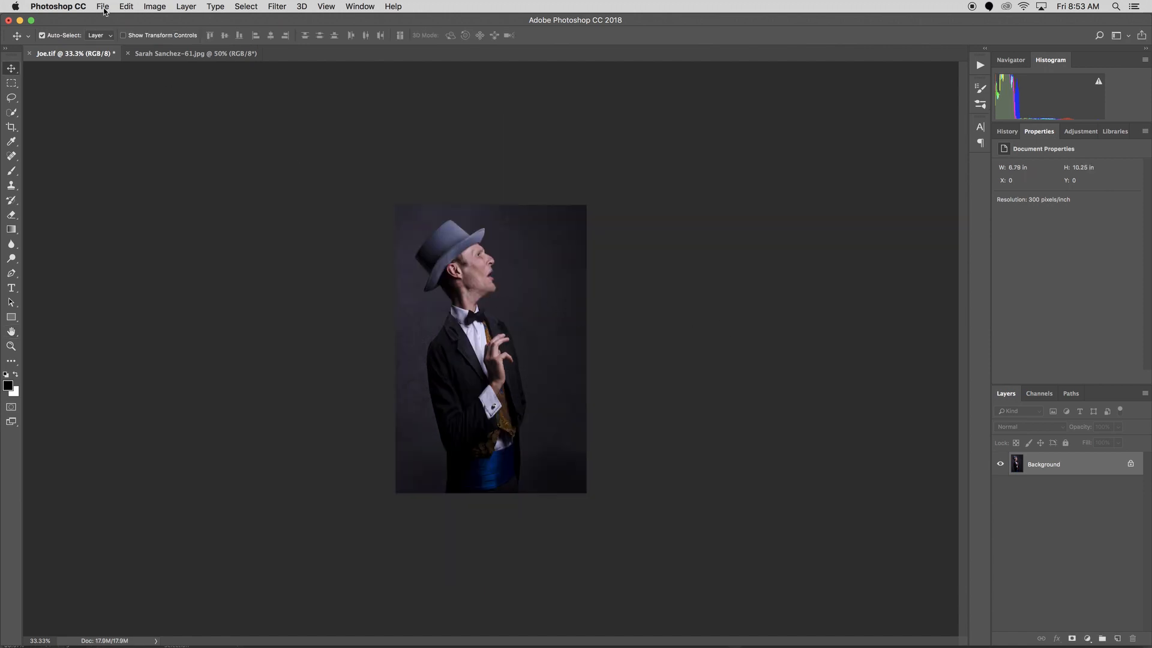
Save the resized portrait as TIFF Joe-Small.tif on the Desktop
click(102, 6)
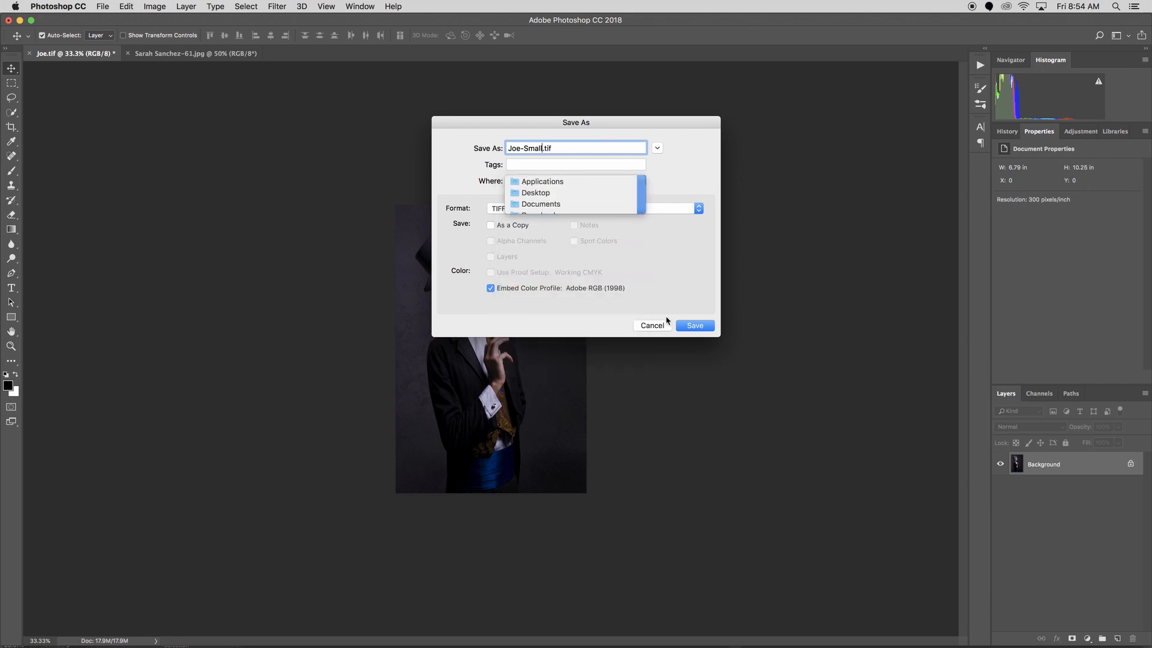
click(536, 192)
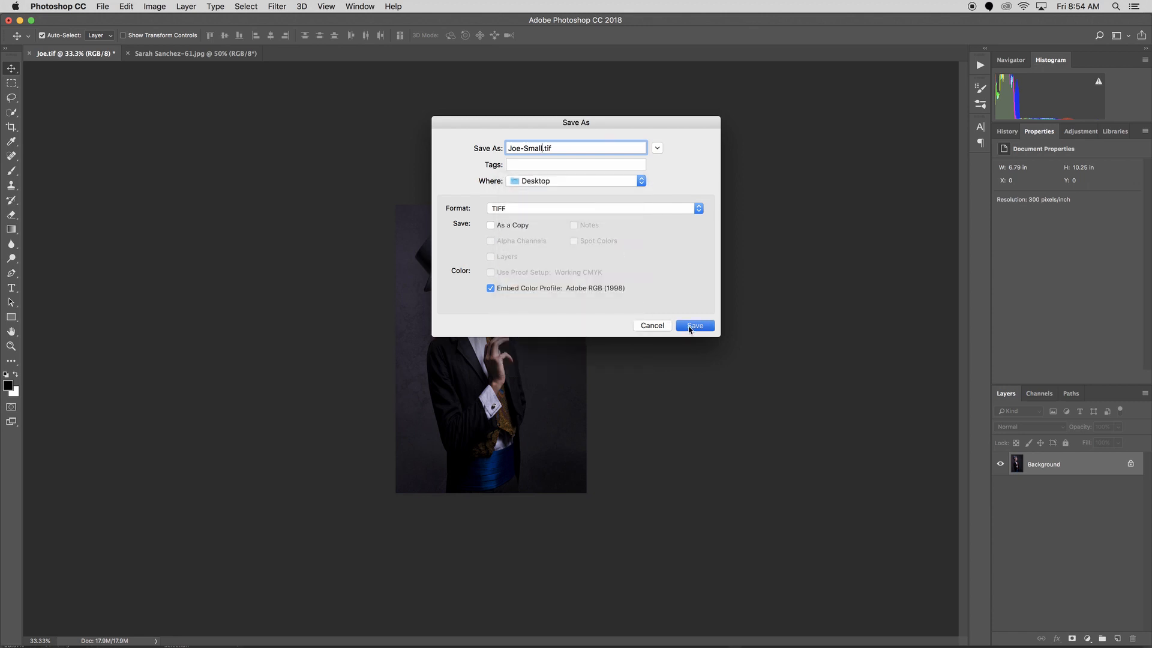
click(694, 325)
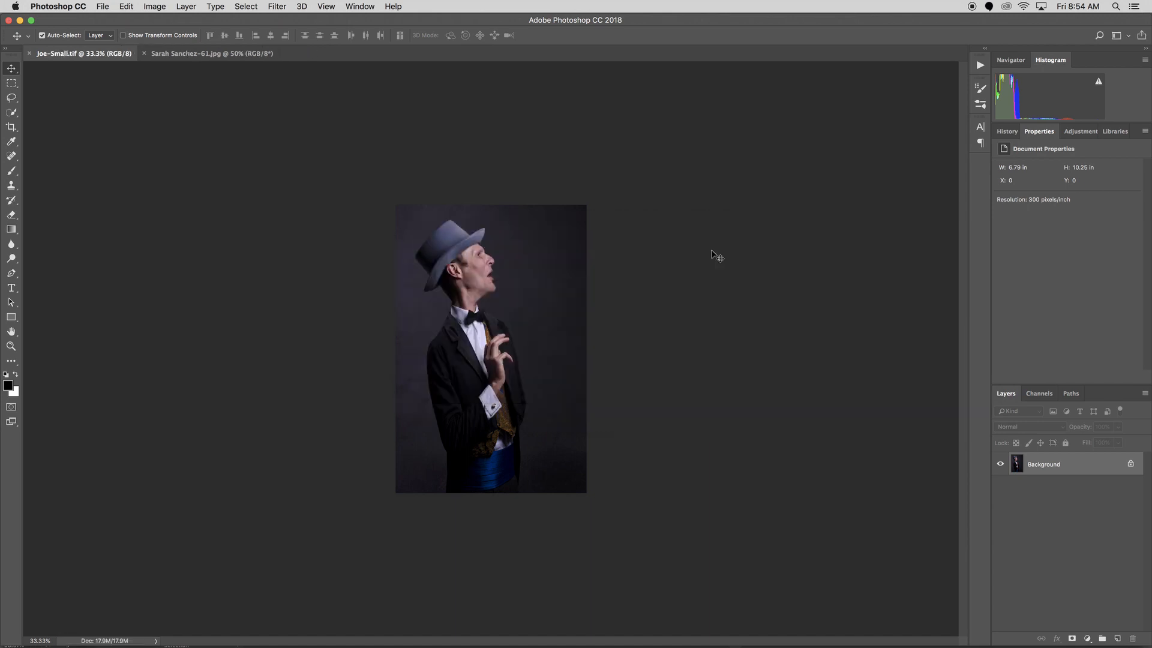
mouse_move(786, 184)
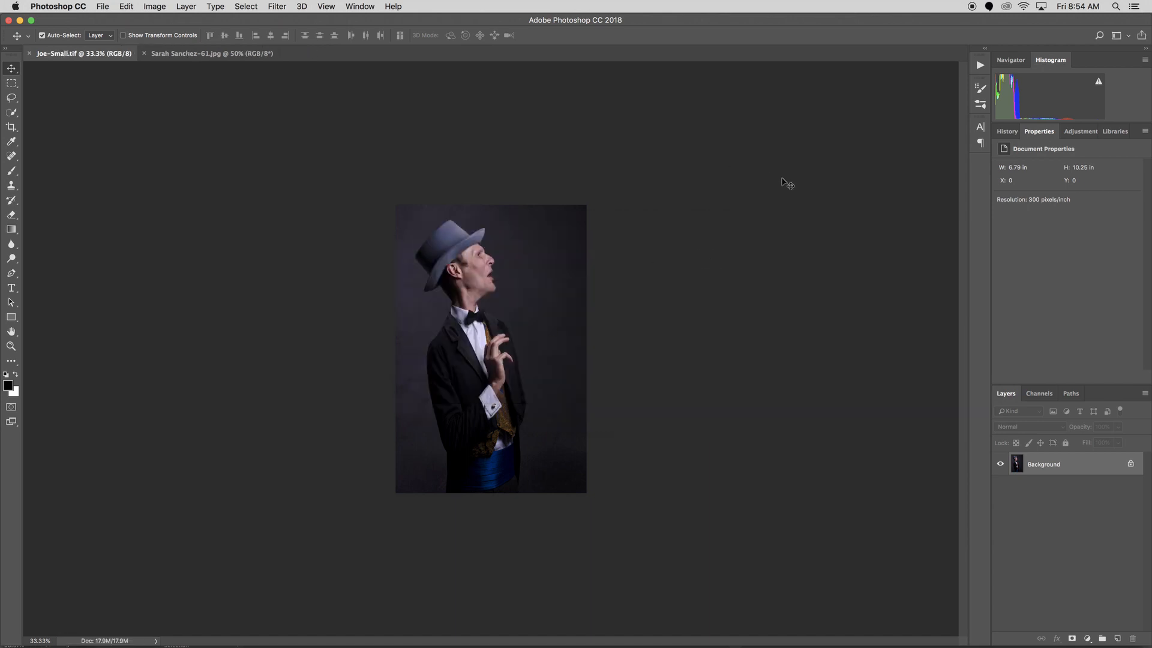
mouse_move(786, 185)
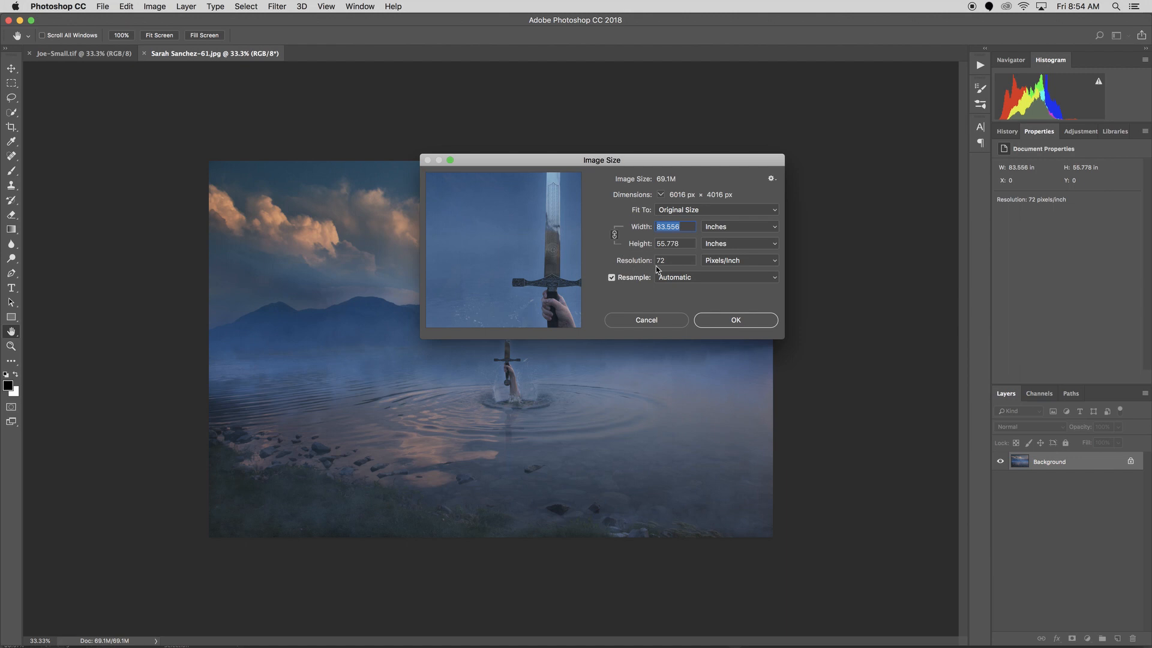
mouse_move(672, 268)
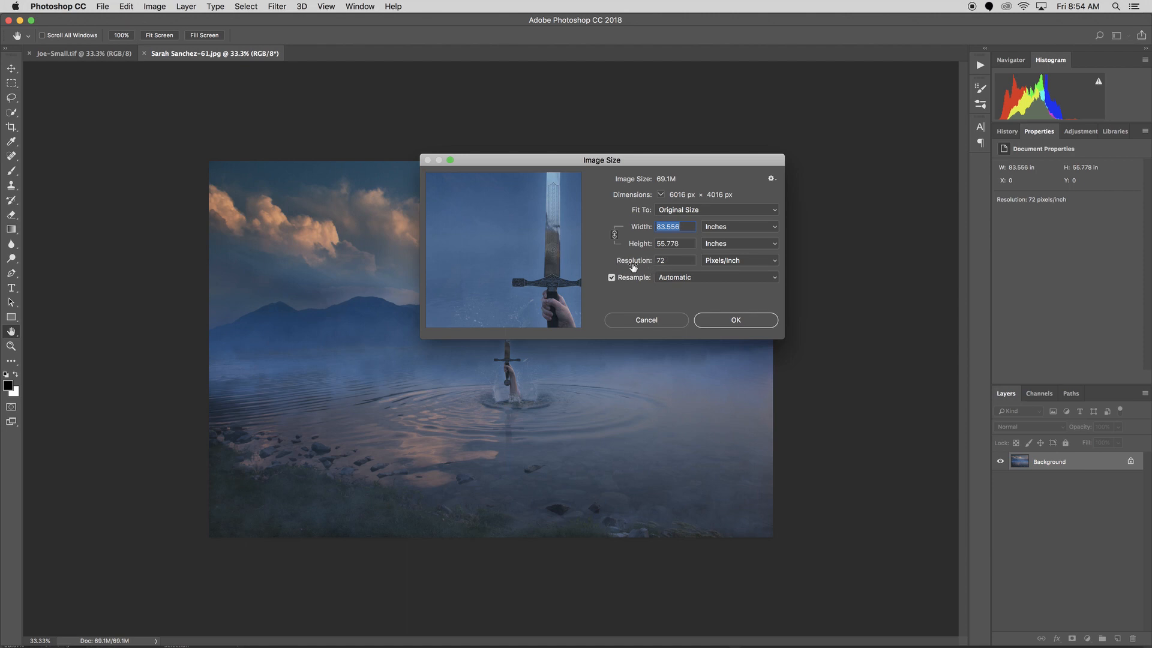
mouse_move(672, 271)
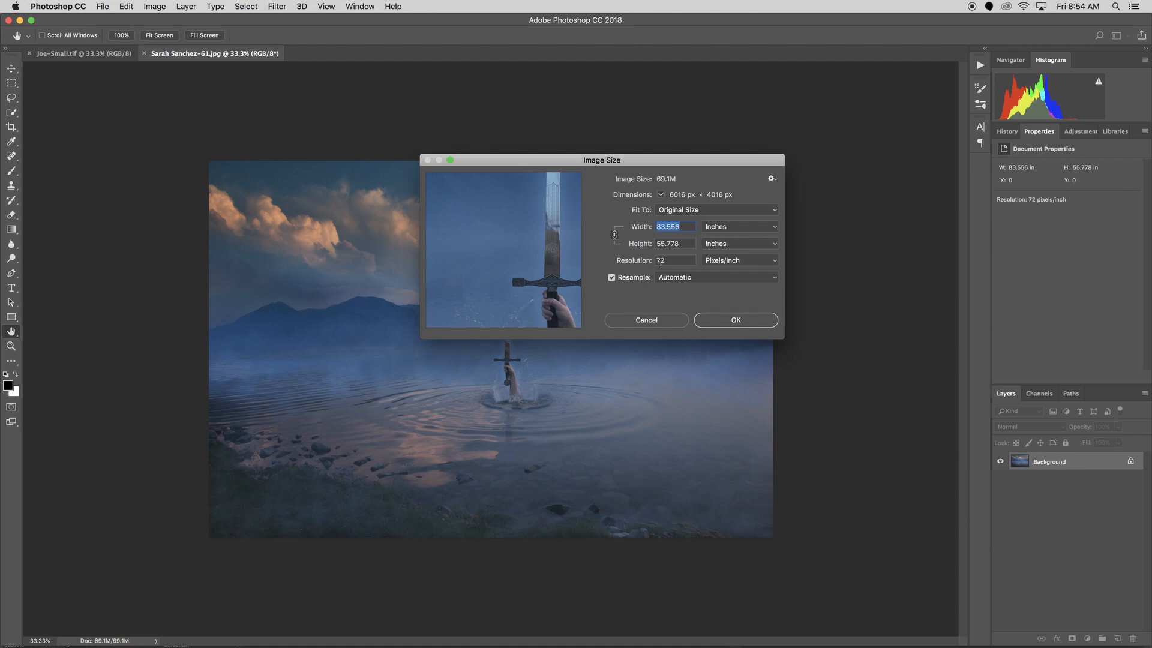
mouse_move(636, 261)
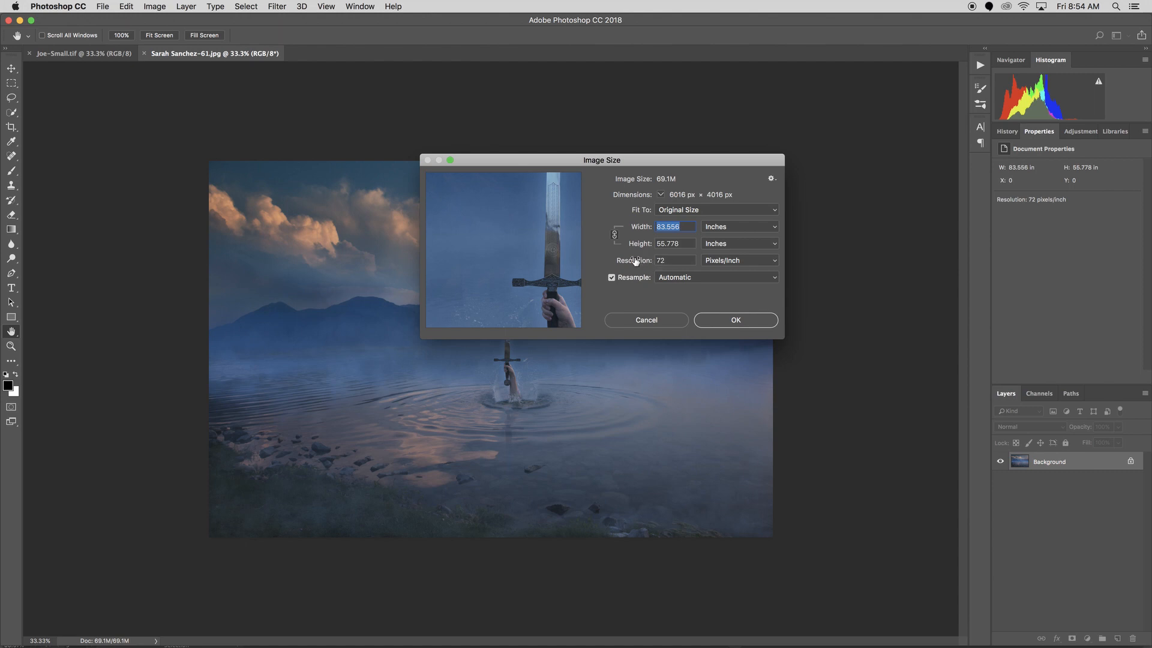
mouse_move(624, 167)
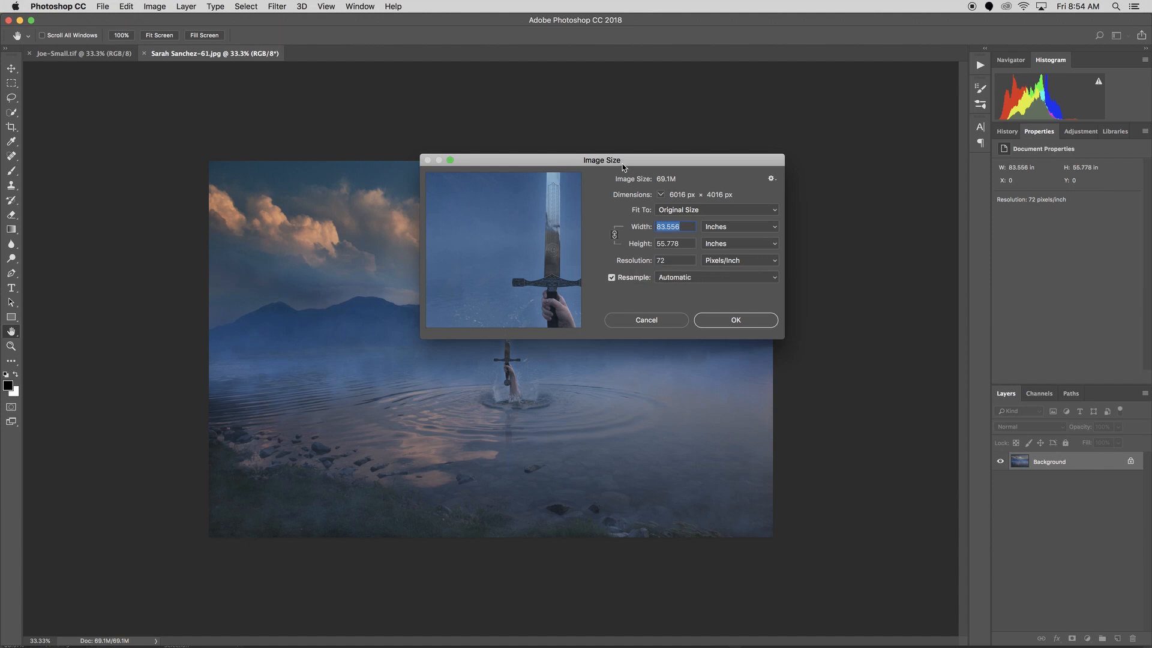
mouse_move(612, 283)
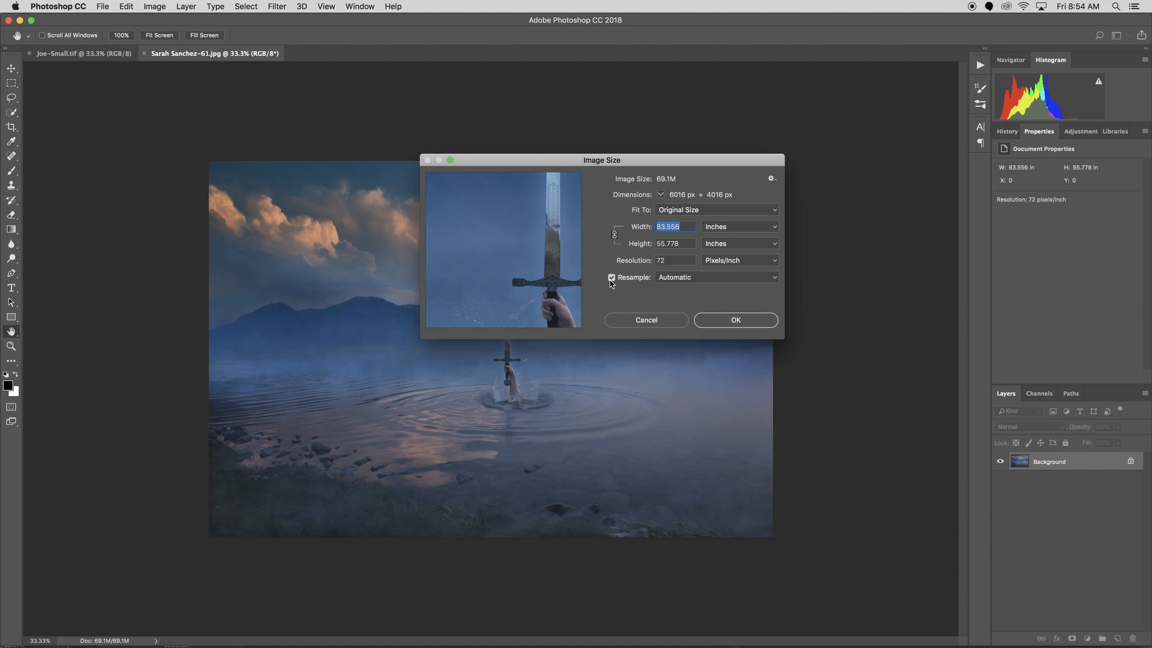
Turn off Resample and enter 300 ppi, giving a 20.053 × 13.387 inch print size
click(612, 277)
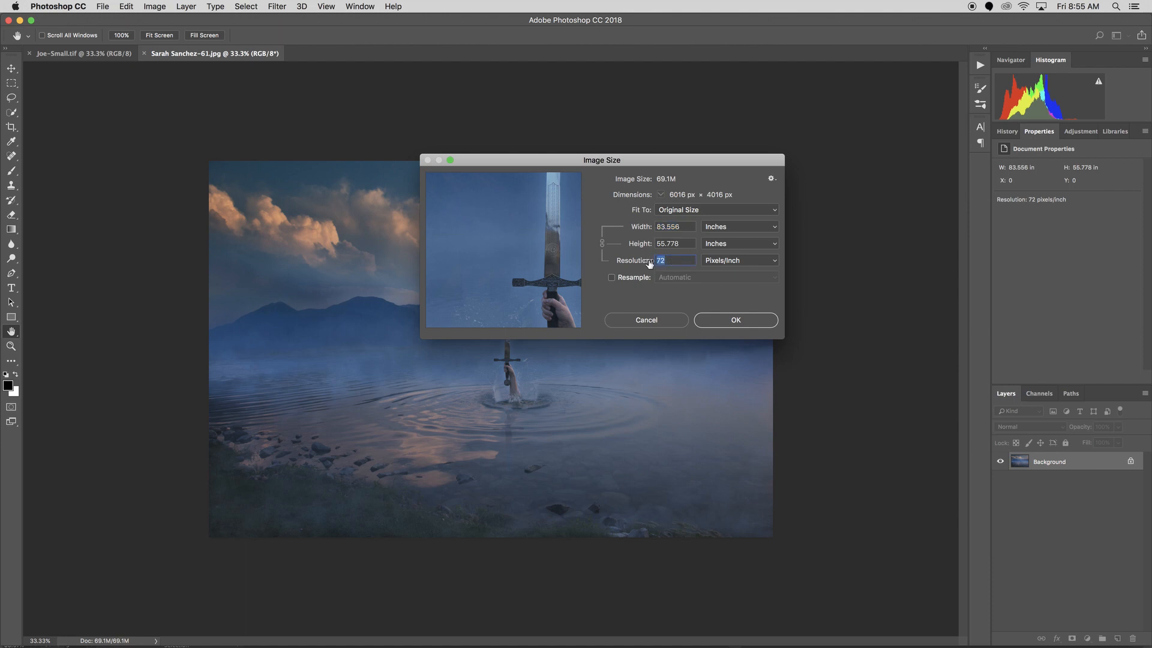
text(300)
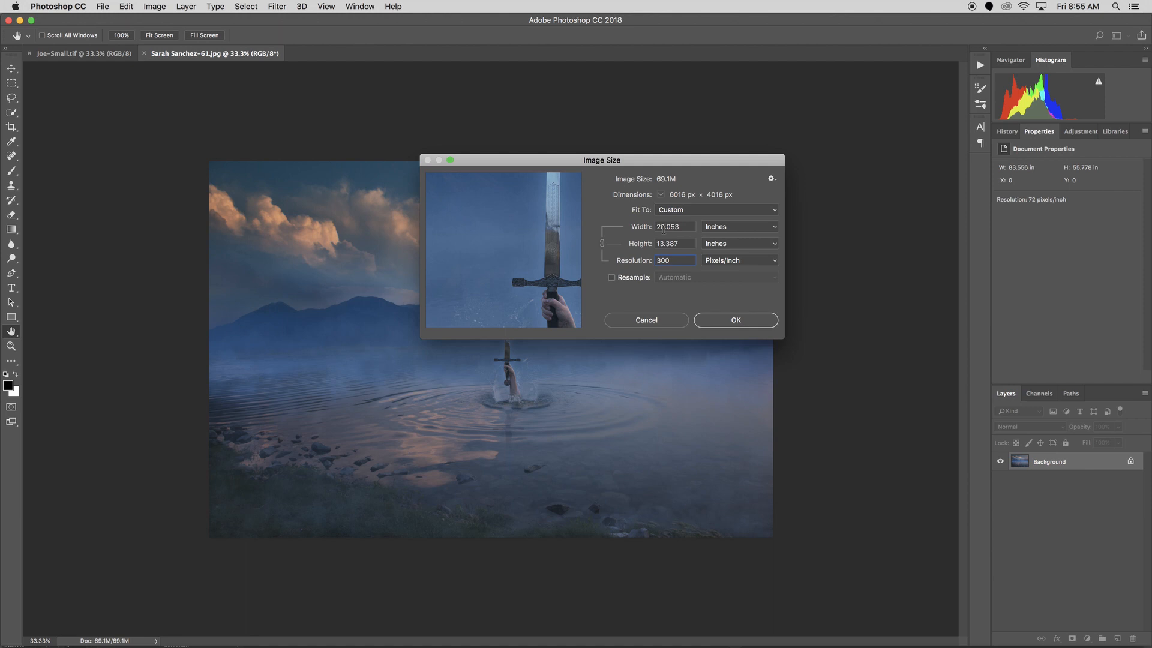
click(673, 259)
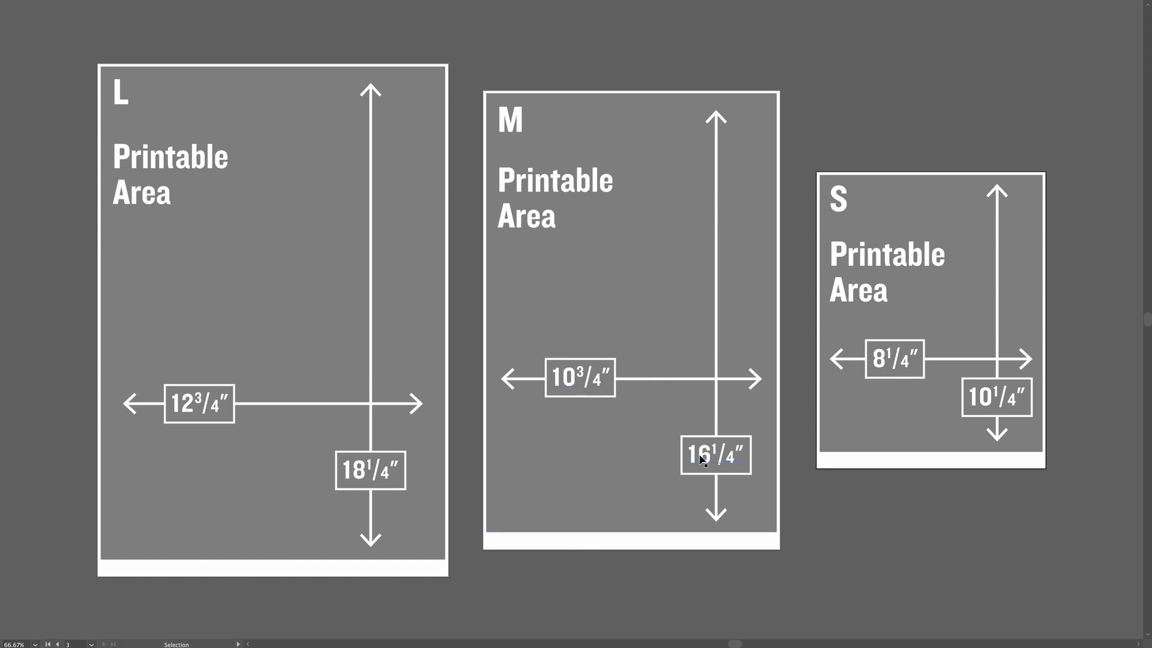
mouse_move(739, 468)
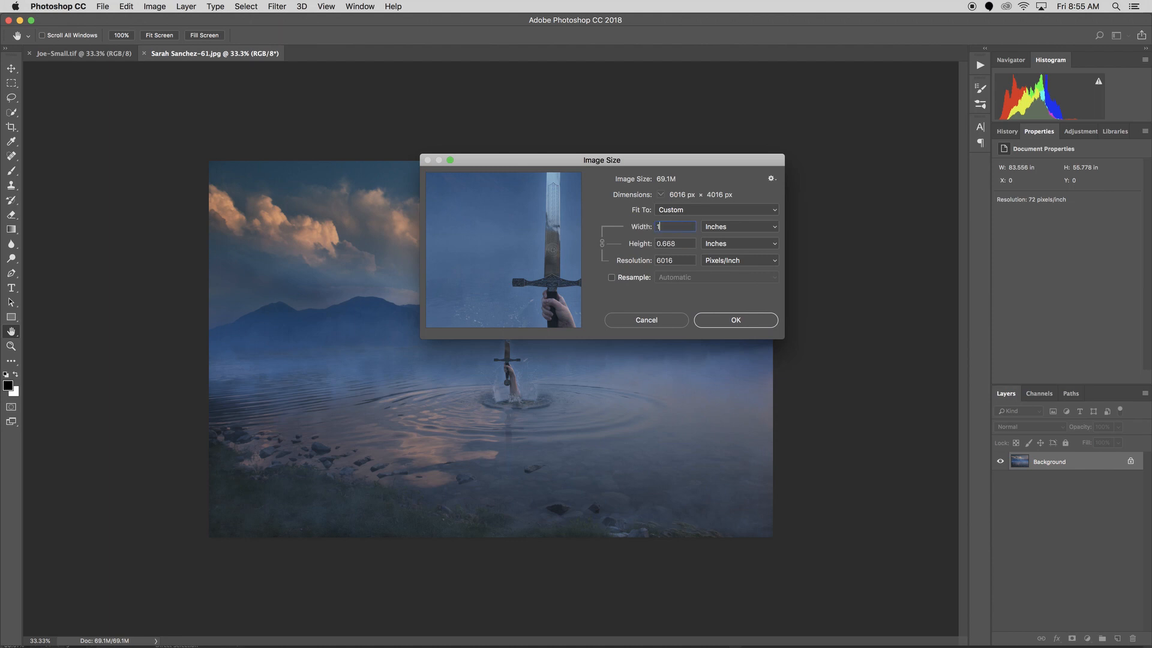
Without resampling, try width 16.25 and height 10.75 in, then reset to the original 72 ppi
text(16.25)
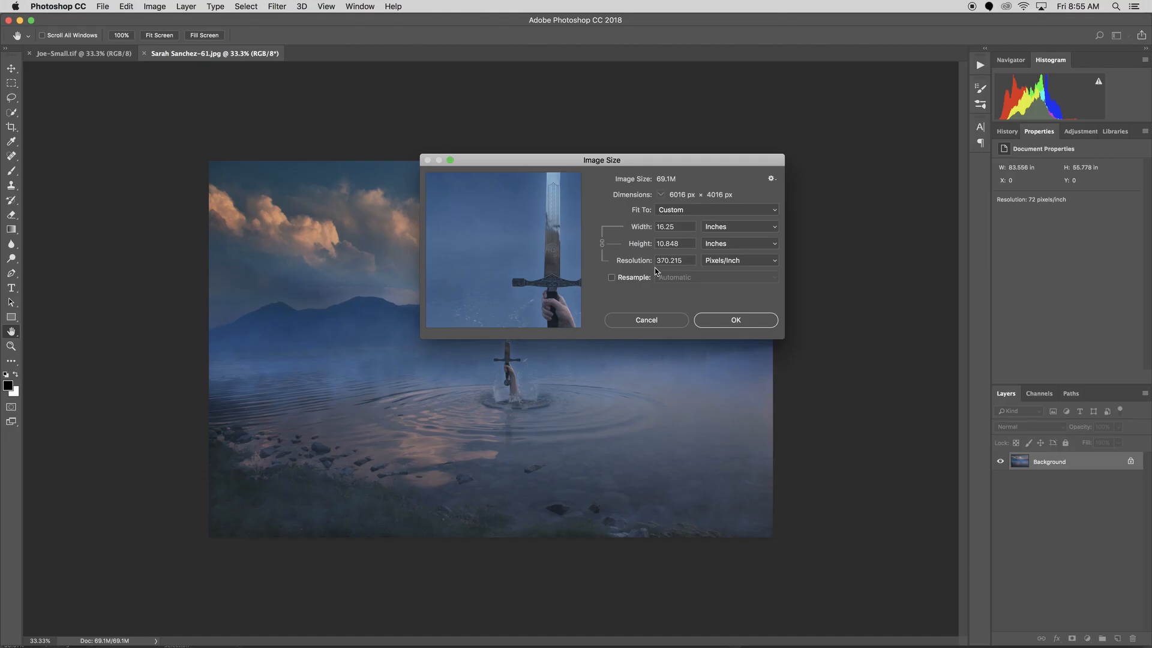
click(672, 243)
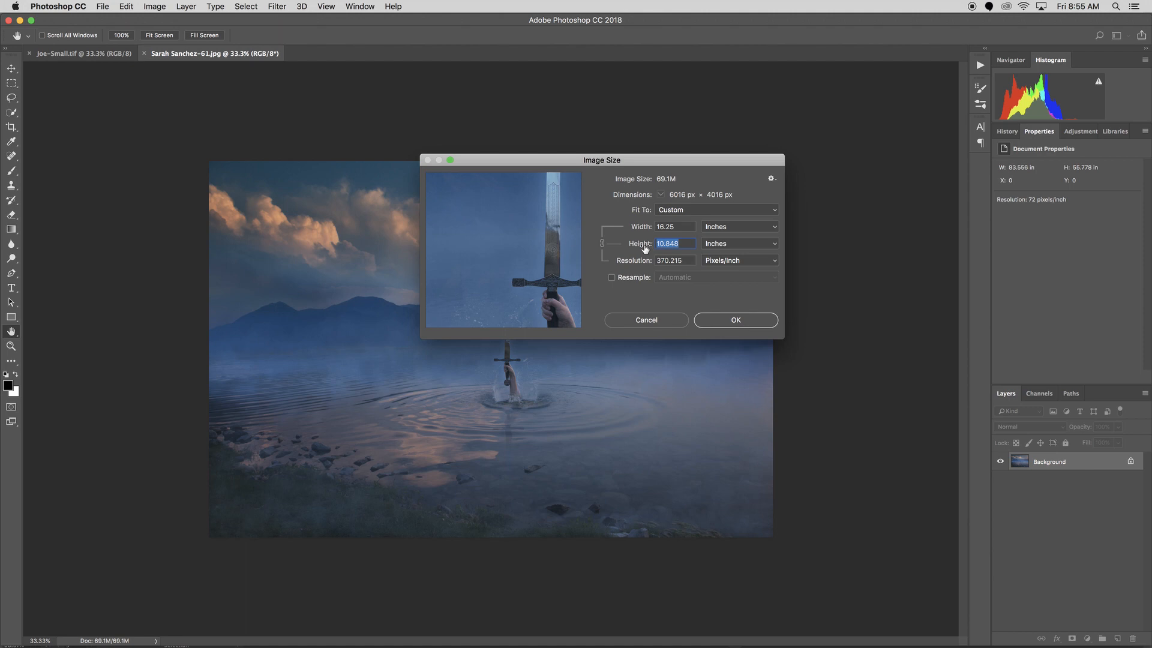
text(10.75)
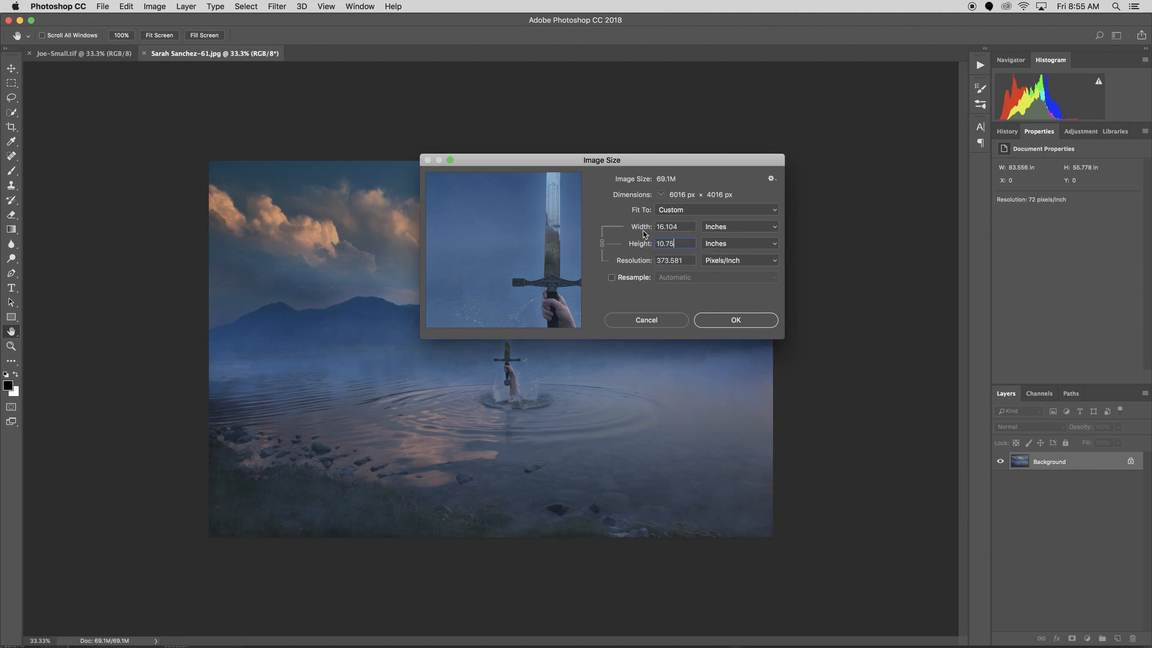
click(675, 227)
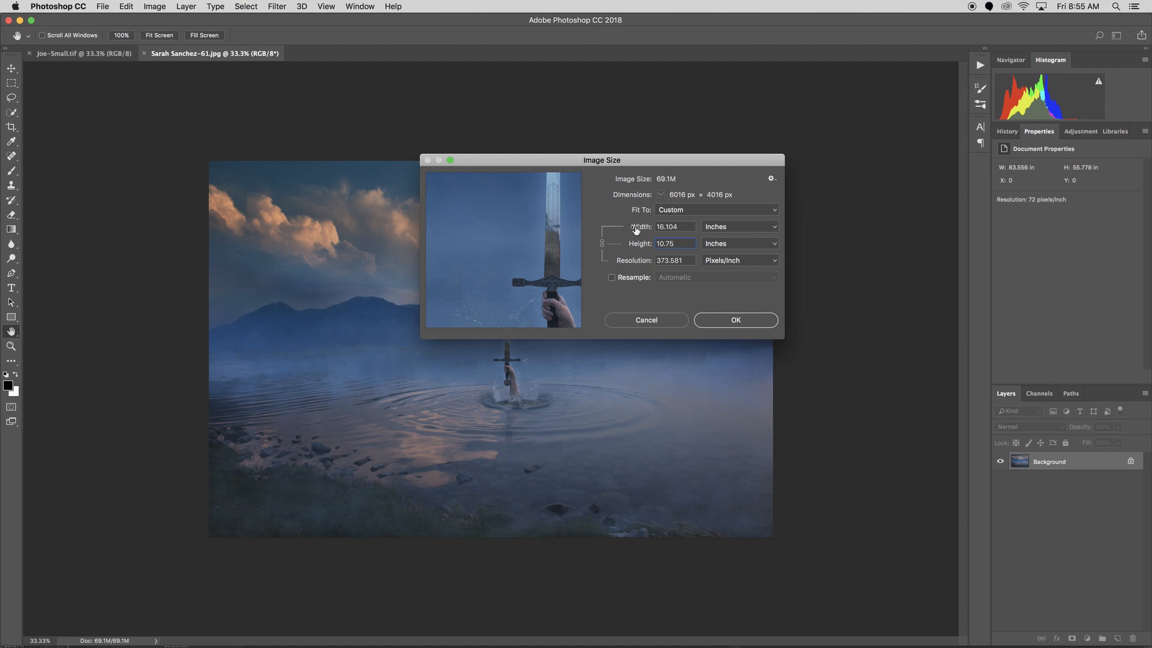
click(673, 243)
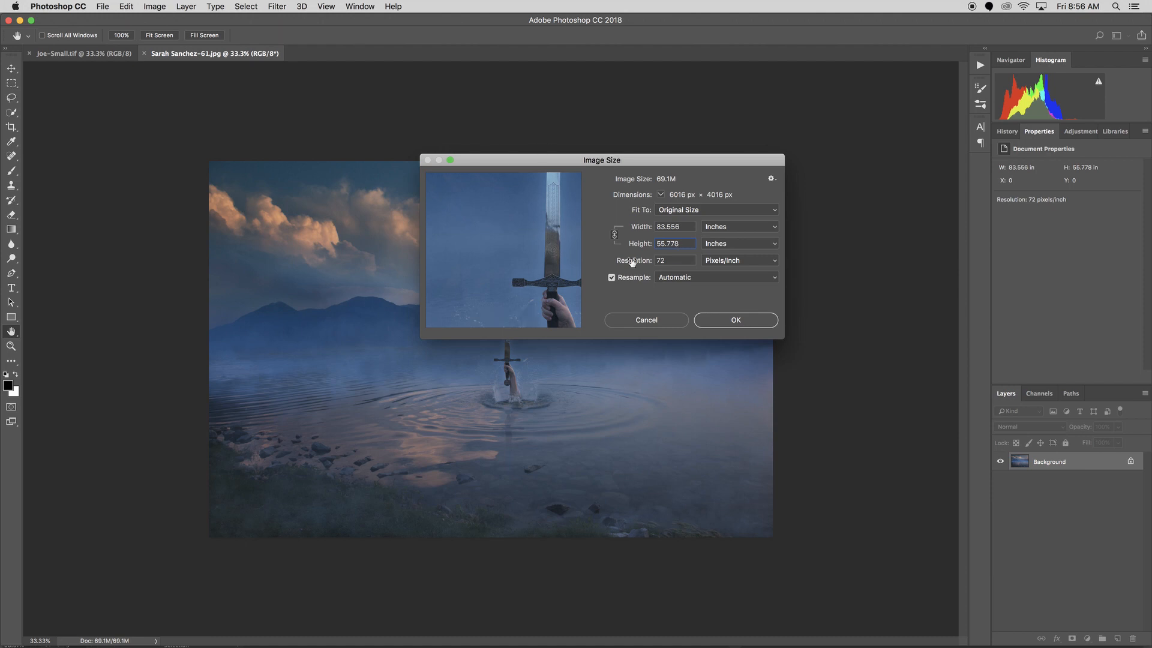
Resample to 300 ppi at 10.75 in height, giving 16.103 × 10.75 in (4831 × 3225 px)
click(611, 278)
text(3)
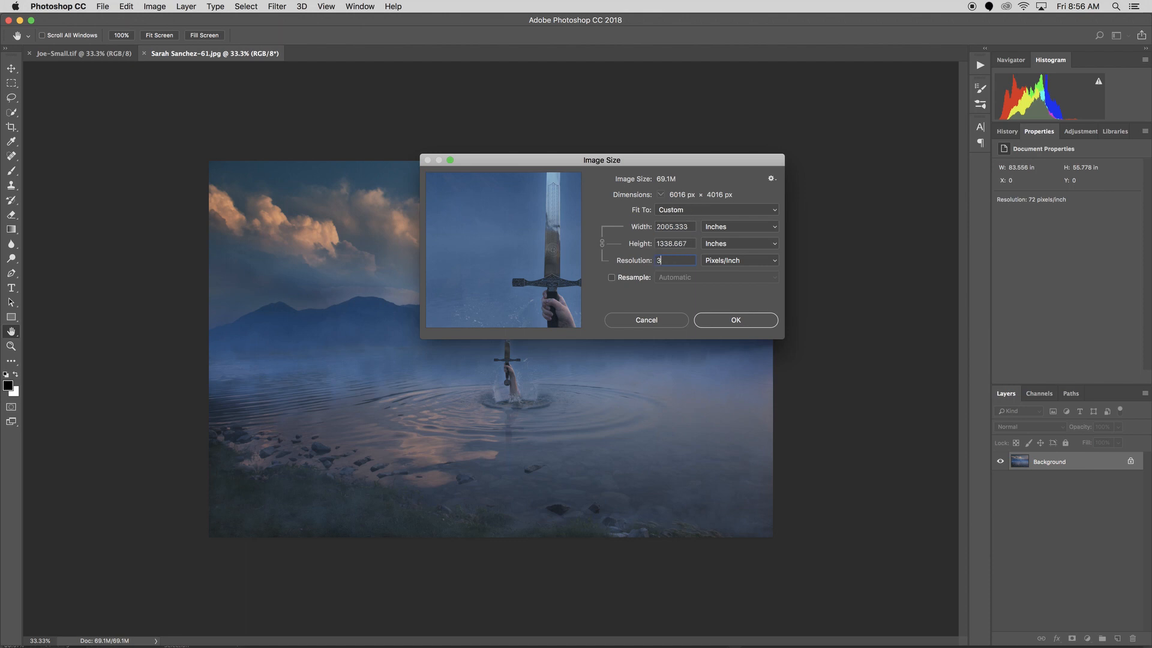
text(00)
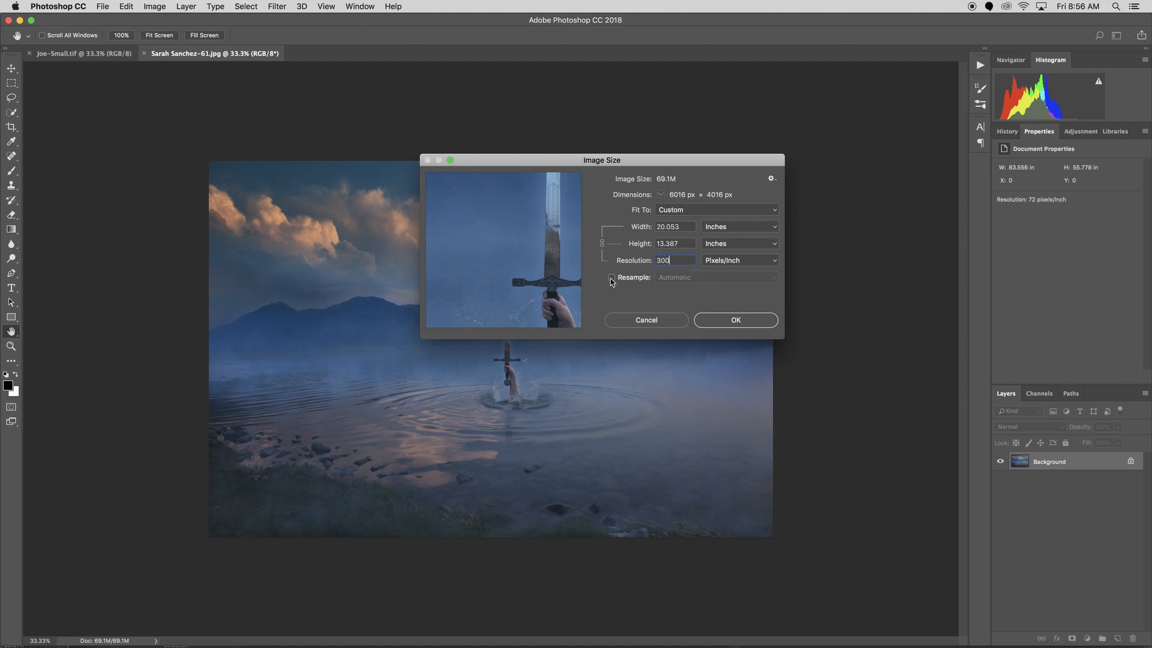
click(611, 277)
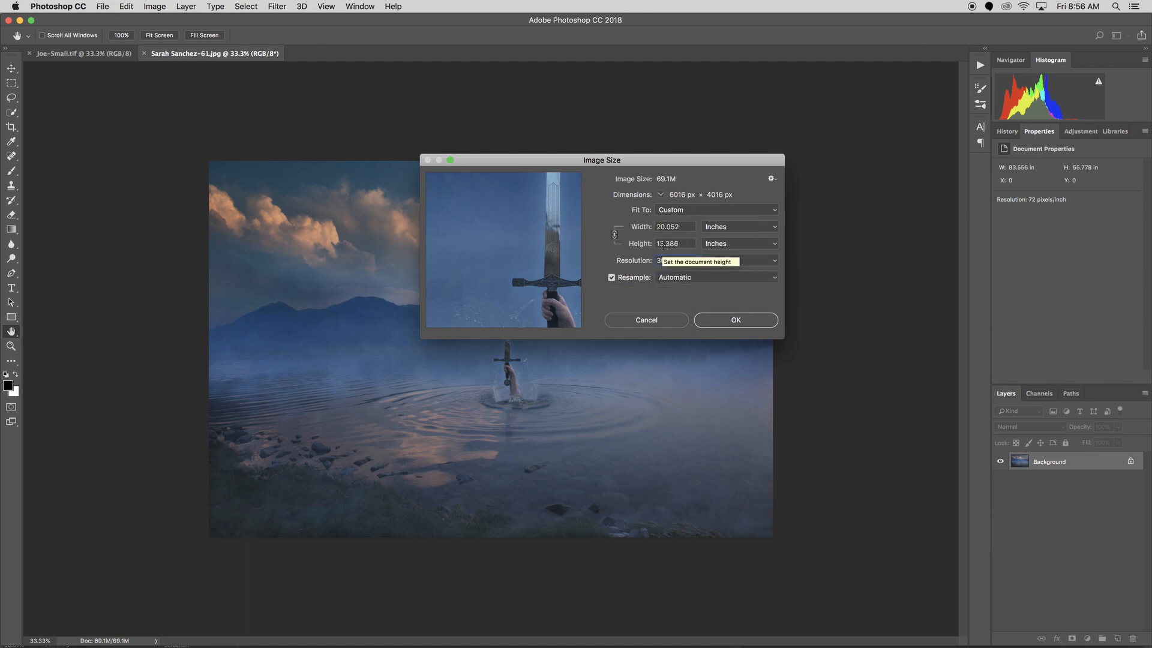
click(674, 243)
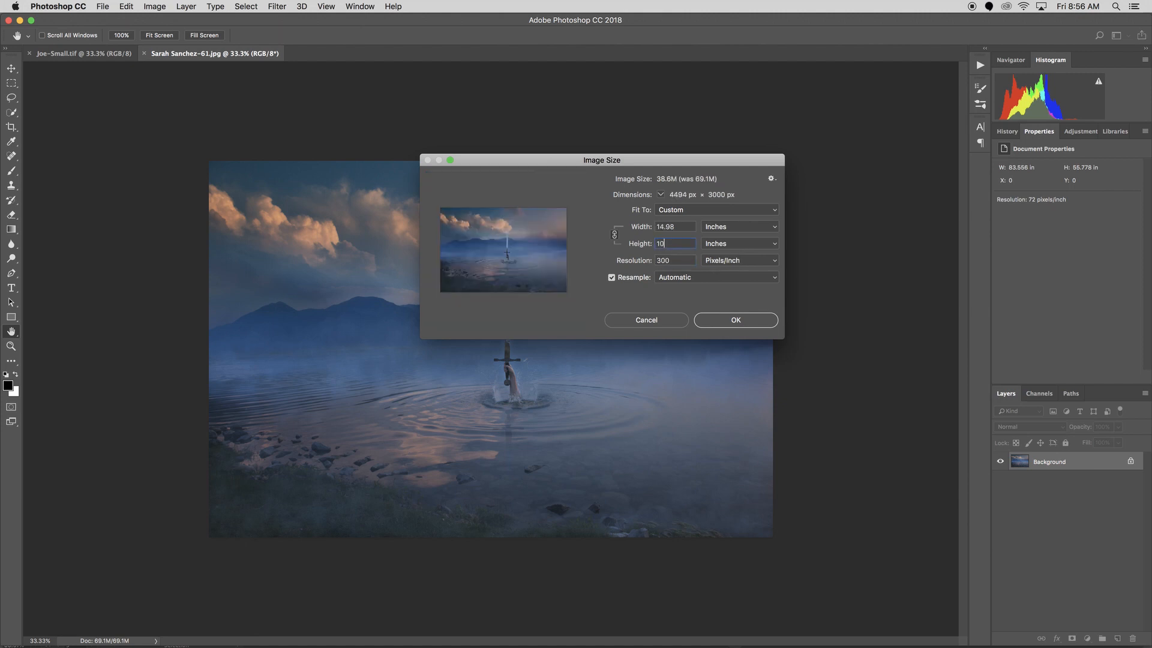
text(10.75)
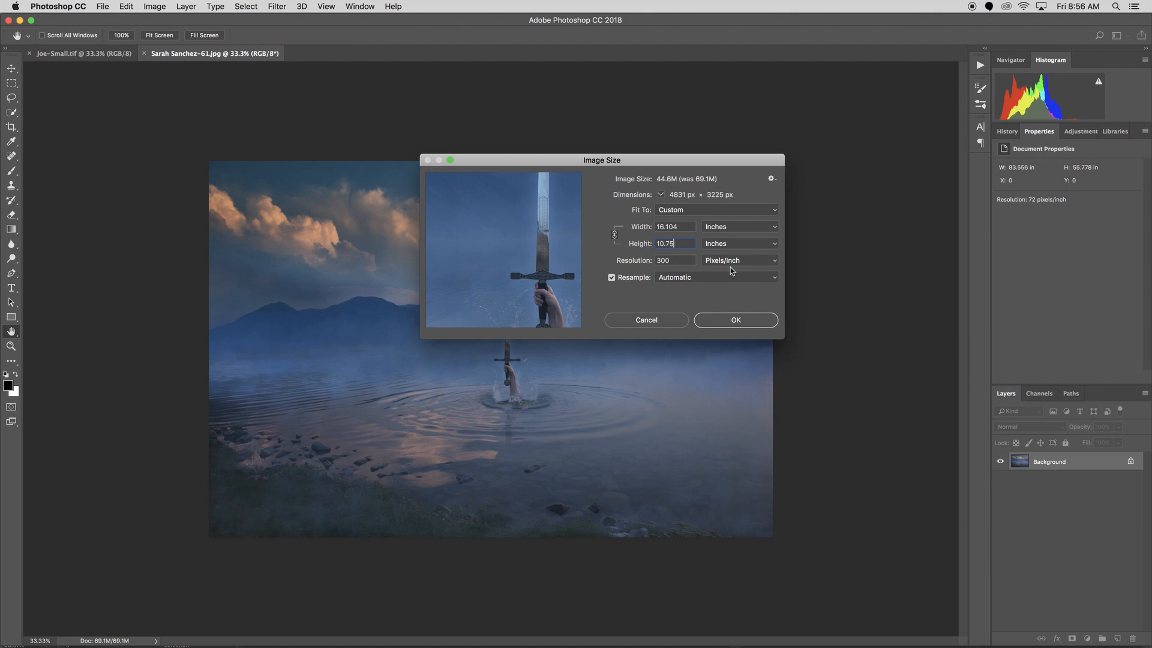
mouse_move(734, 321)
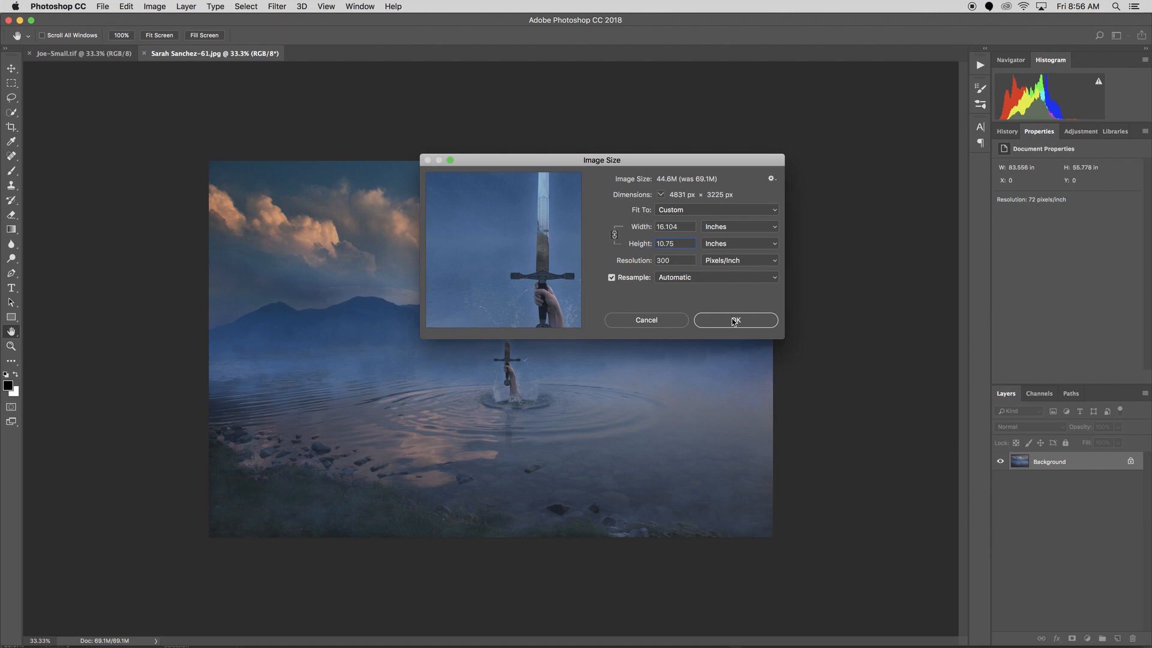
click(734, 319)
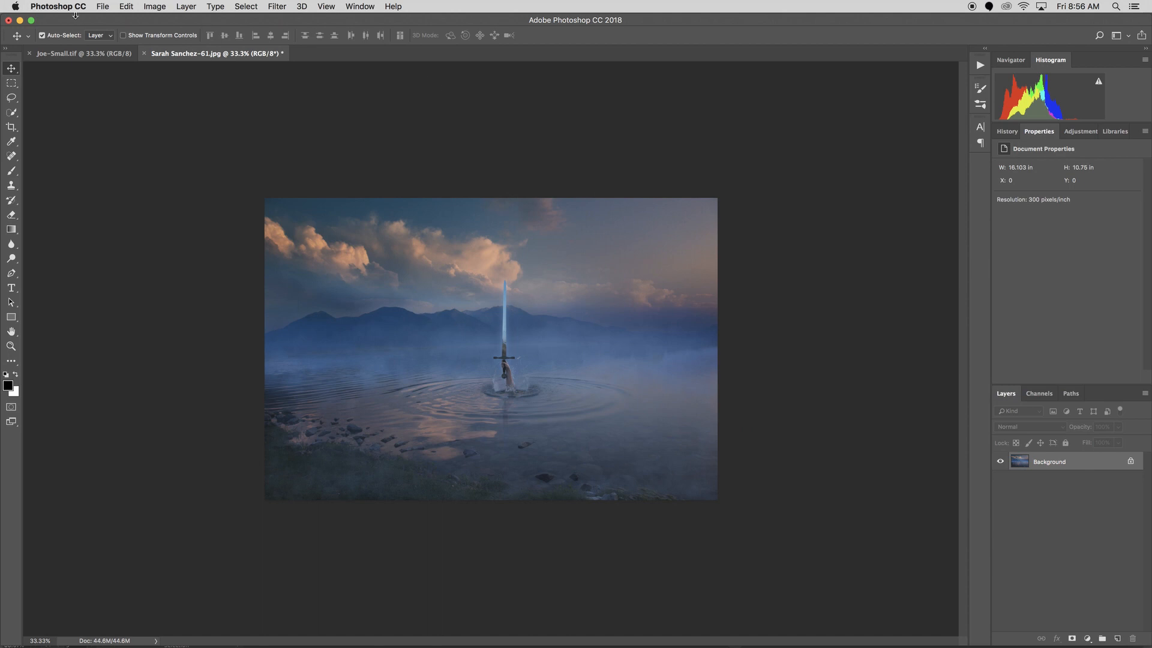
Save the photo on the Desktop as JPEG Printable-Sword.jpg
click(102, 6)
text(Printable-Sword.jpg)
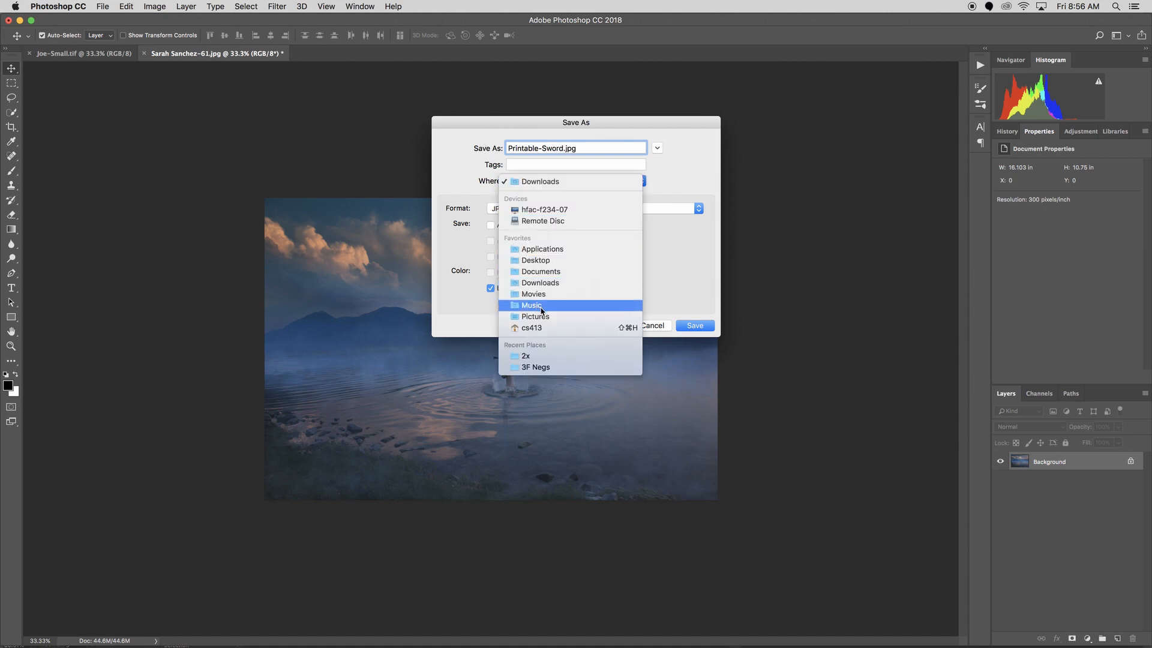
click(534, 260)
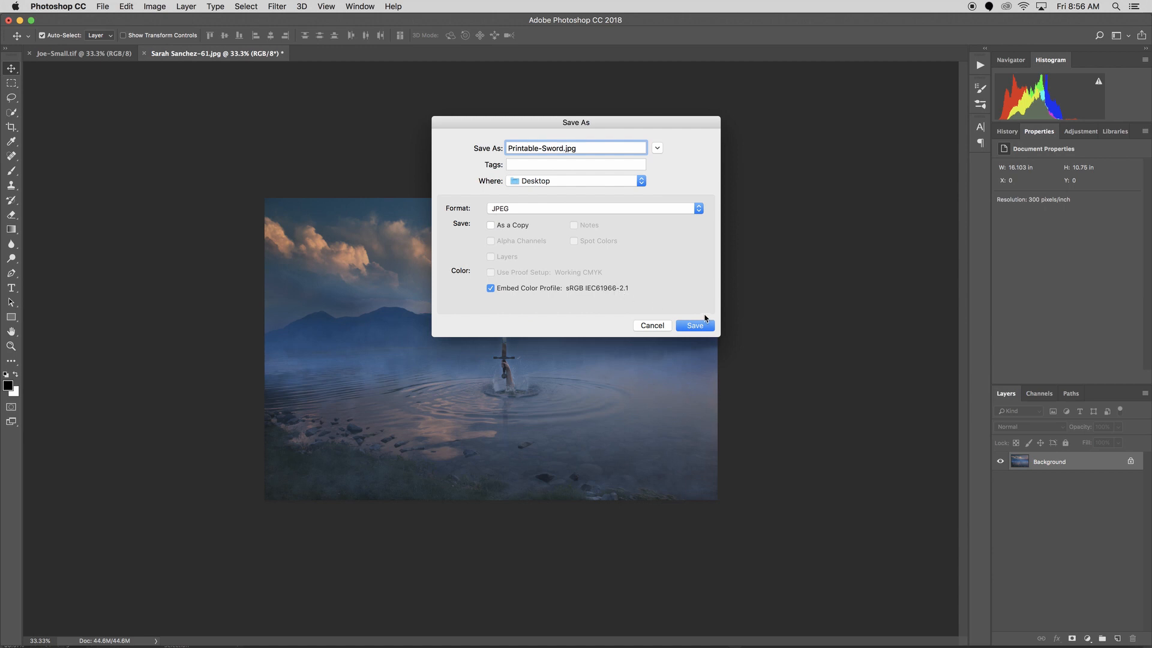
click(694, 325)
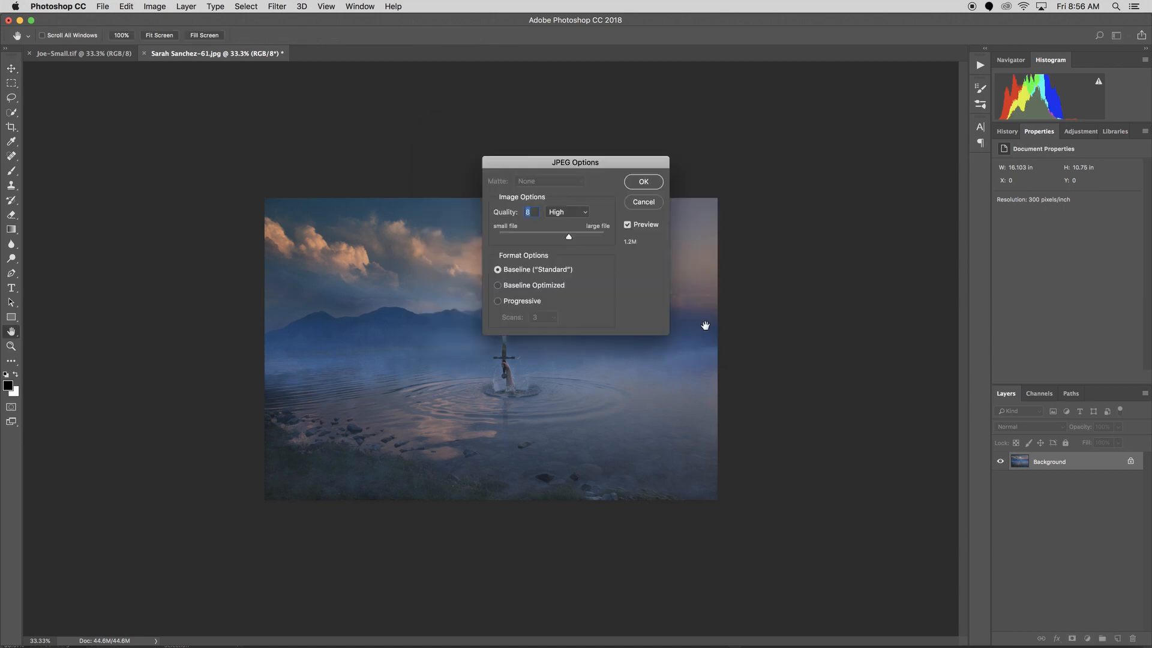
mouse_move(554, 154)
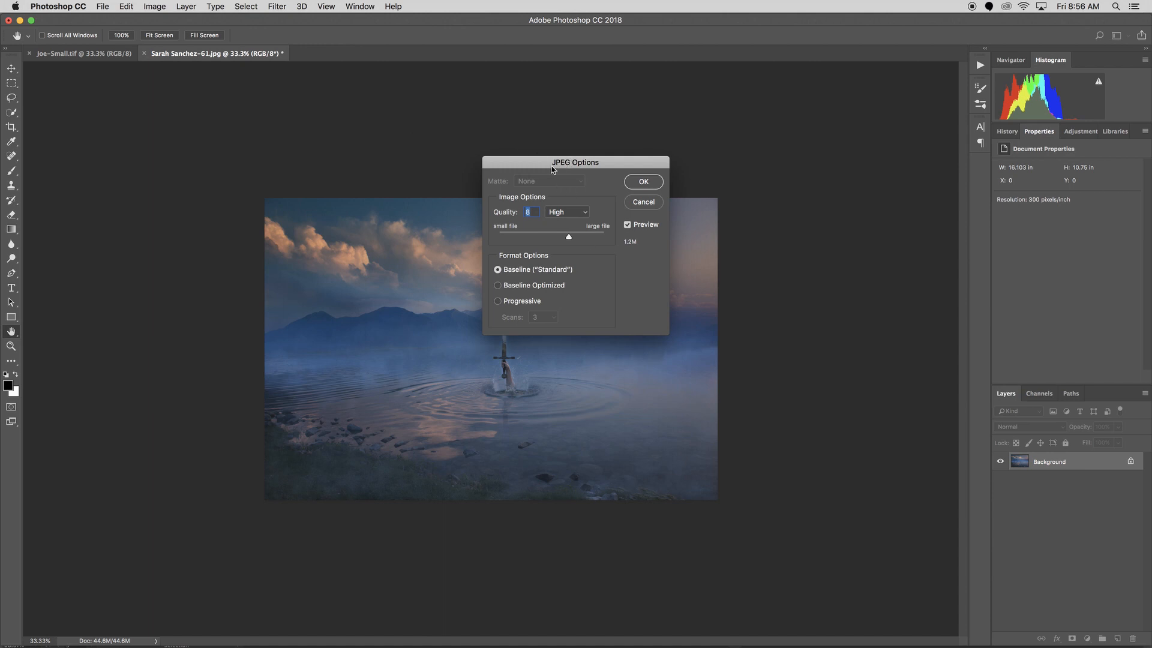
mouse_move(578, 239)
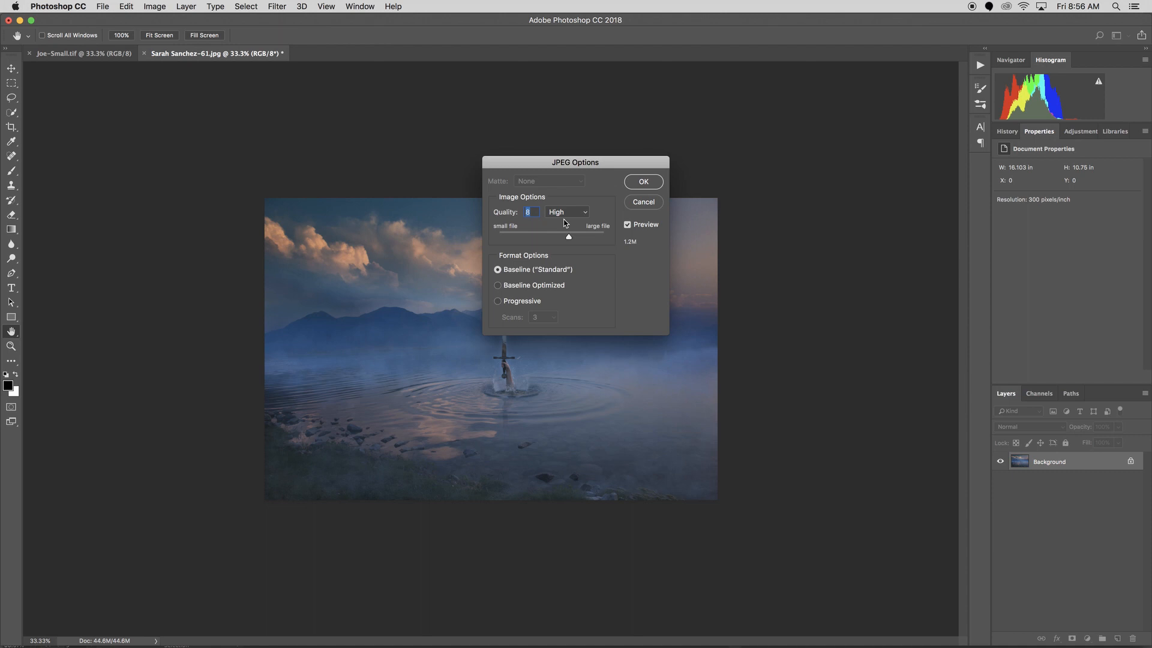
Set JPEG quality to Maximum (12) and confirm the save
drag(568, 237, 576, 236)
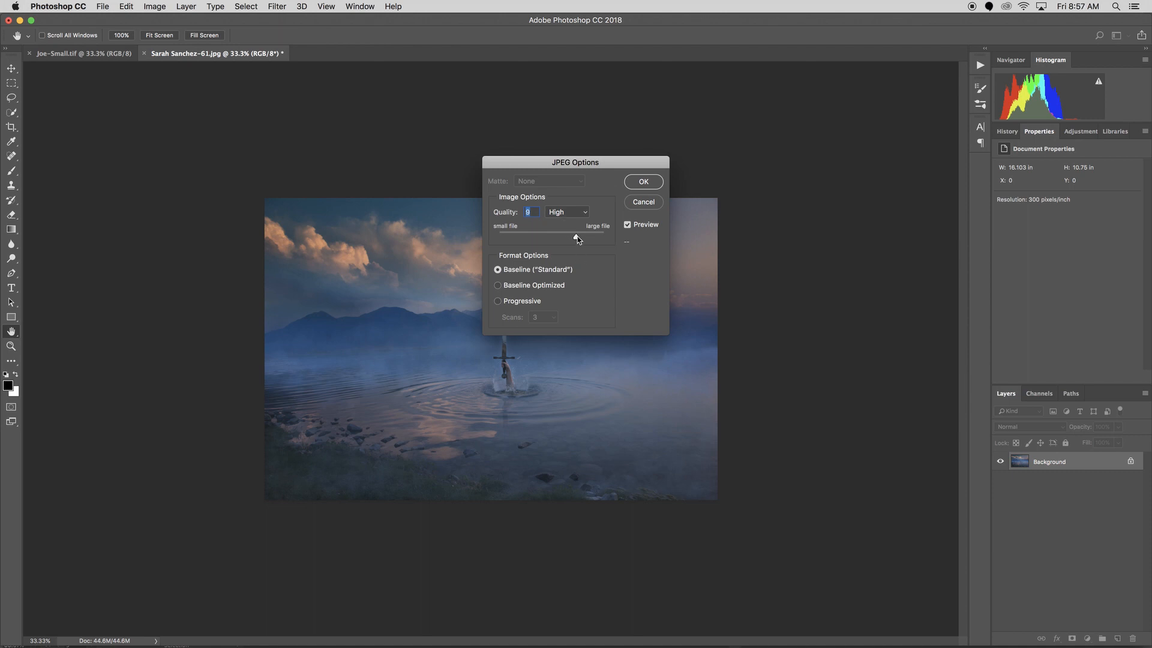
drag(576, 236, 604, 236)
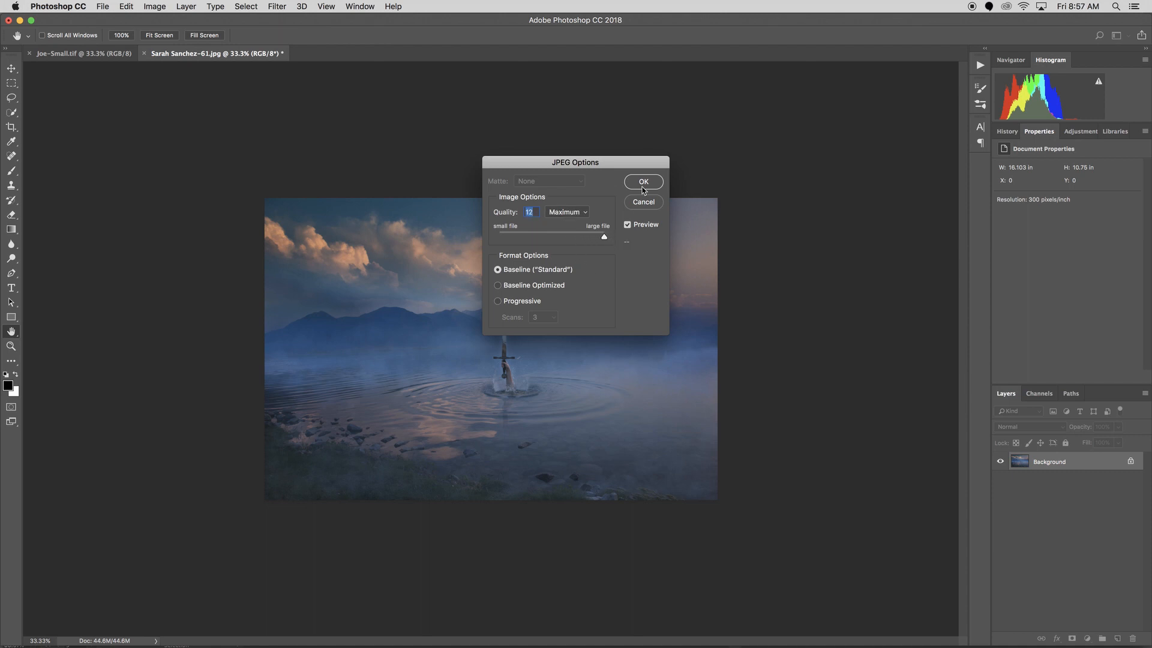
click(642, 182)
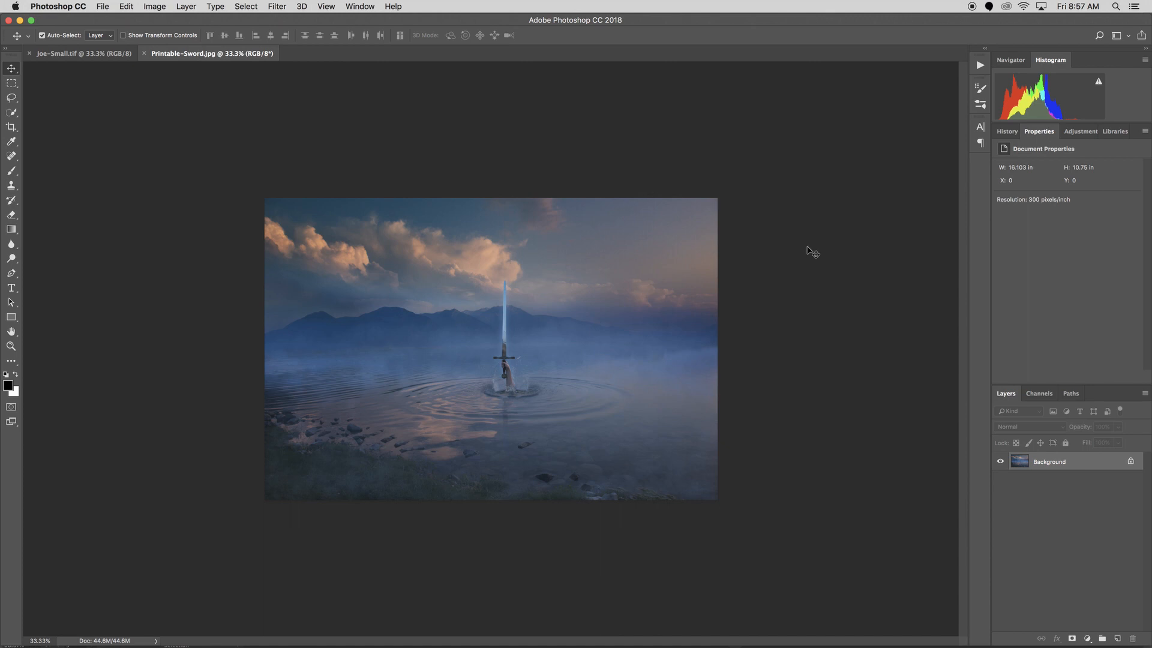
mouse_move(152, 95)
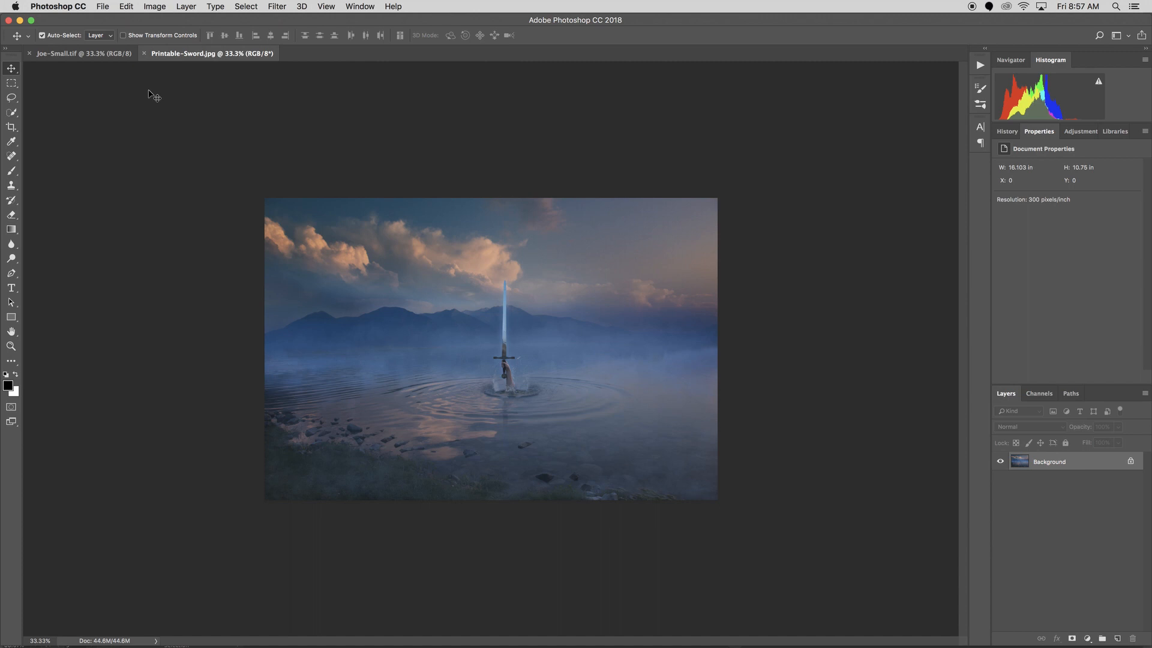
Switch to the top-hat portrait and save it as TIFF, replacing the existing Desktop Joe-Small.tif
click(81, 53)
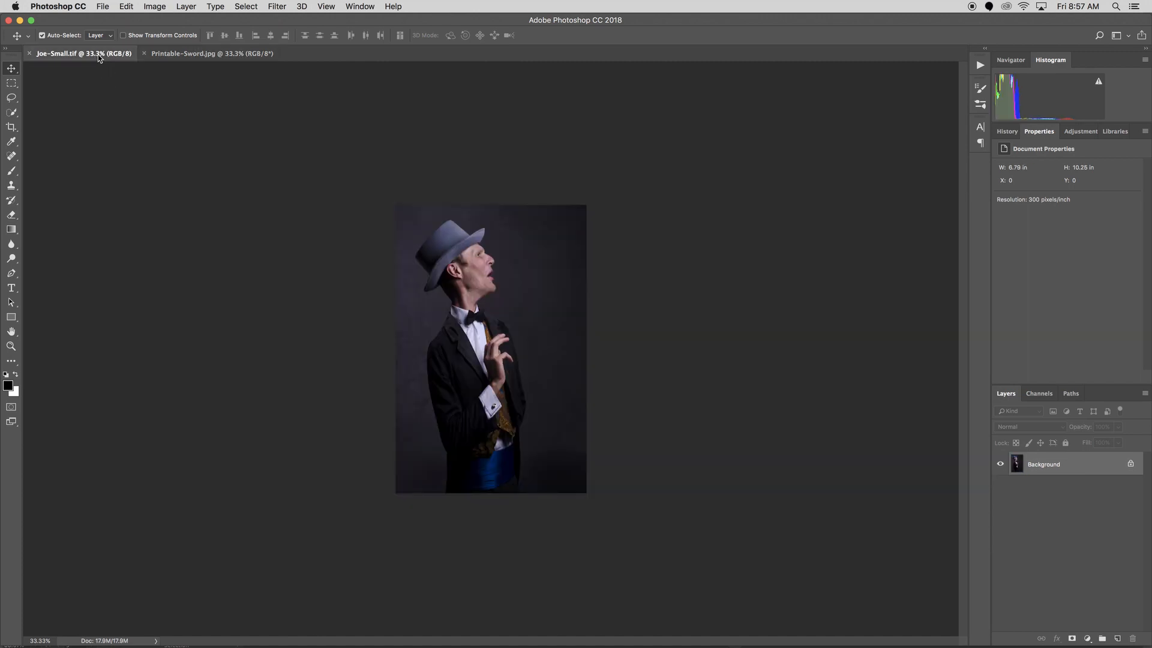
mouse_move(74, 53)
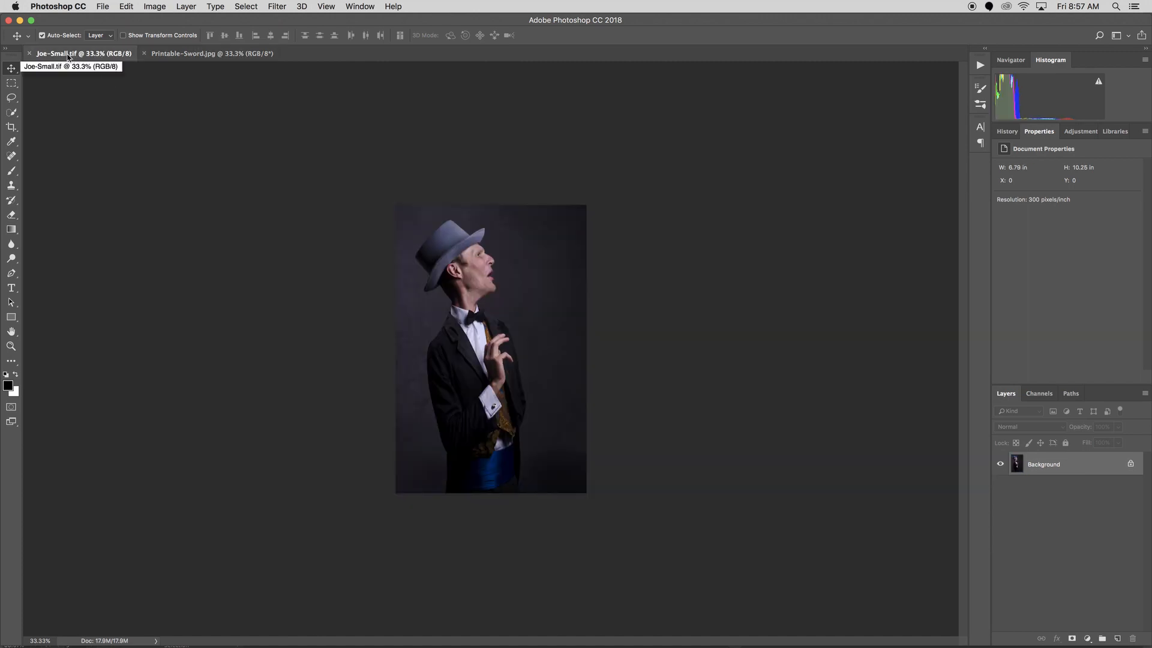
mouse_move(360, 261)
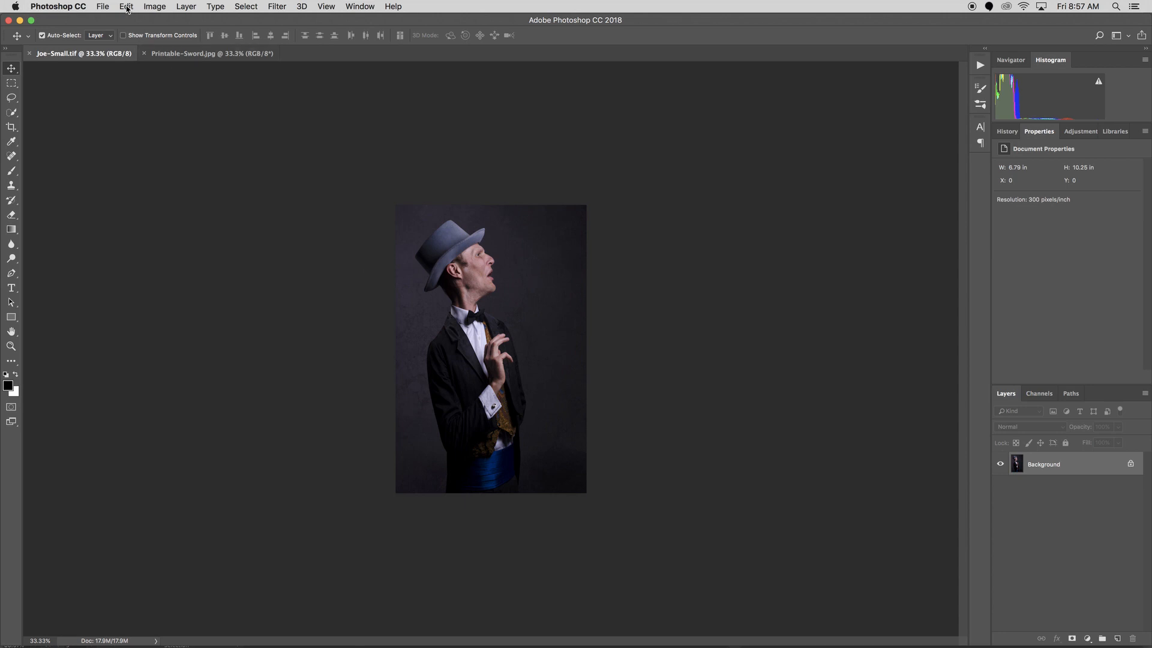
click(125, 6)
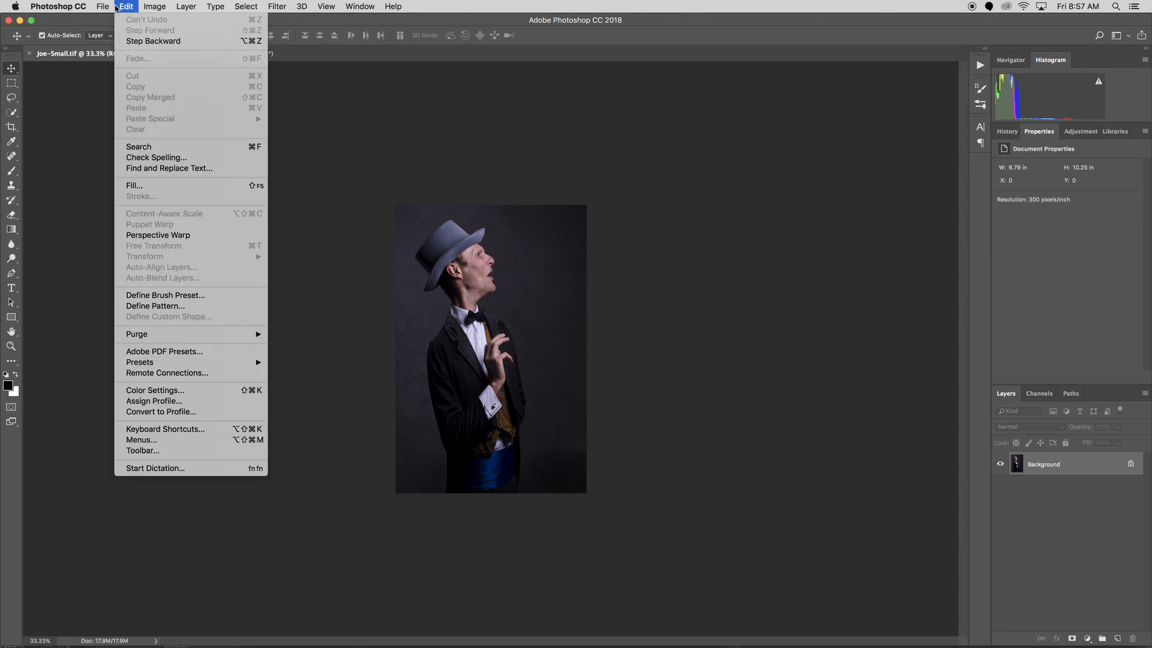
click(102, 7)
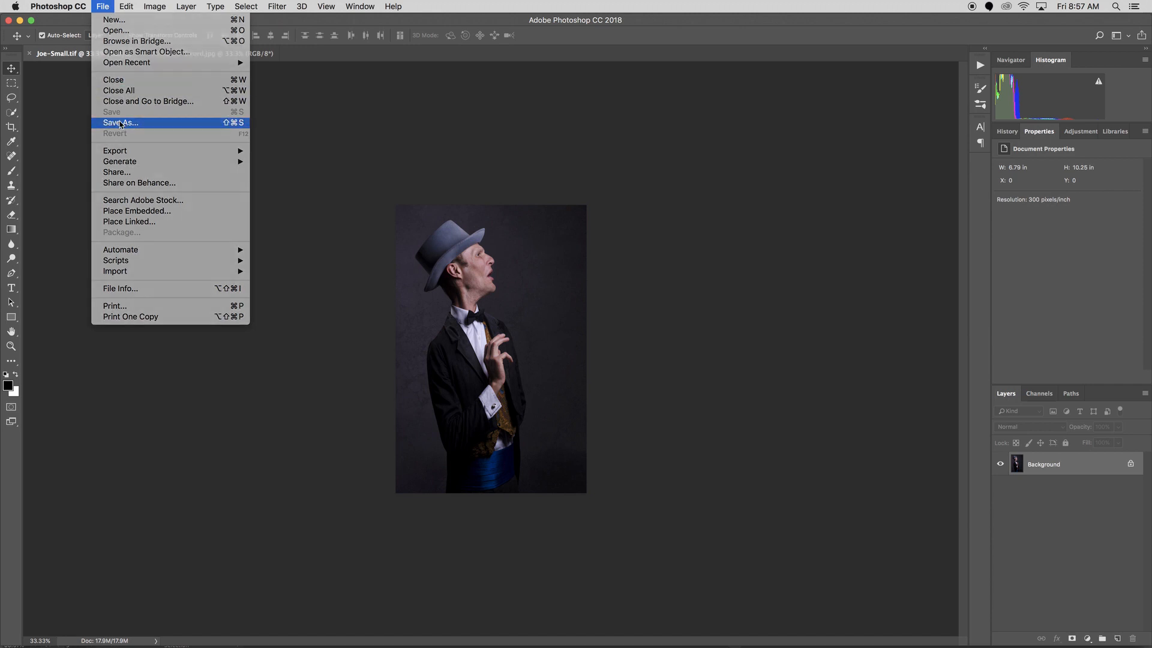
click(118, 123)
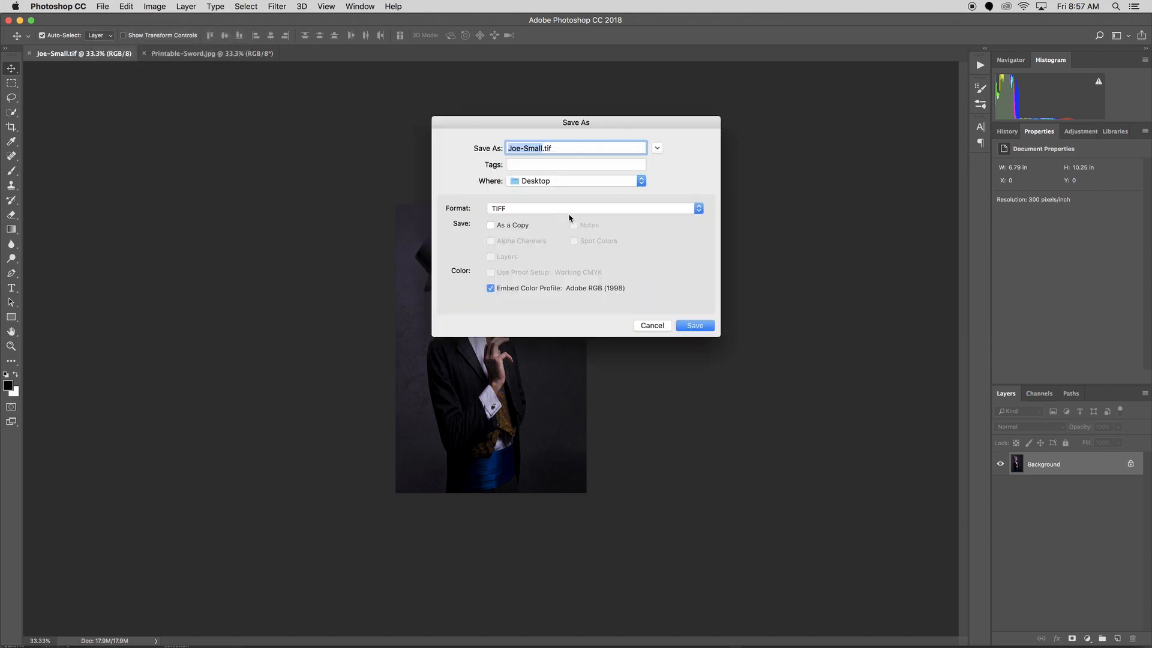
click(694, 325)
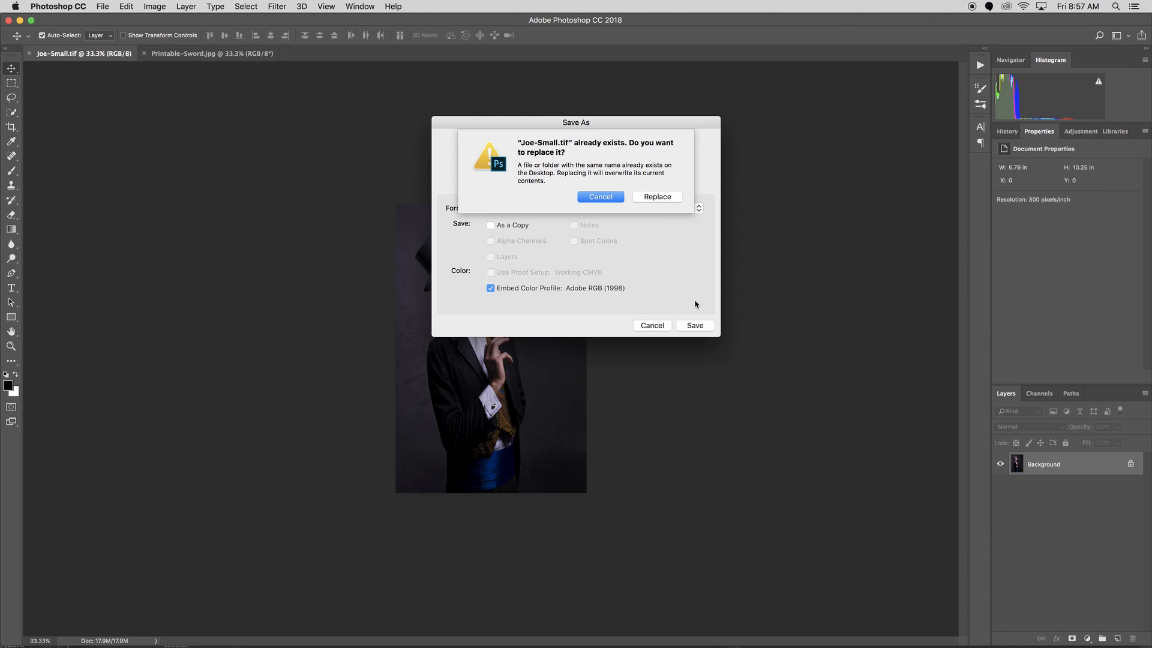
click(655, 196)
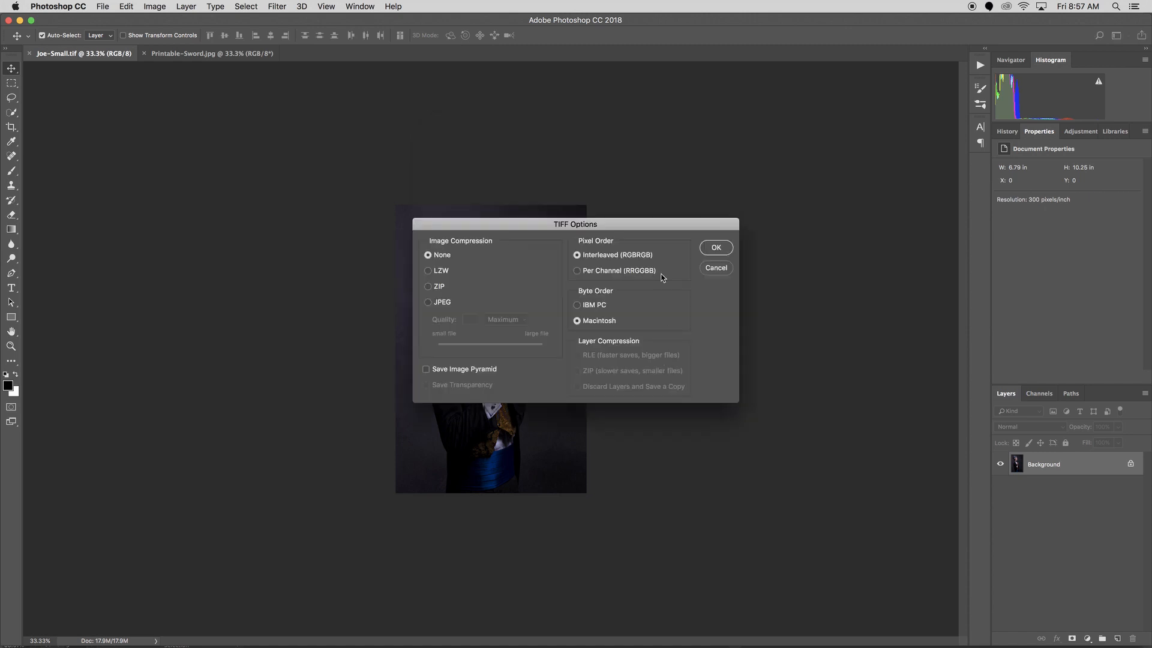
Move TIFF Options aside and accept Image Compression None
drag(576, 224, 563, 161)
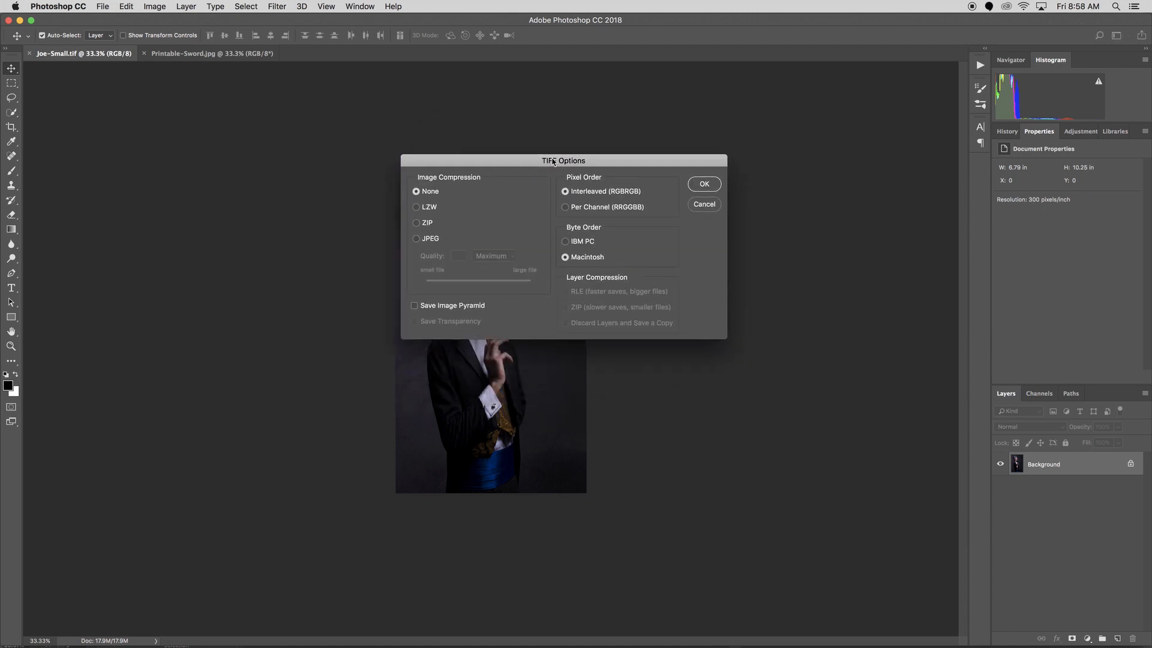
drag(564, 160, 536, 150)
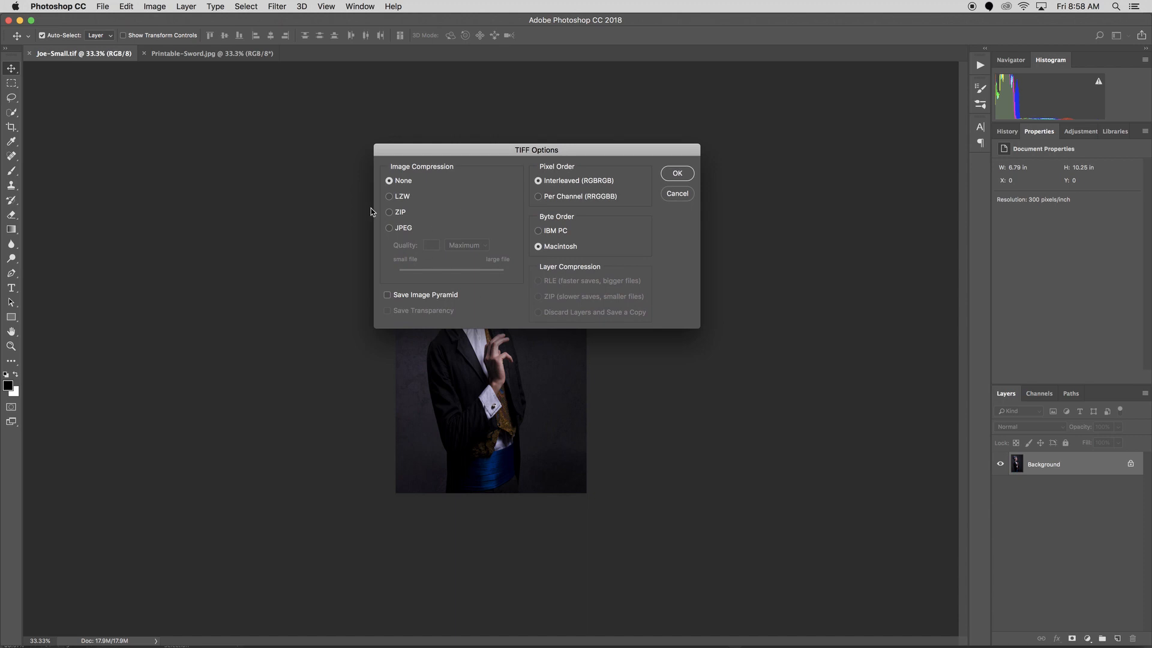
mouse_move(500, 202)
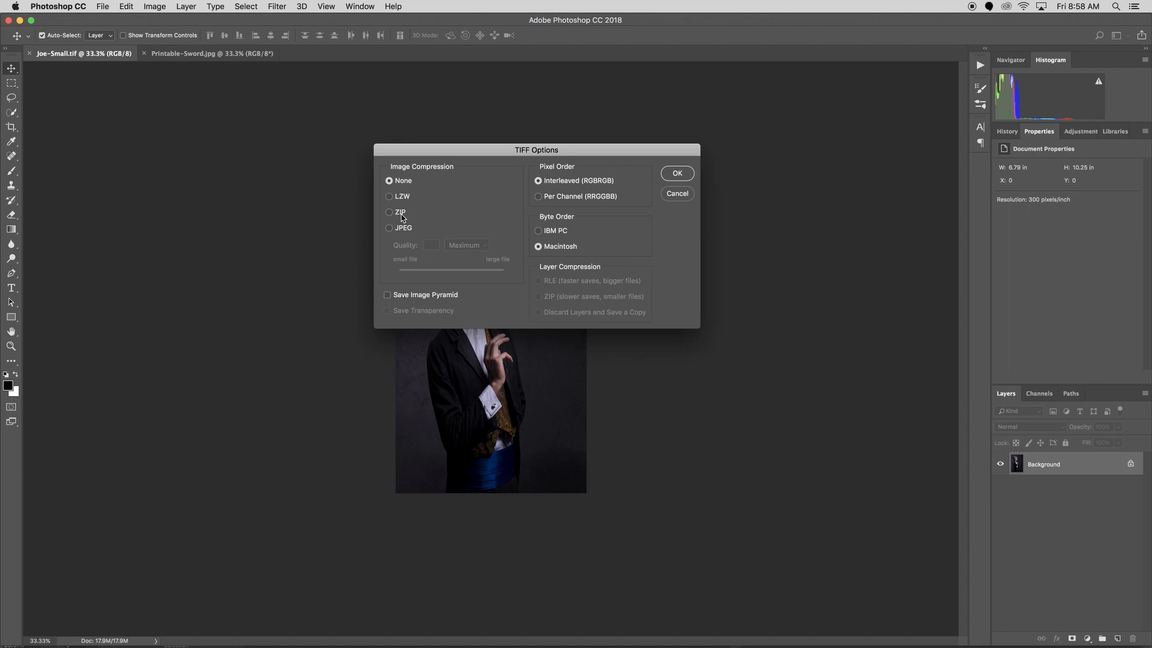
mouse_move(389, 213)
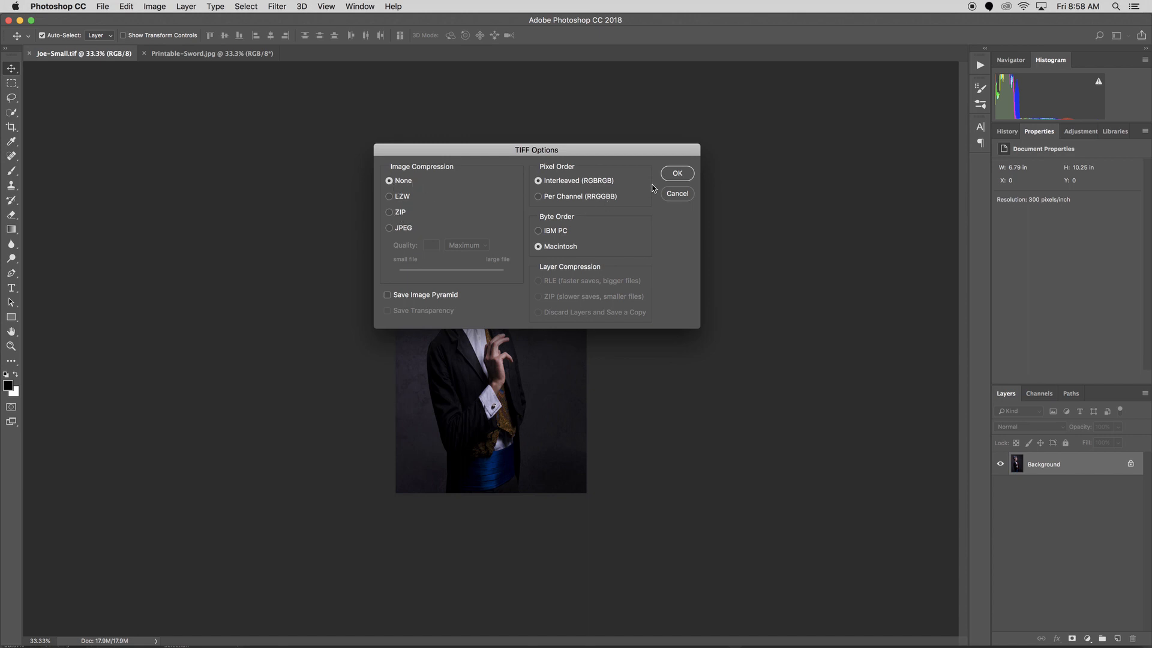
click(677, 173)
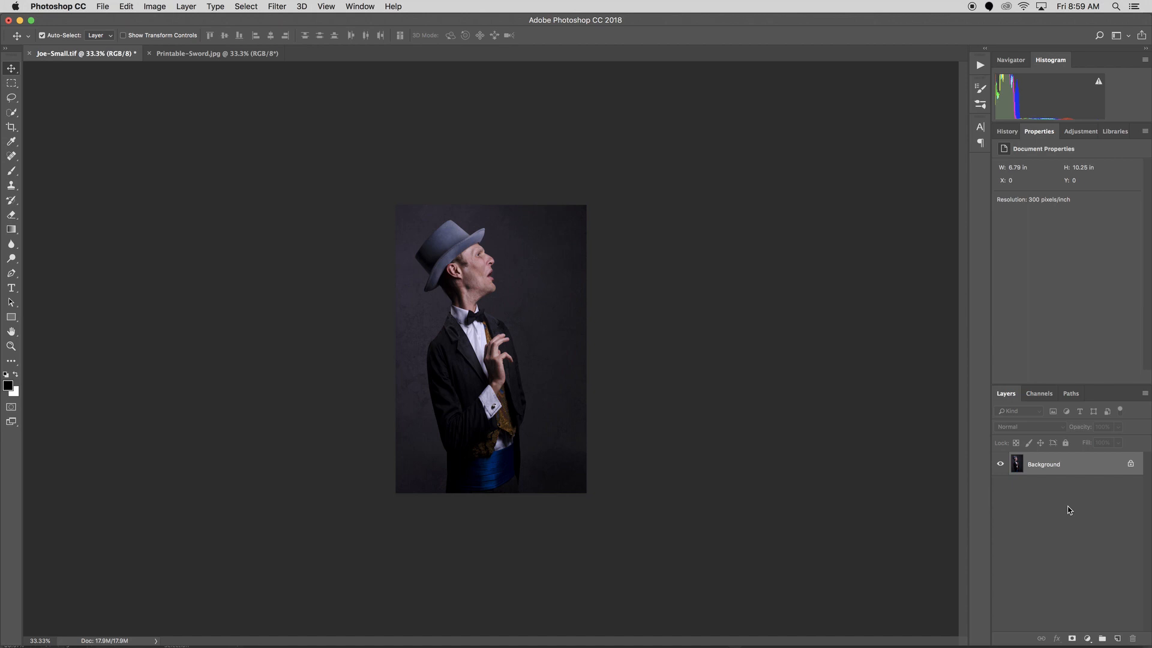
mouse_move(1086, 614)
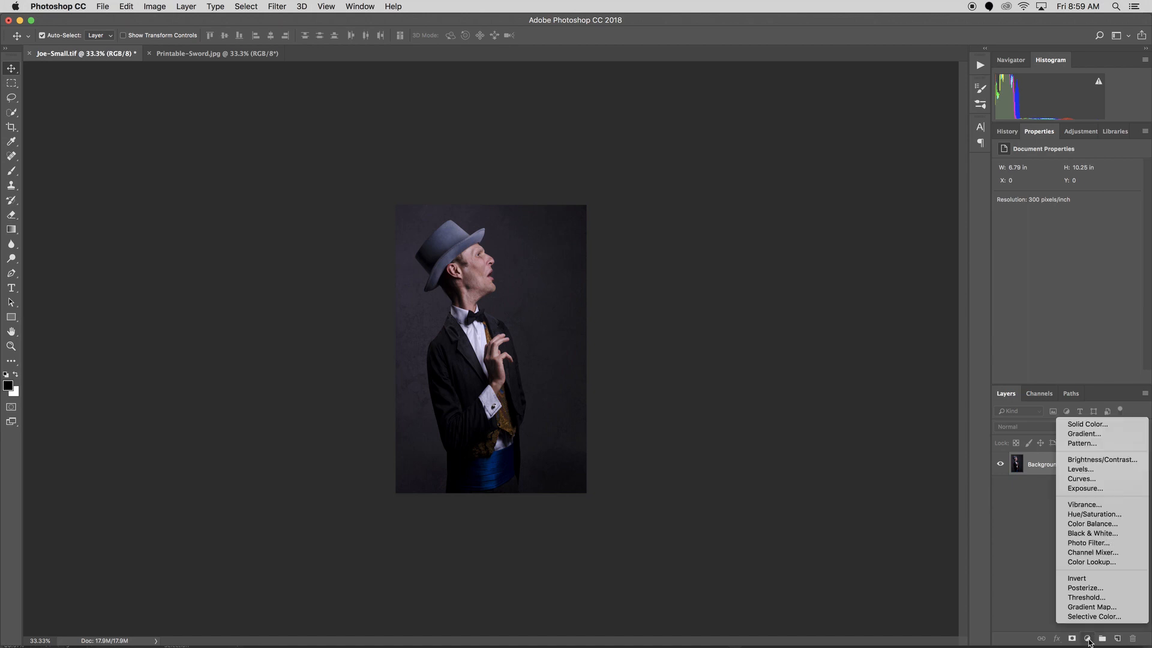
Add Levels and Curves adjustment layers to the Joe-Small.tif portrait, then open the File menu
click(1080, 468)
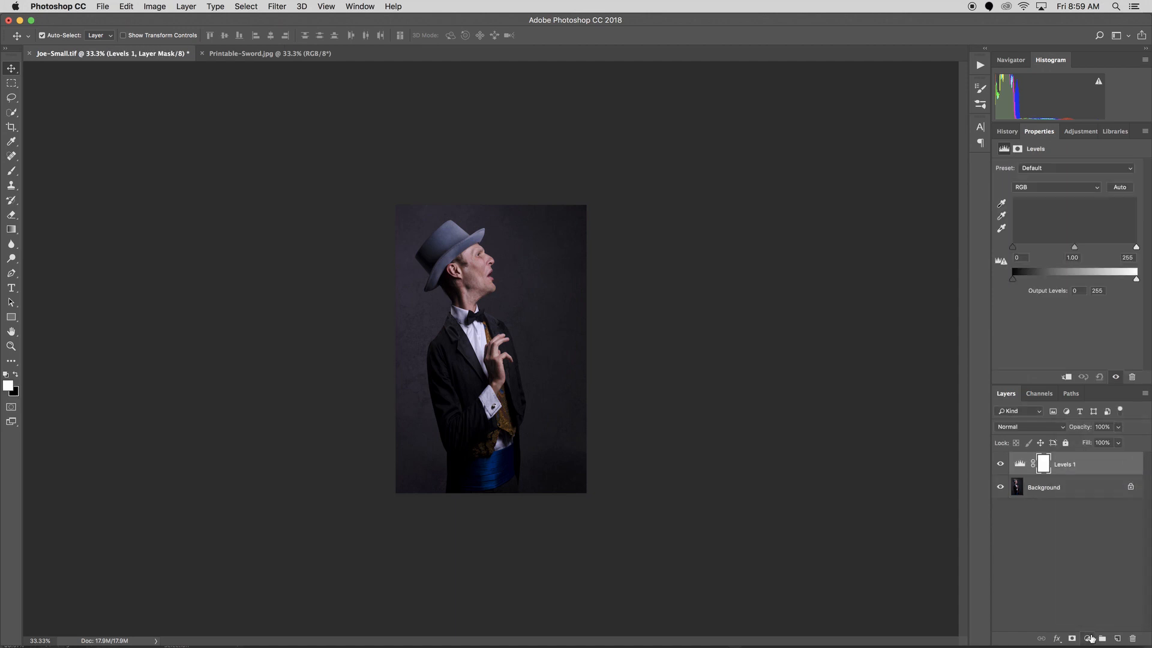
click(1090, 637)
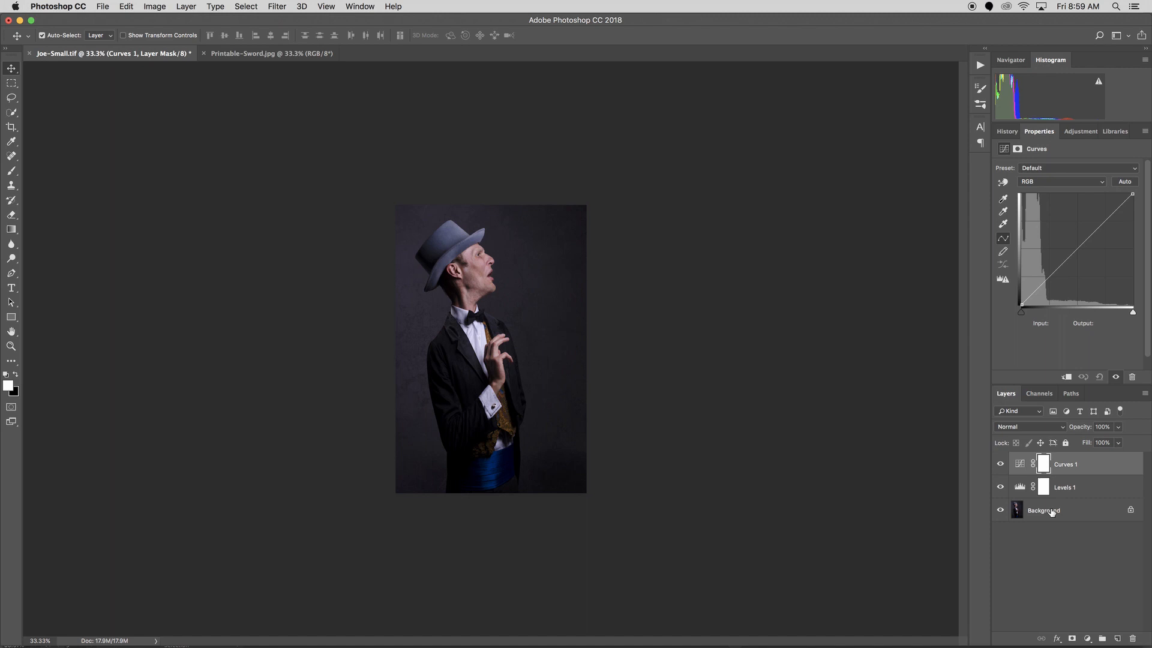
mouse_move(622, 410)
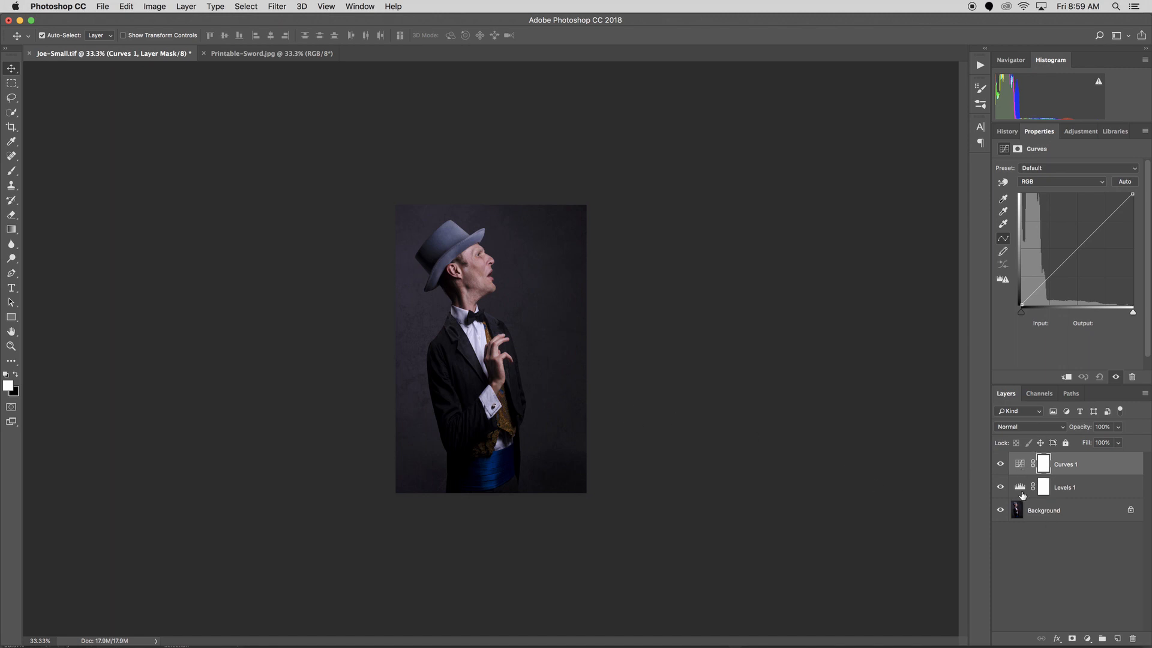
click(102, 7)
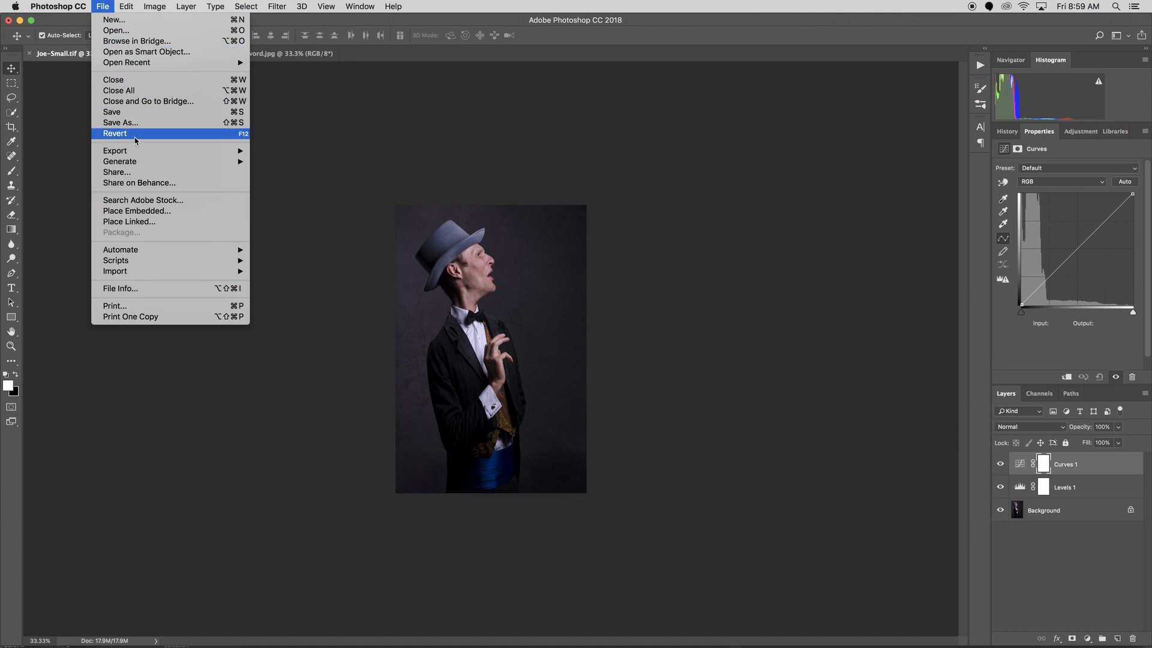
Save a layerless TIFF copy named Joe-Small copy.tif with default TIFF options
click(120, 122)
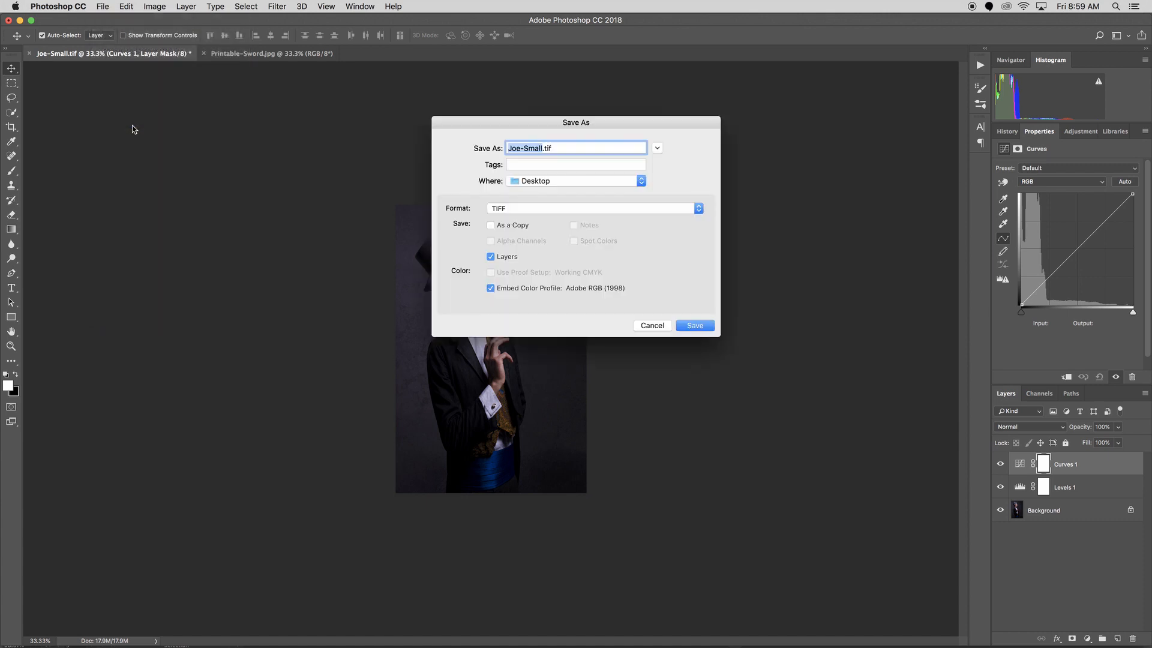
mouse_move(561, 182)
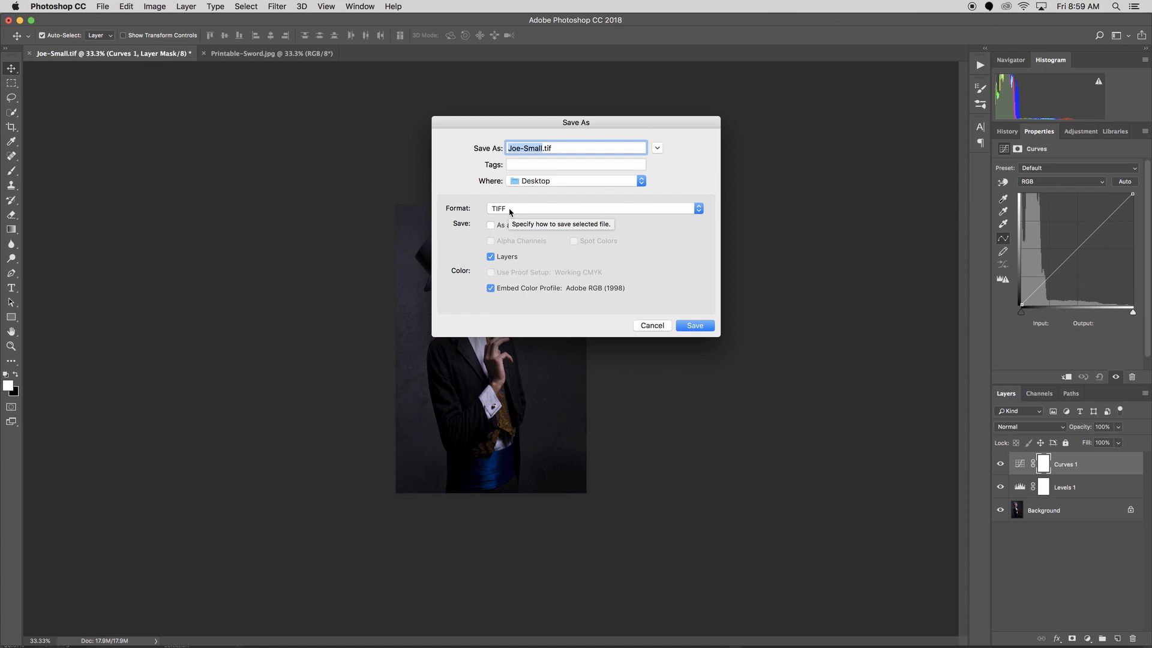
mouse_move(553, 263)
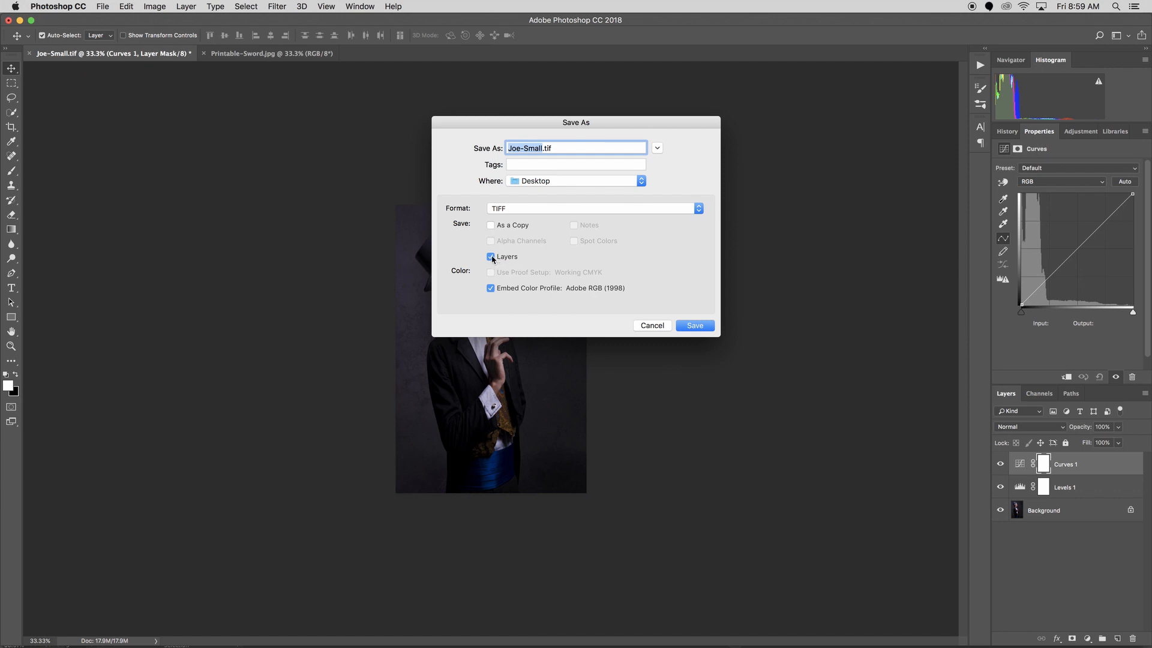
click(491, 225)
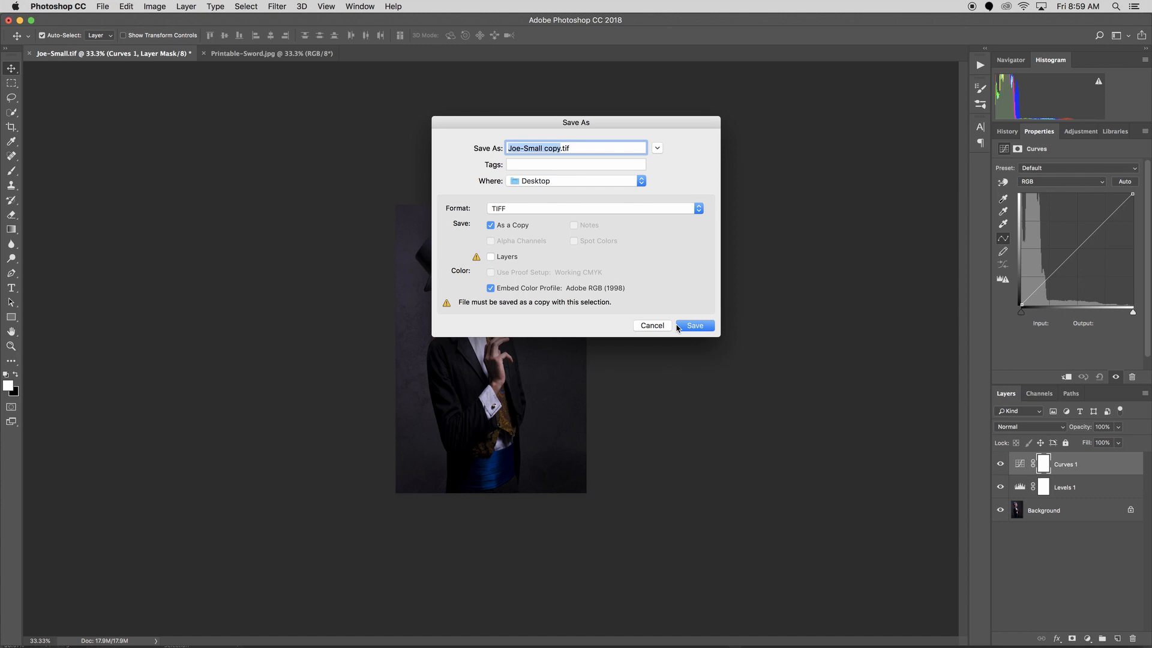
click(693, 324)
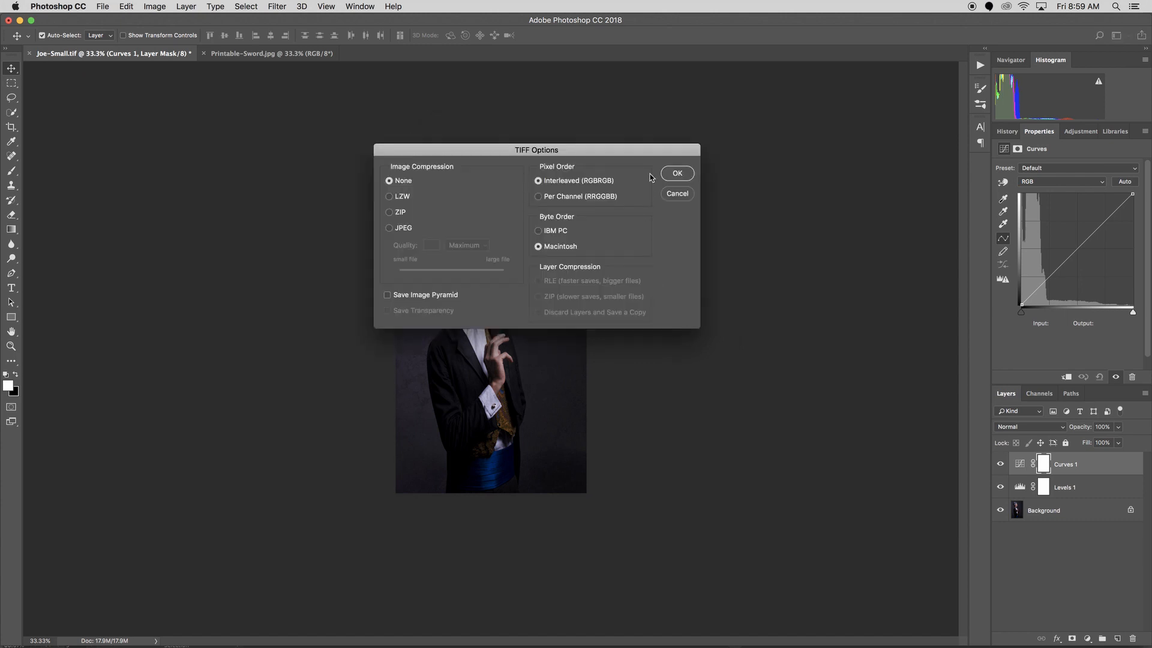
click(676, 172)
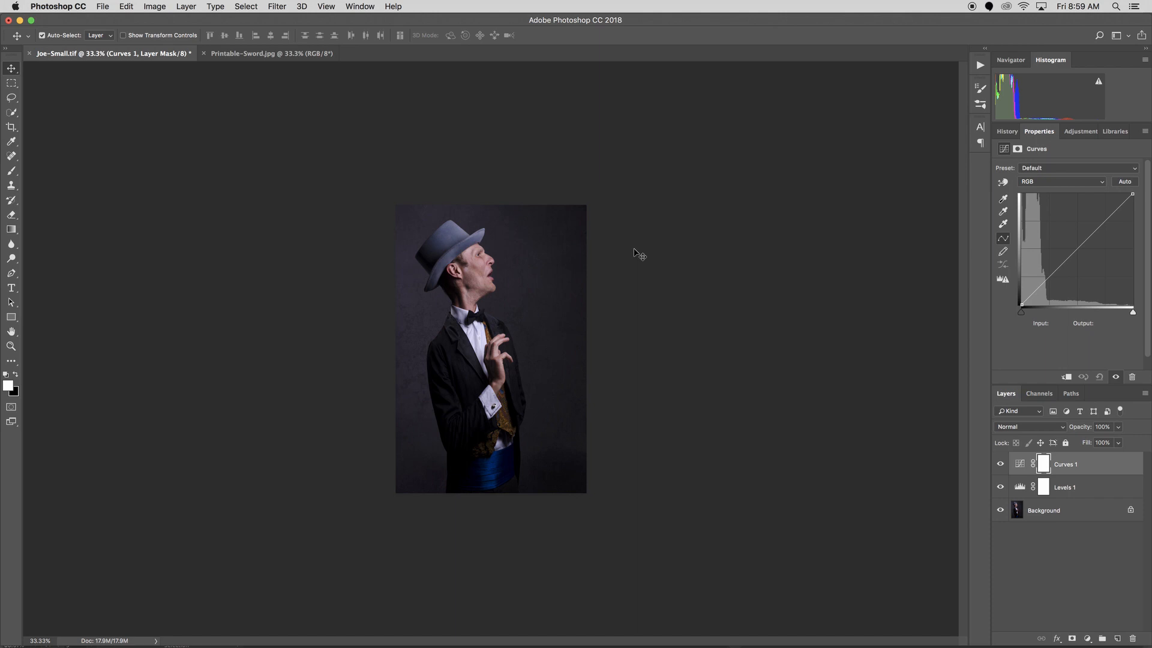
mouse_move(713, 331)
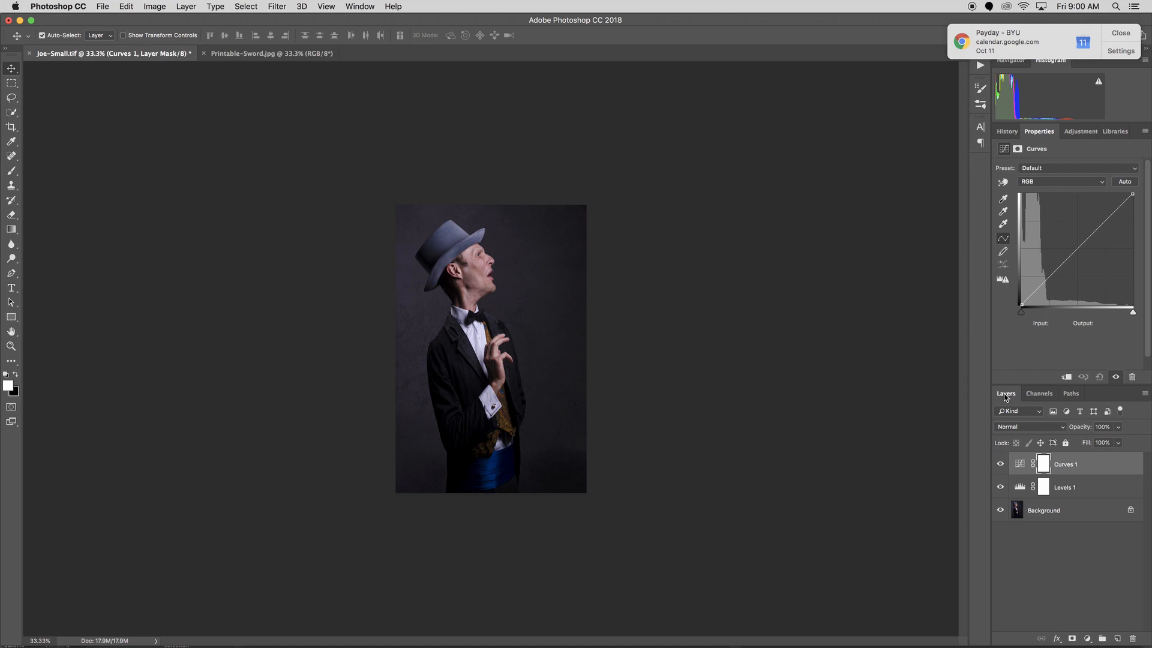
mouse_move(1145, 395)
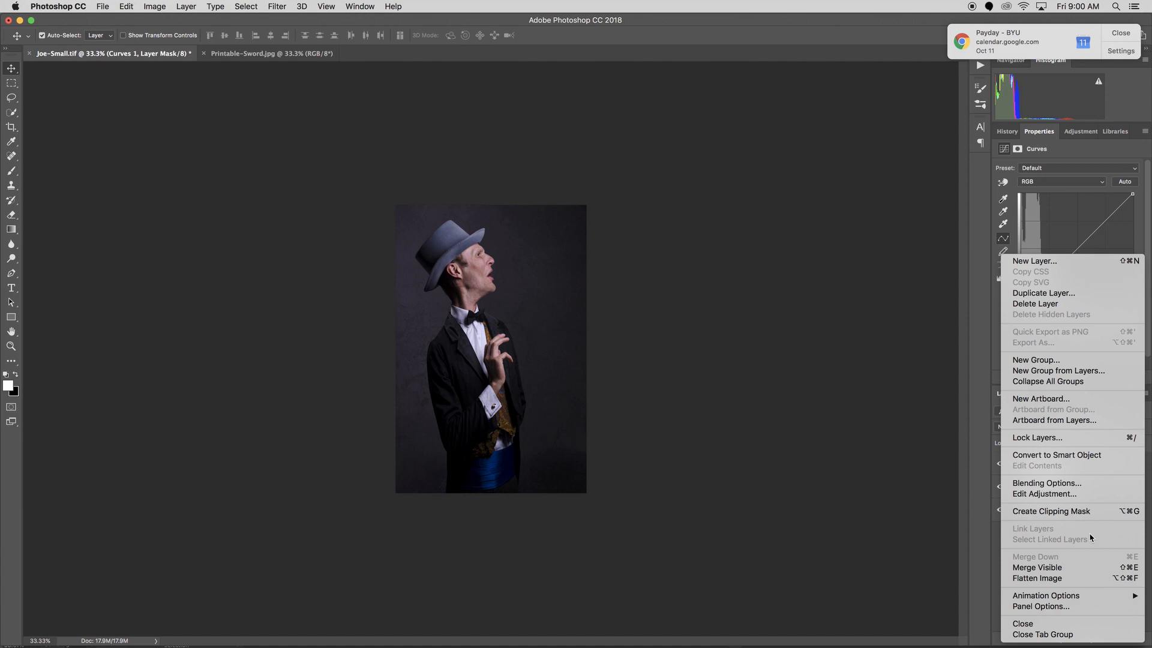
mouse_move(1036, 577)
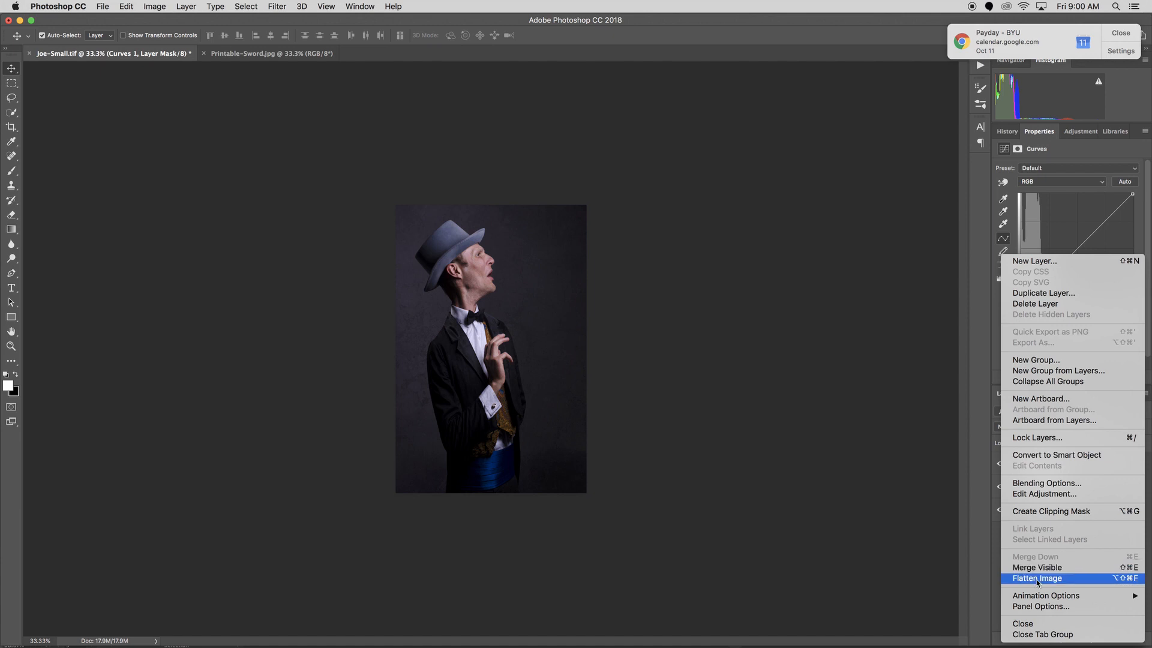
Flatten the image and save it as TIFF on the Desktop, replacing Joe-Small.tif
click(1038, 579)
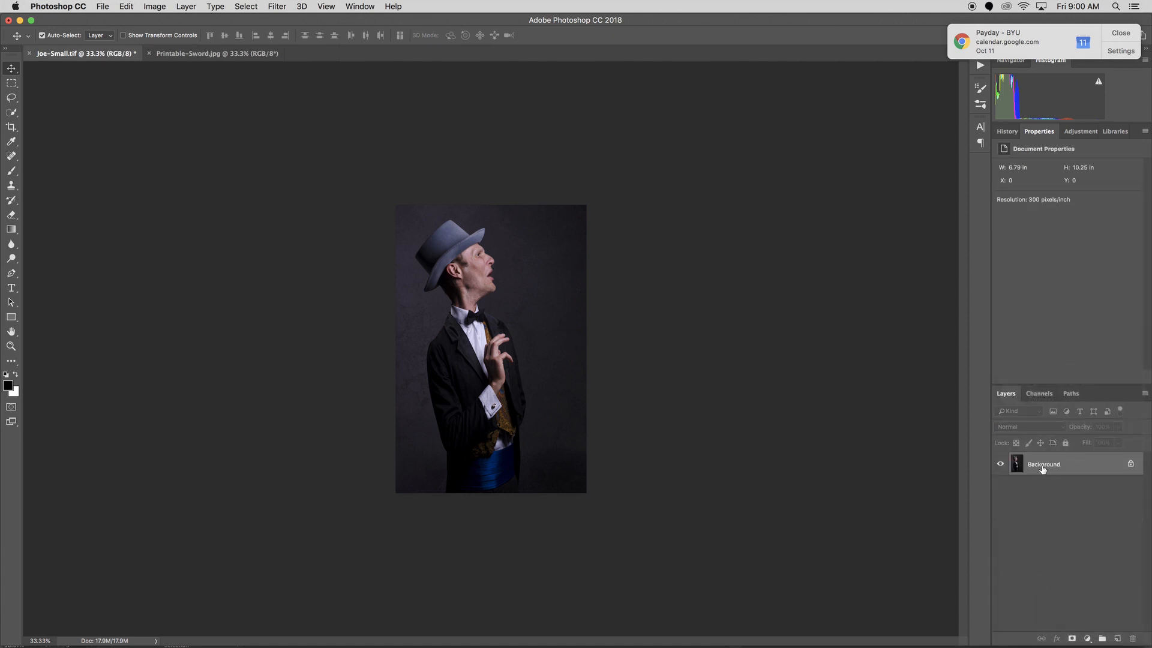
mouse_move(1043, 464)
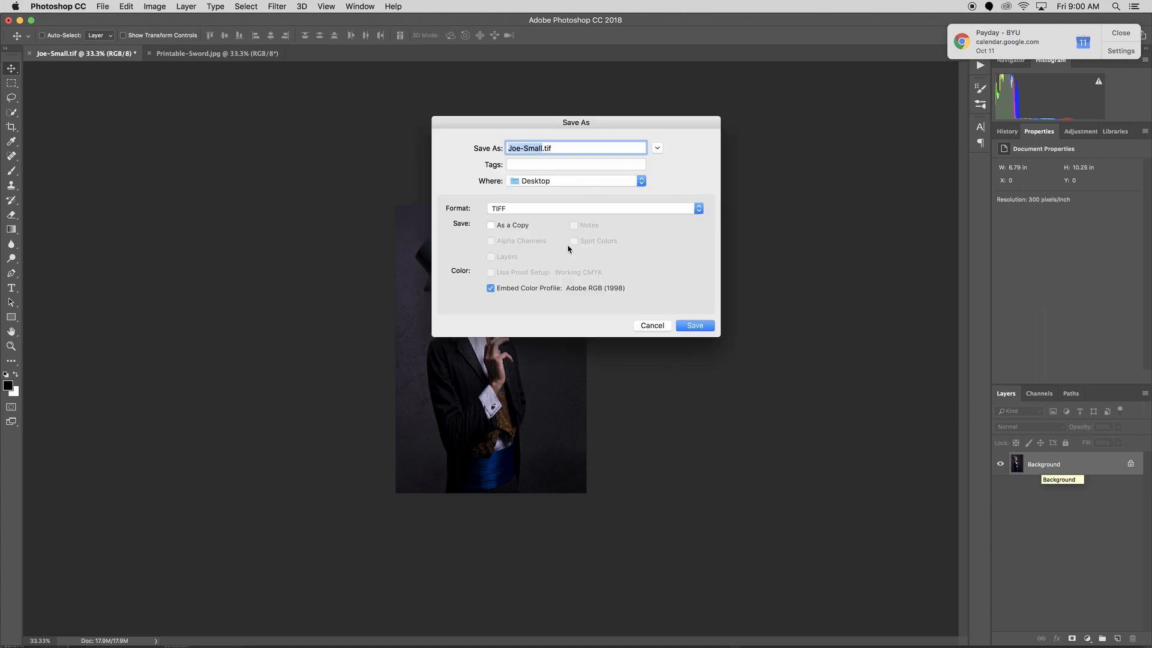
mouse_move(497, 261)
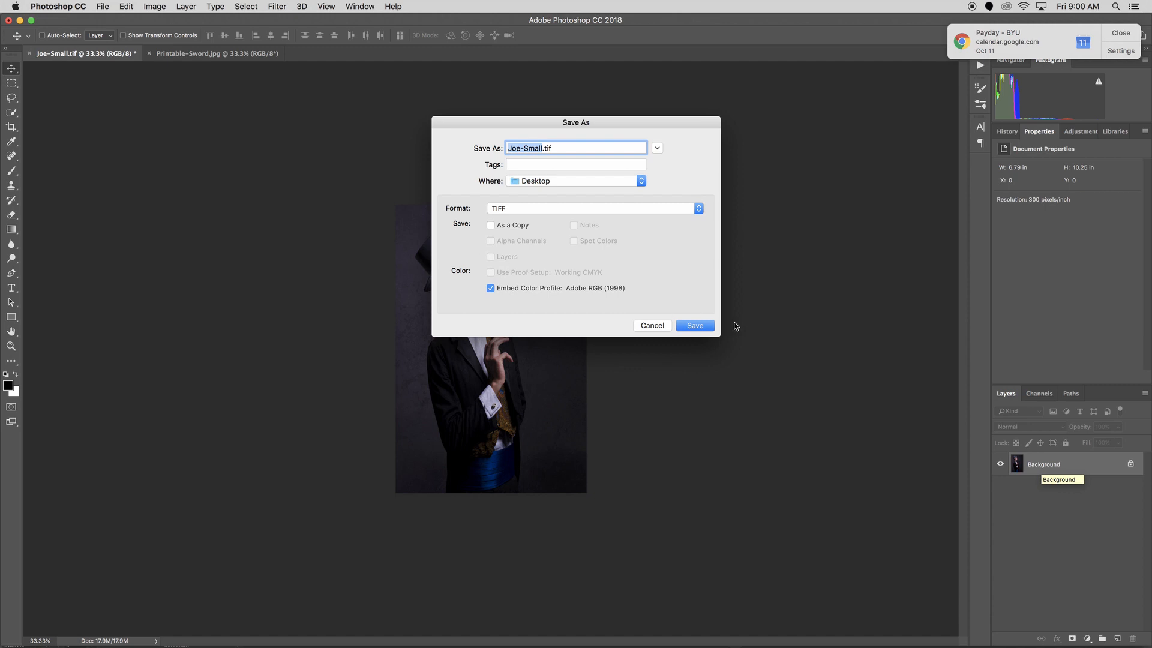
click(694, 326)
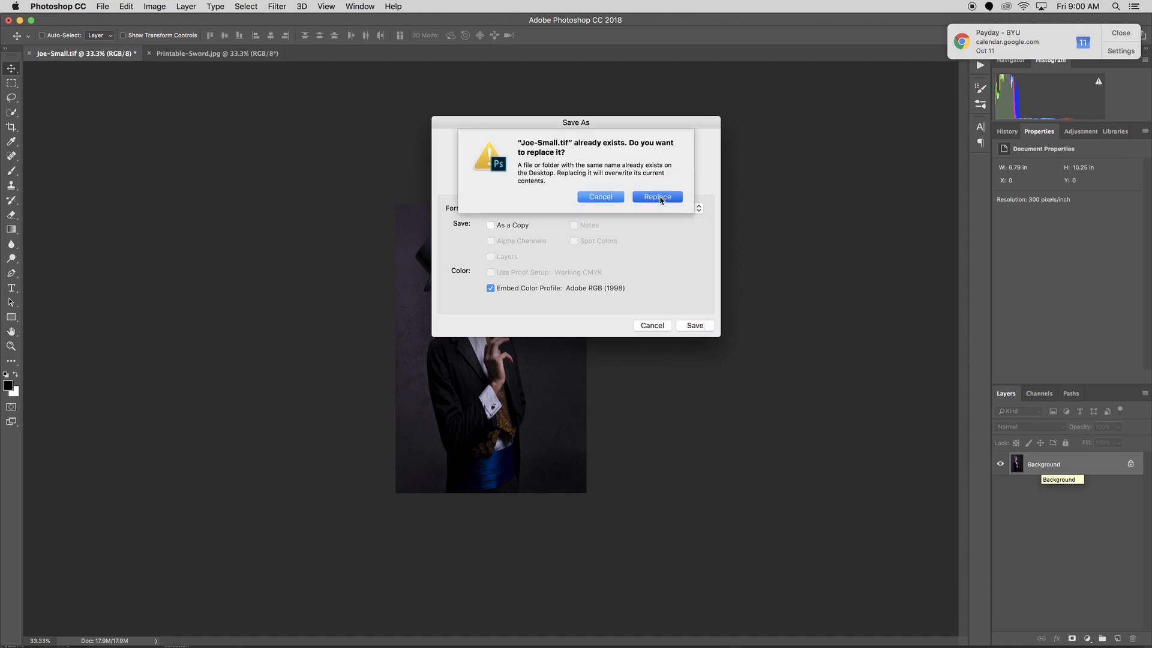
click(656, 197)
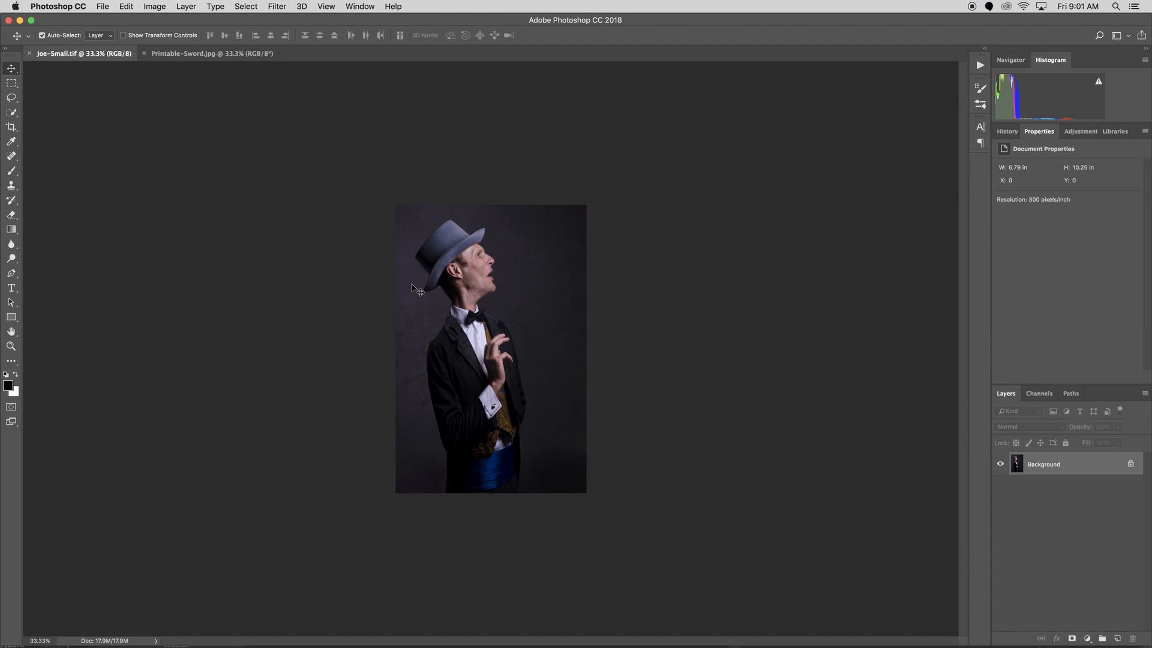
mouse_move(435, 461)
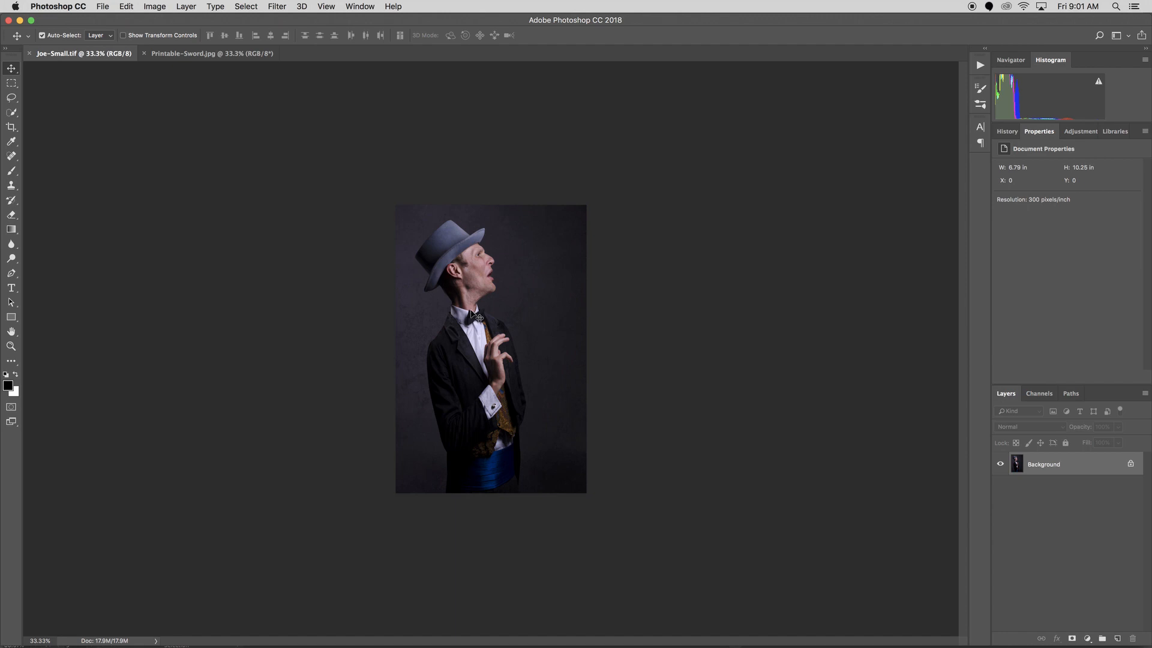
mouse_move(982, 115)
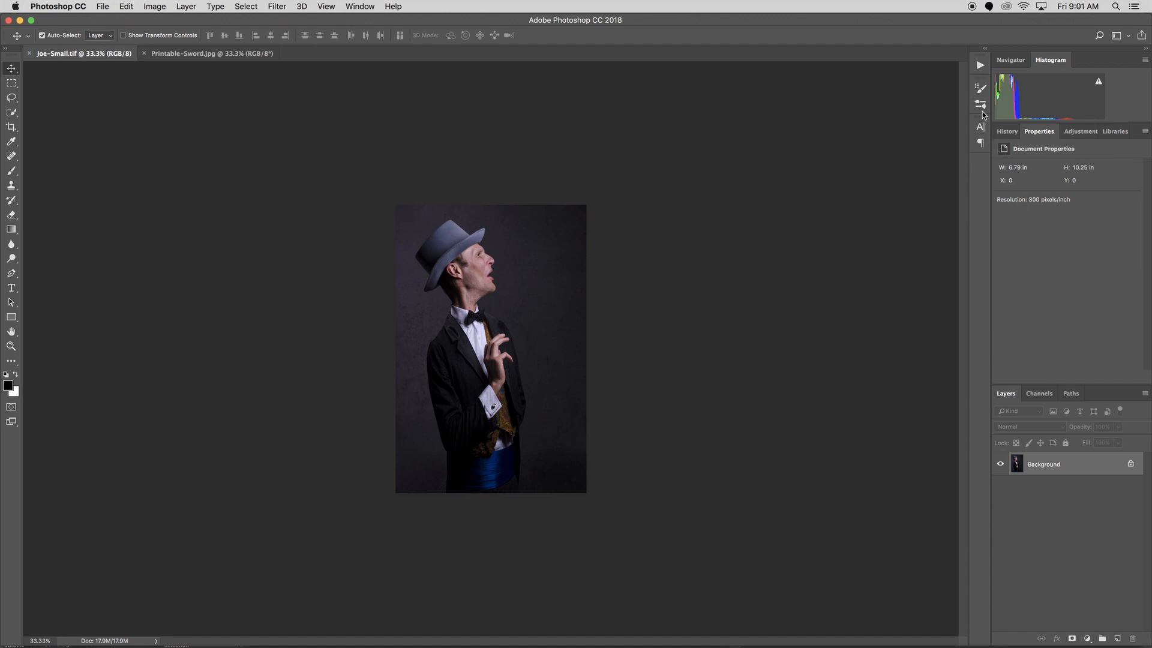
mouse_move(1050, 70)
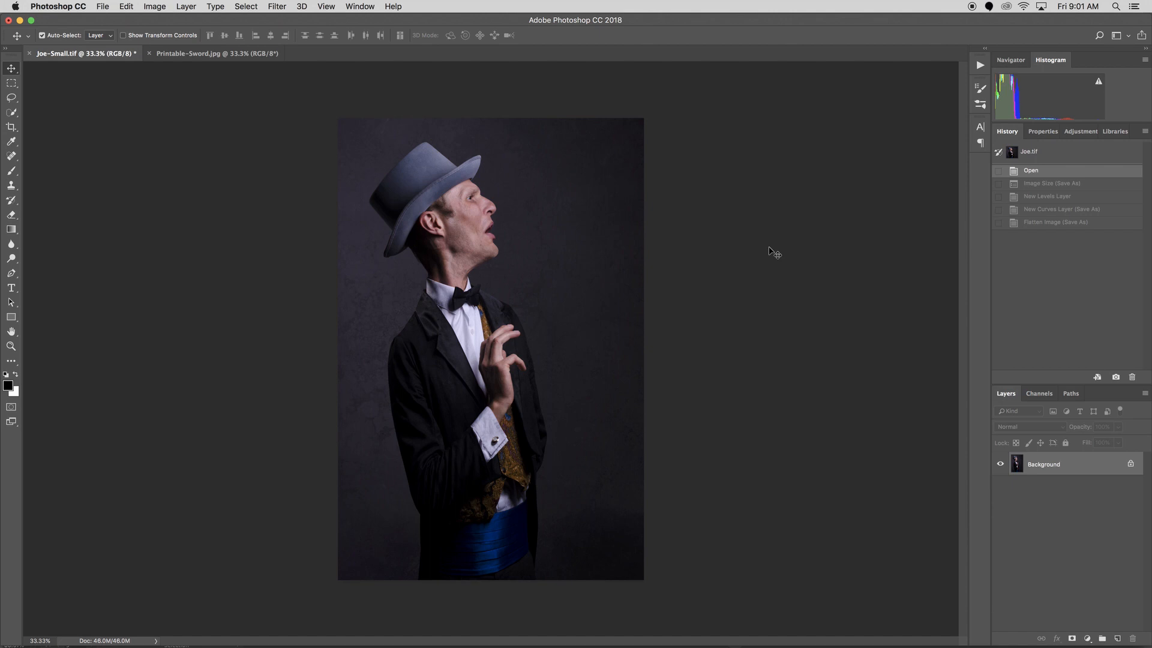
mouse_move(649, 264)
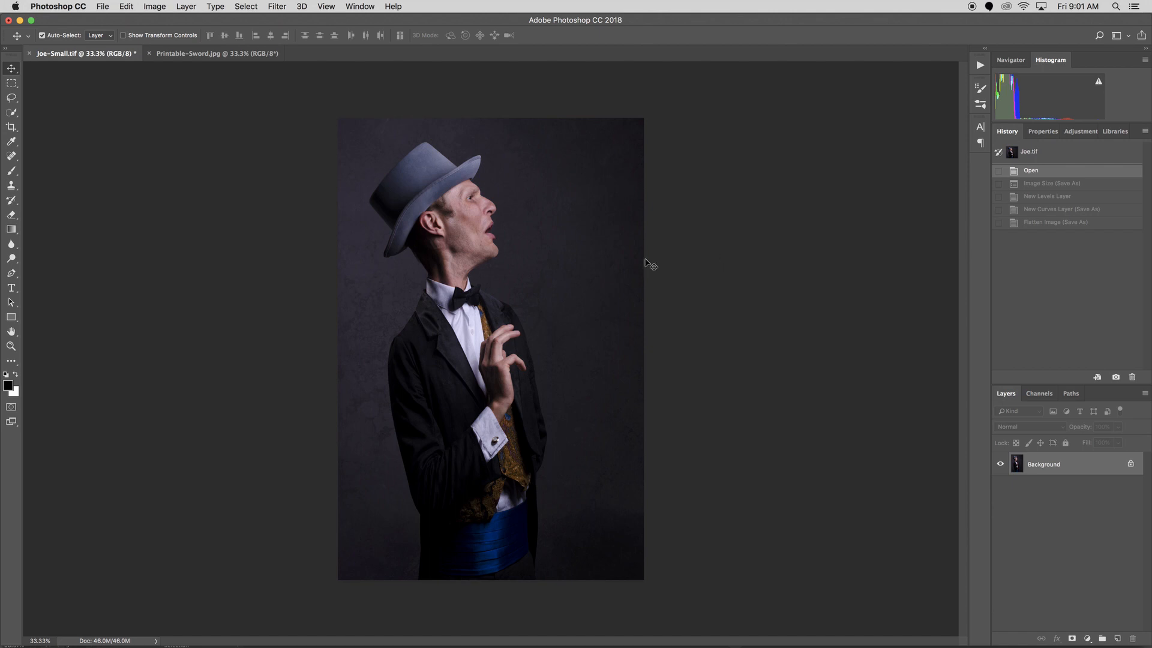
mouse_move(537, 269)
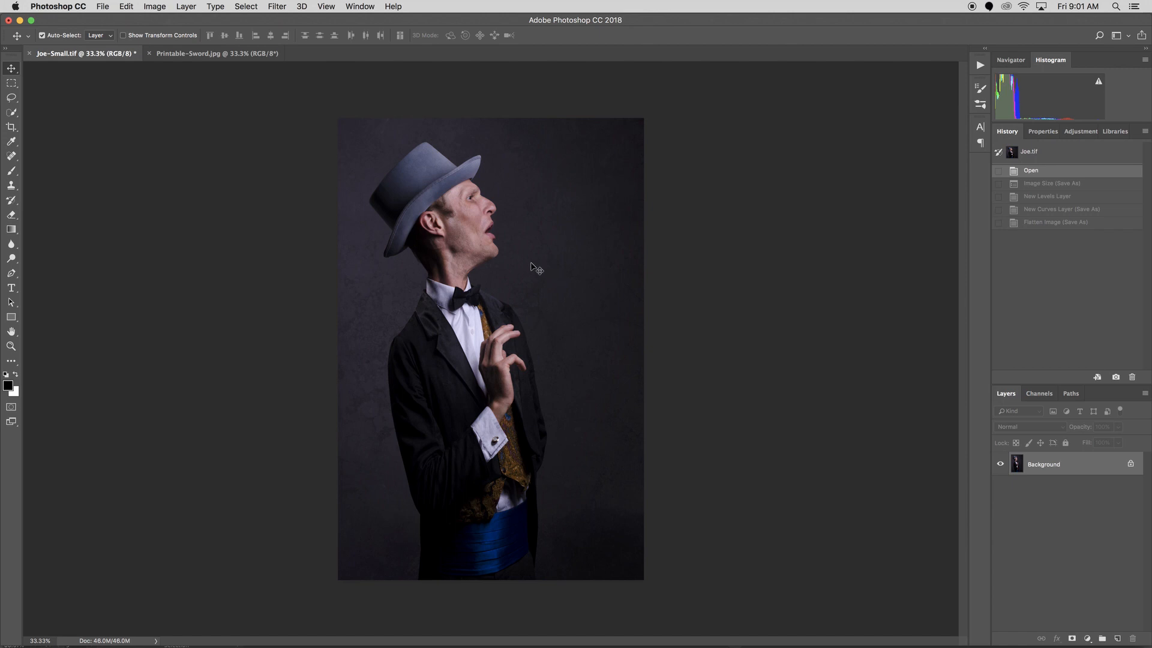
Revert the portrait to its original Open history state and select the Crop tool
click(11, 127)
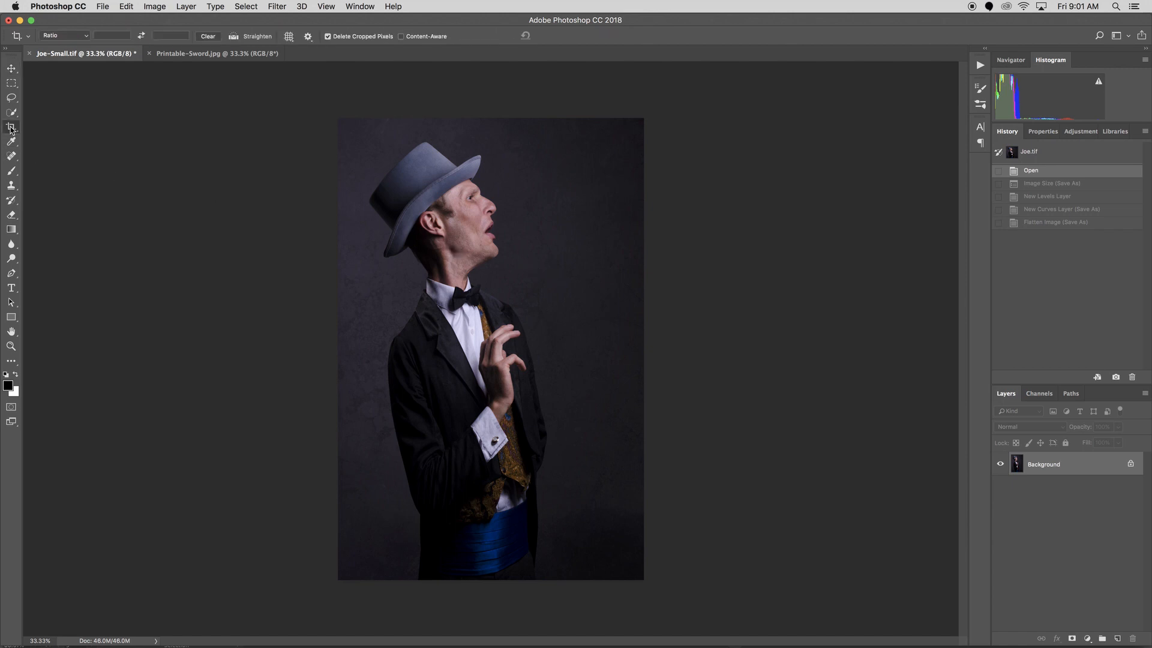
Crop the portrait to a 4:5 (8x10) ratio, trimming the top and bottom
click(12, 126)
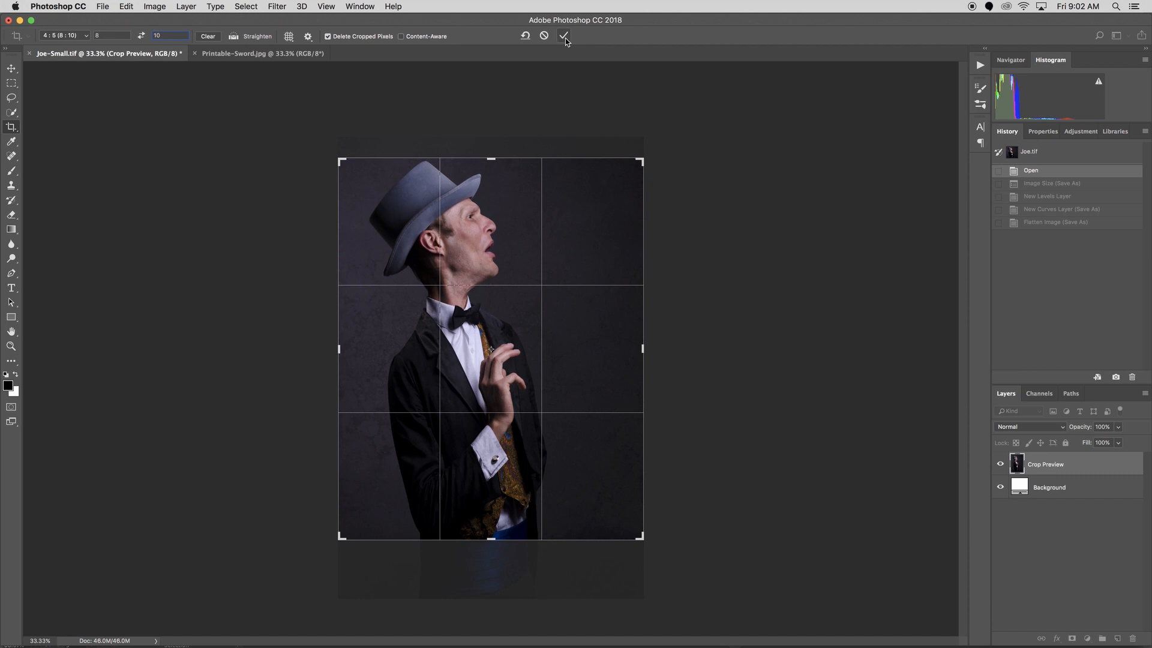
click(564, 36)
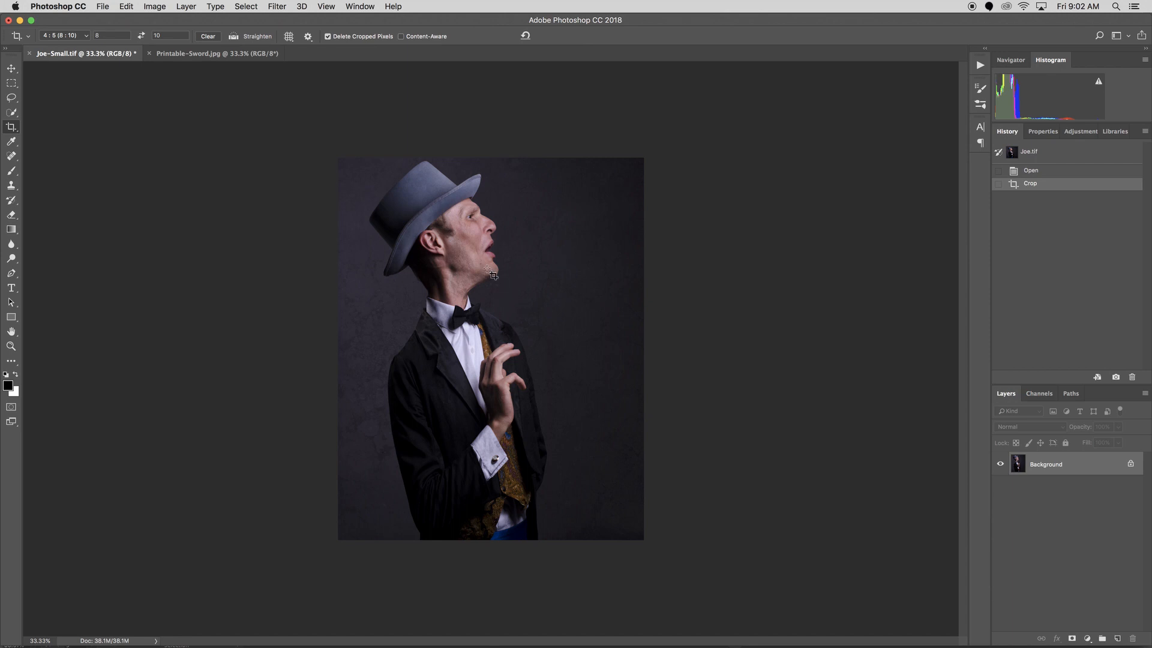
mouse_move(183, 46)
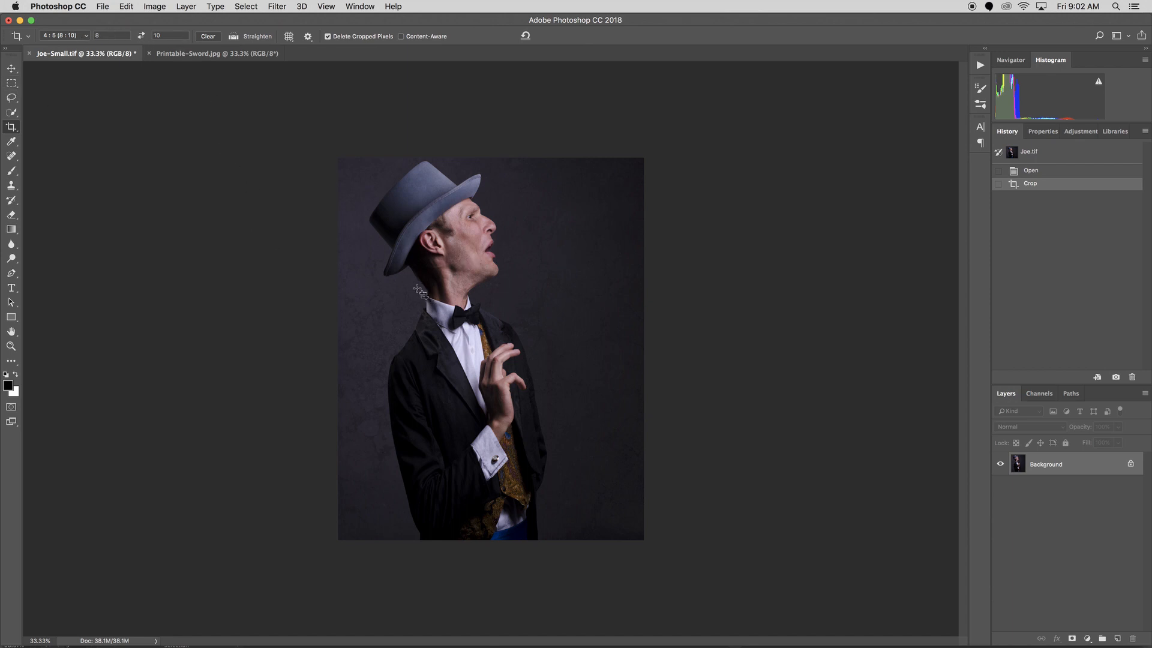
mouse_move(383, 402)
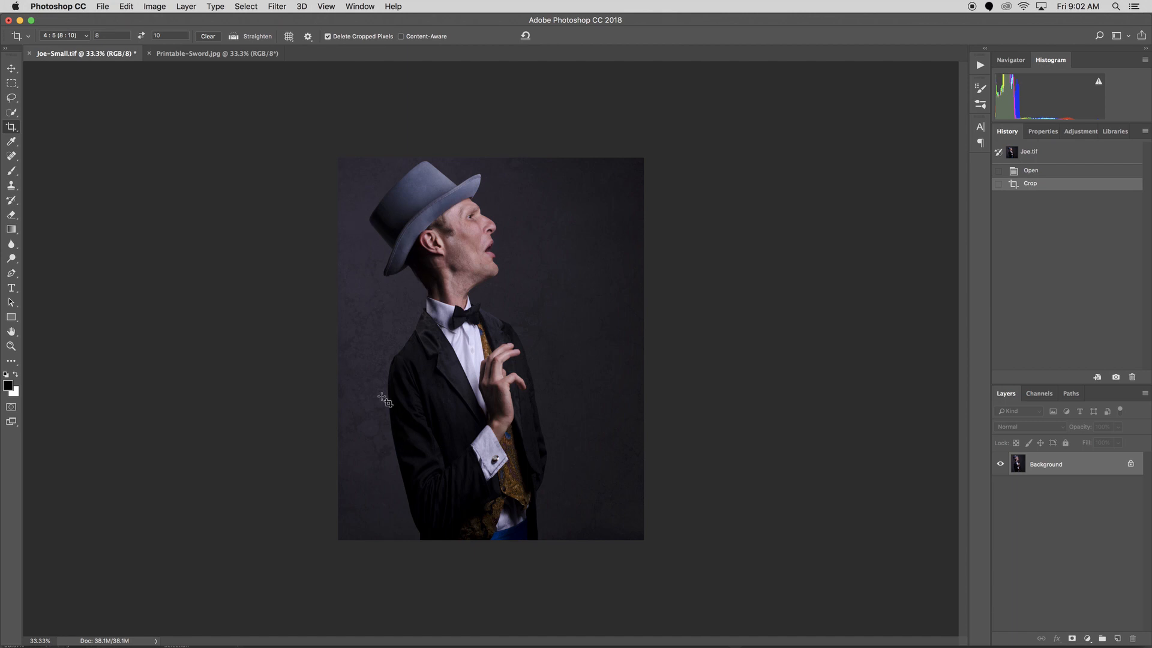
Set Image Size to 8 x 10 inches at 300 ppi (2400 x 3000 px)
click(154, 6)
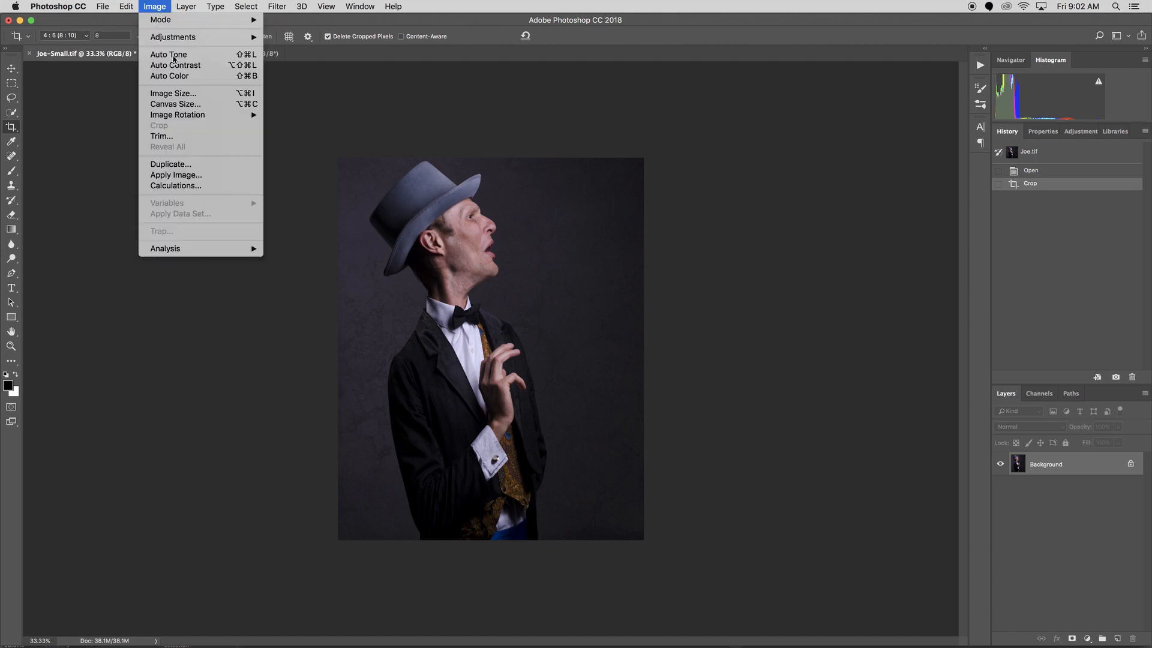
click(173, 92)
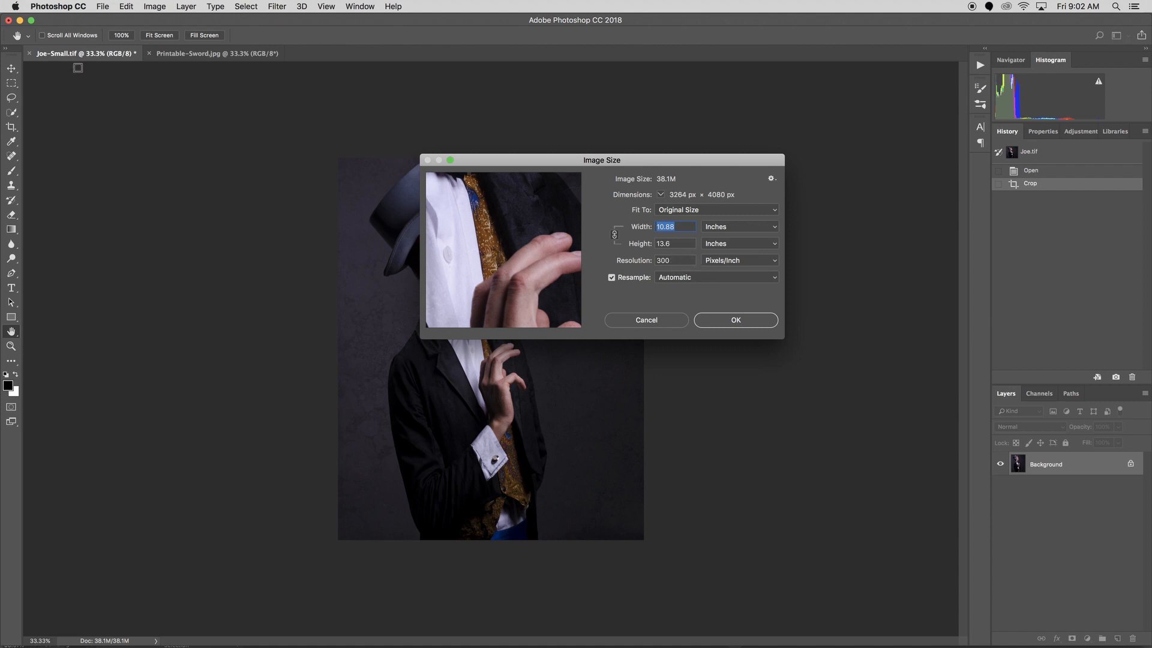
mouse_move(281, 306)
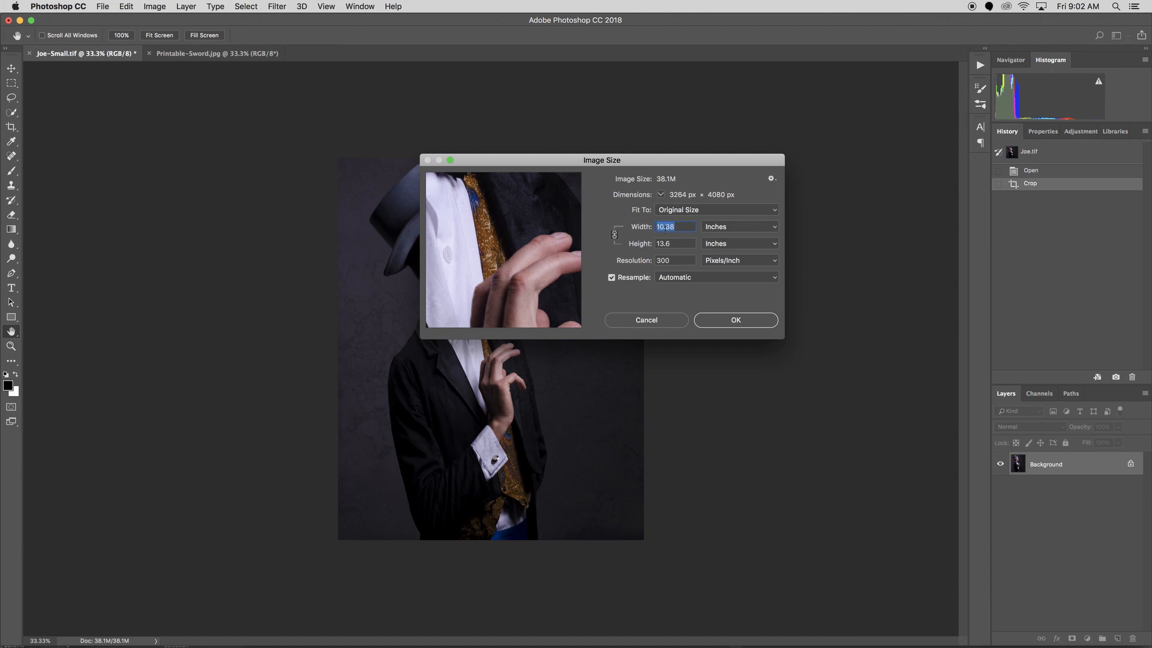
text(8)
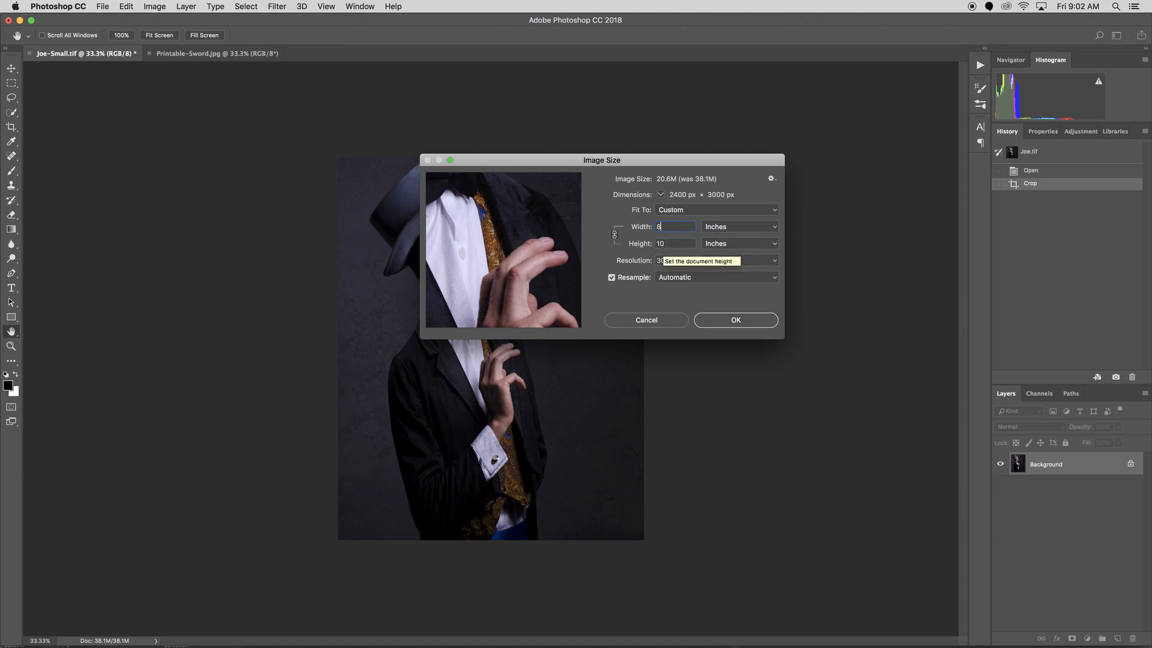
mouse_move(720, 321)
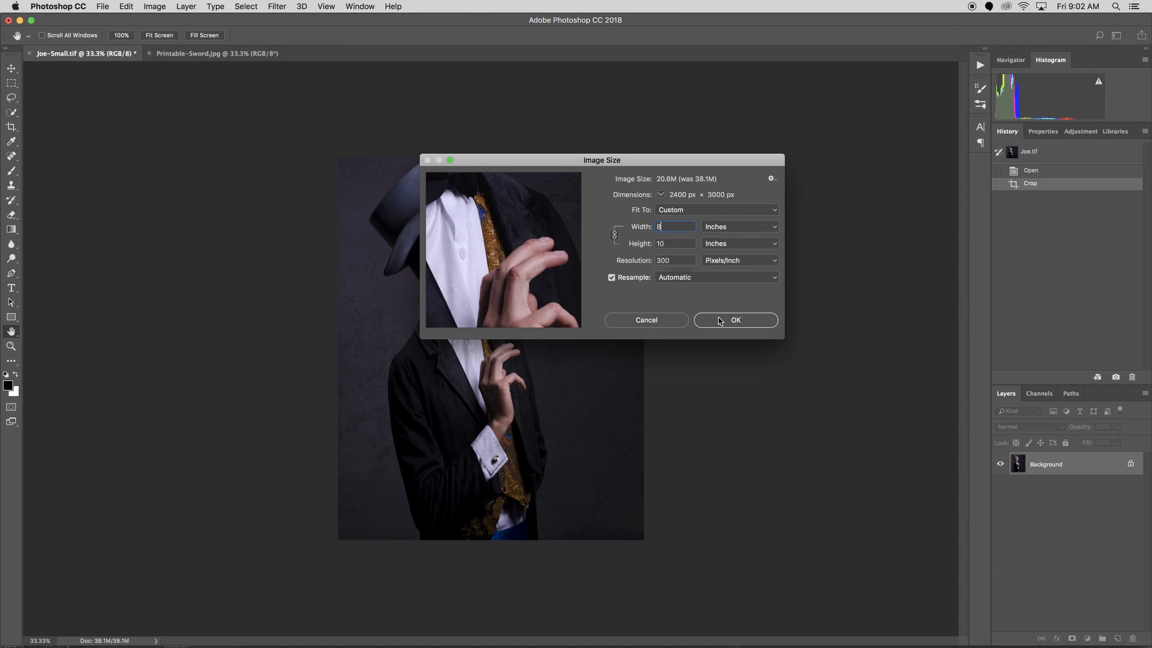
click(734, 320)
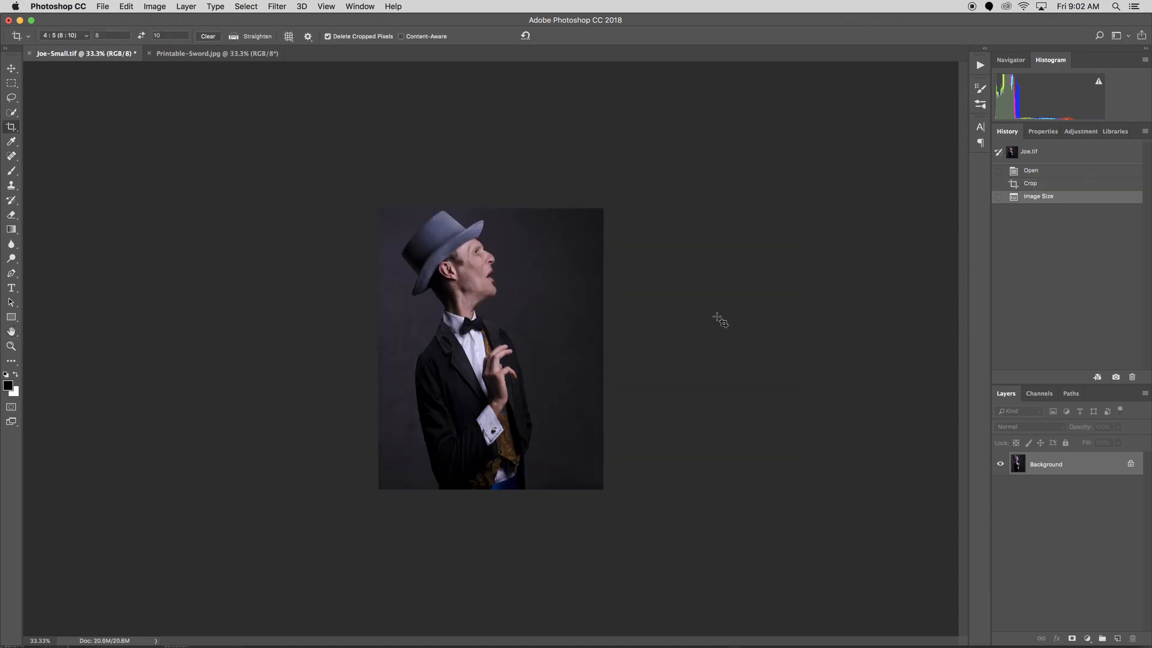
mouse_move(720, 314)
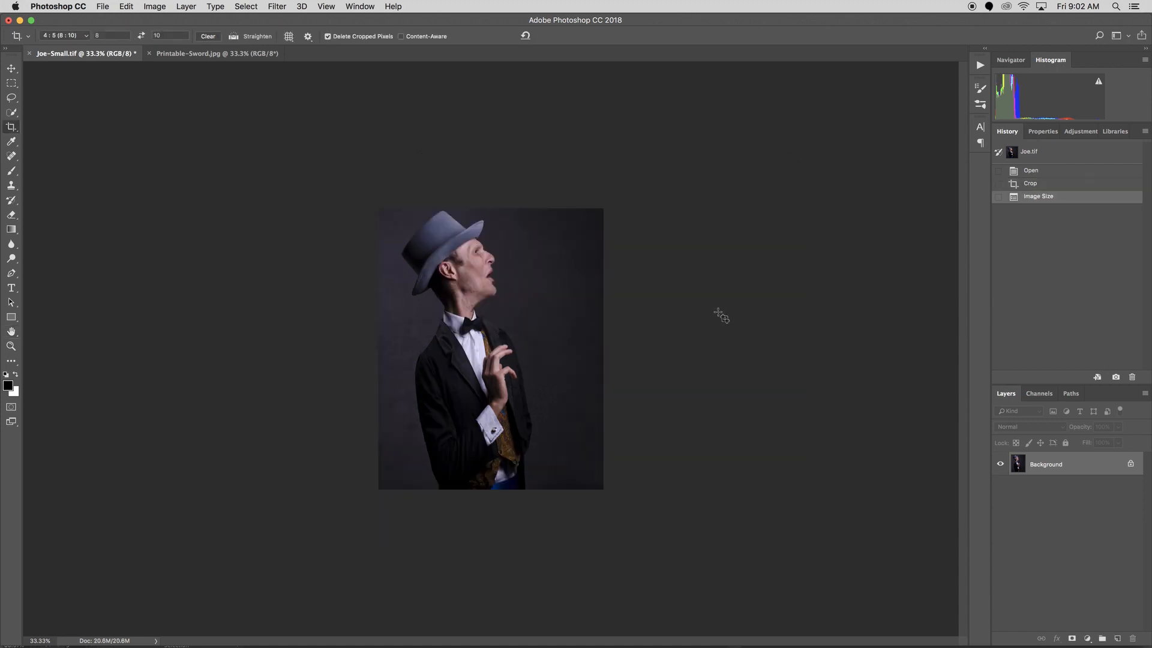
mouse_move(651, 298)
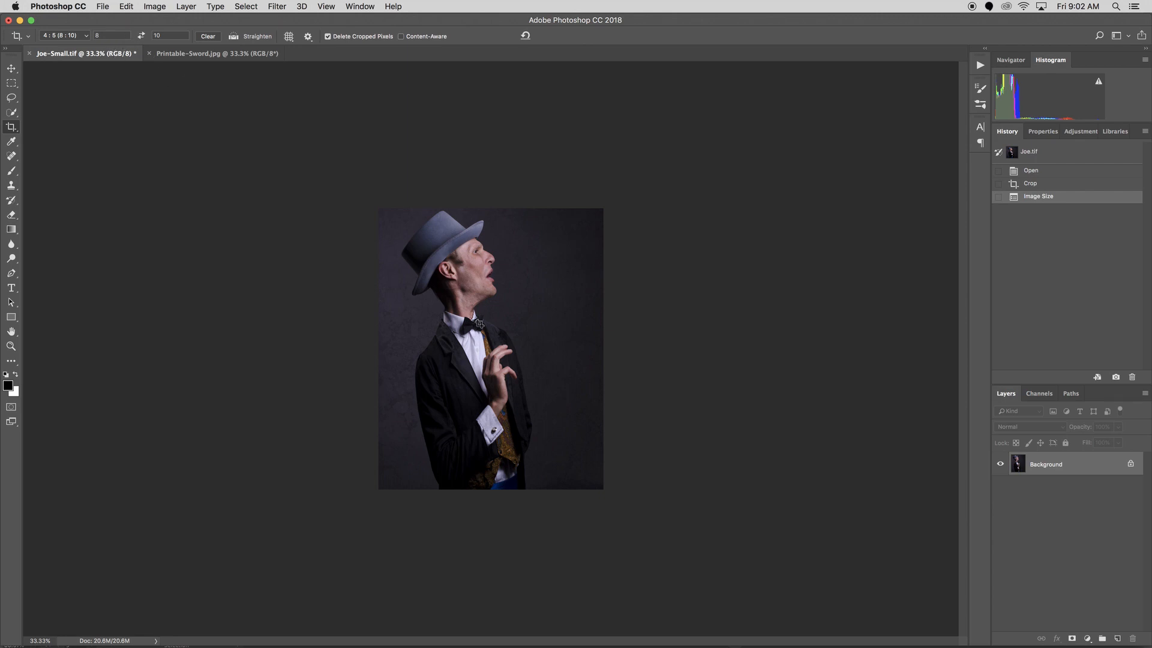
mouse_move(550, 396)
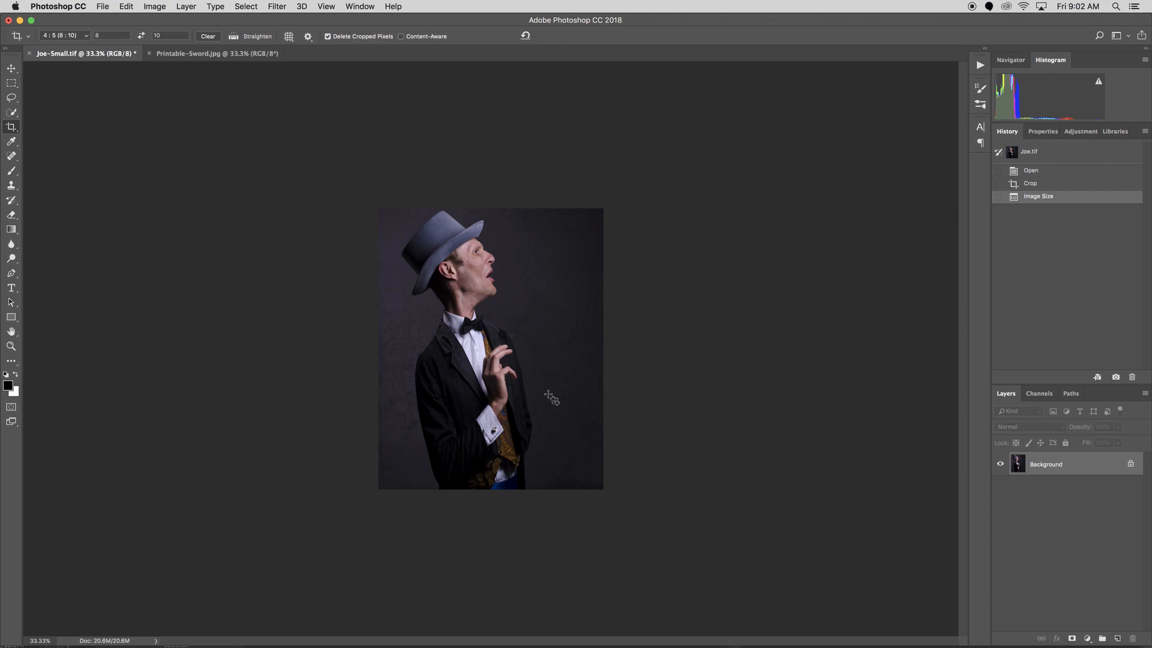
click(102, 7)
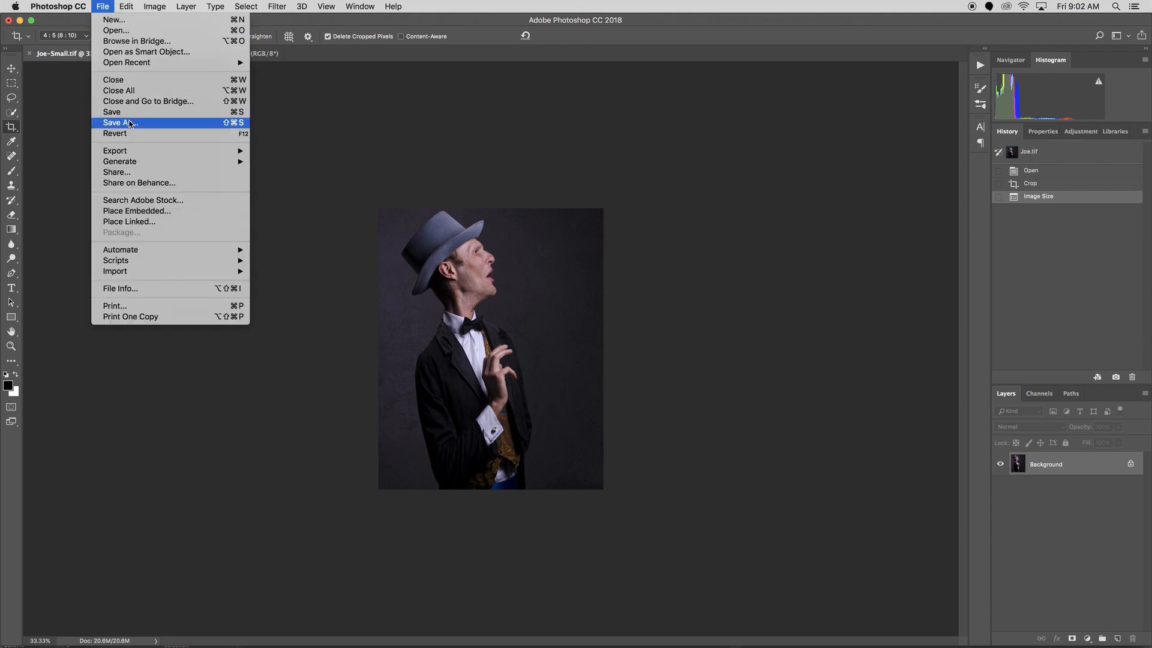
click(121, 123)
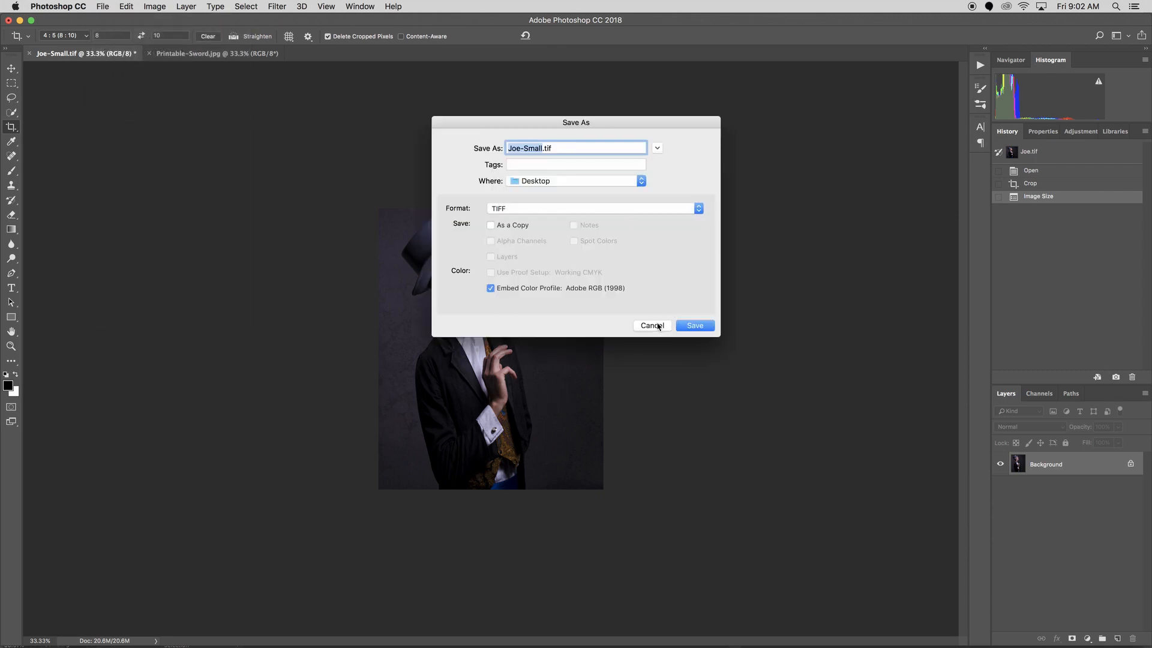
click(693, 325)
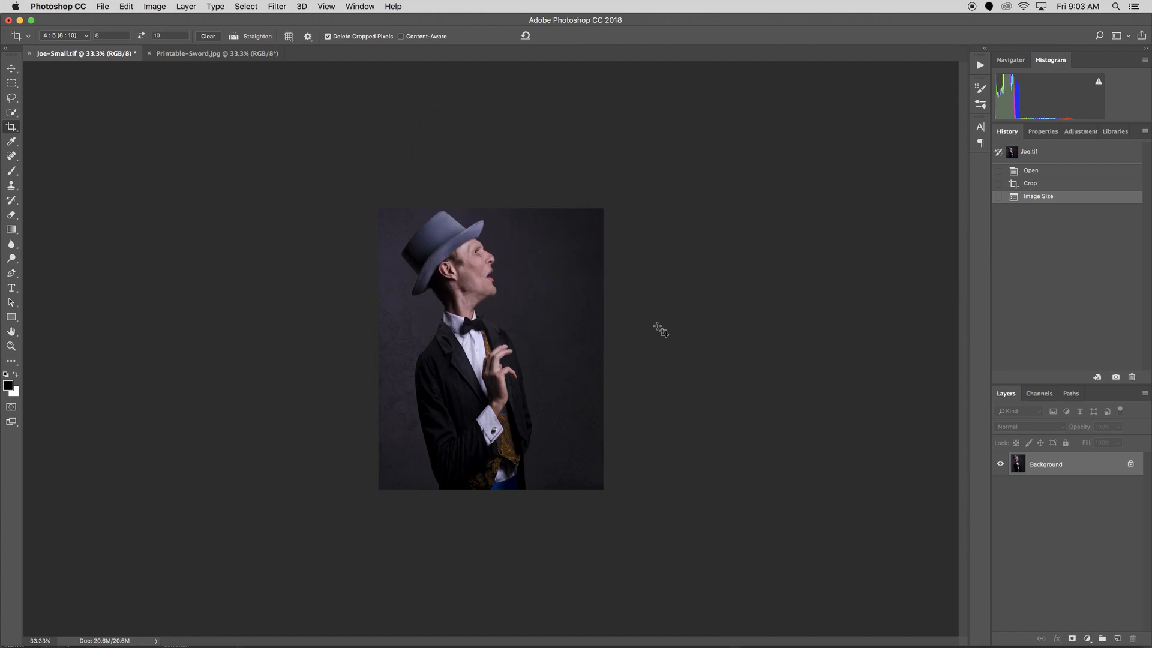